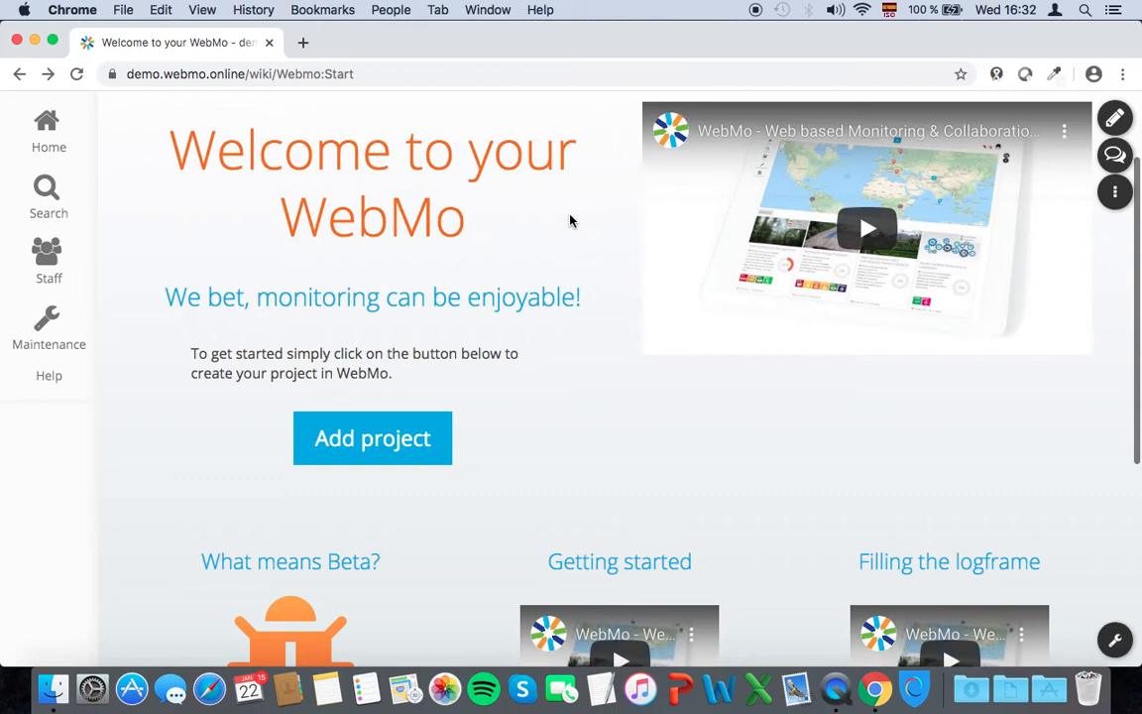
# Start a new project from the welcome page so the blank Add project form appears
pyautogui.click(371, 438)
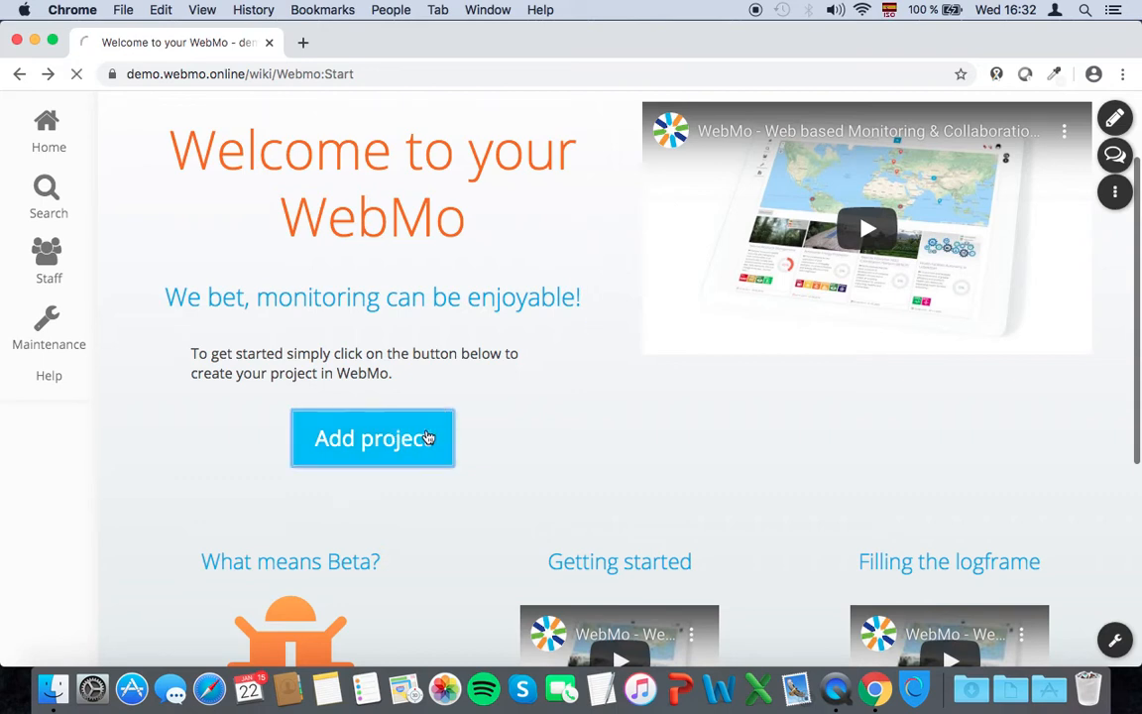
pyautogui.click(372, 438)
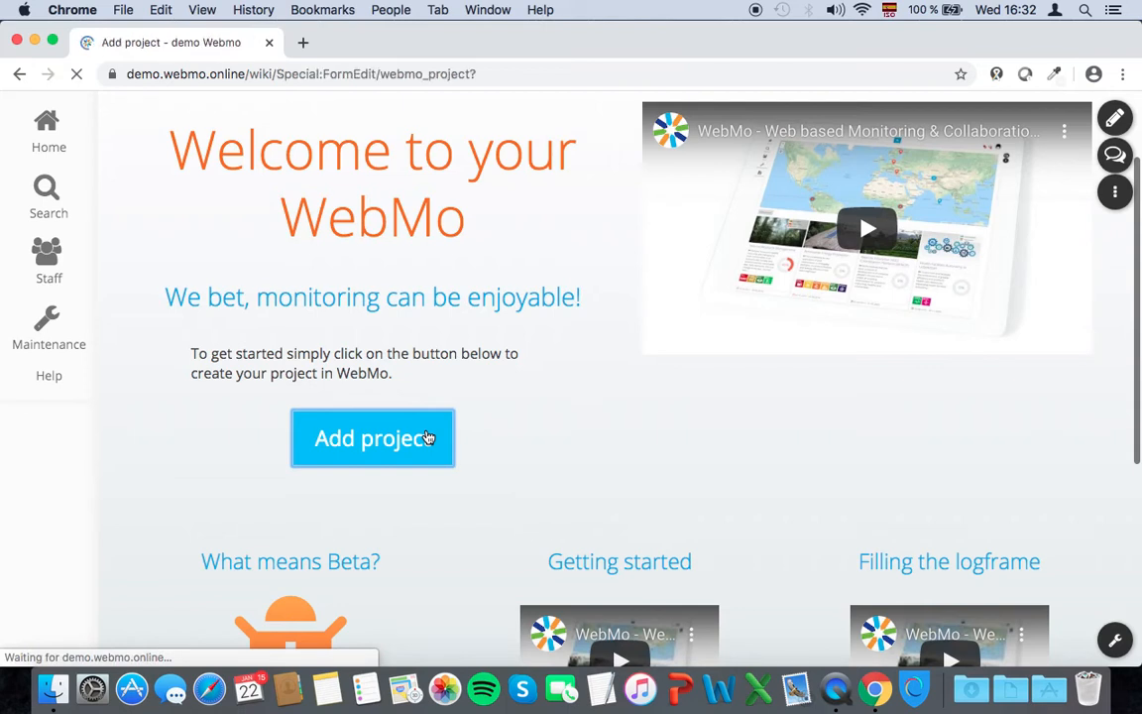
pyautogui.click(372, 438)
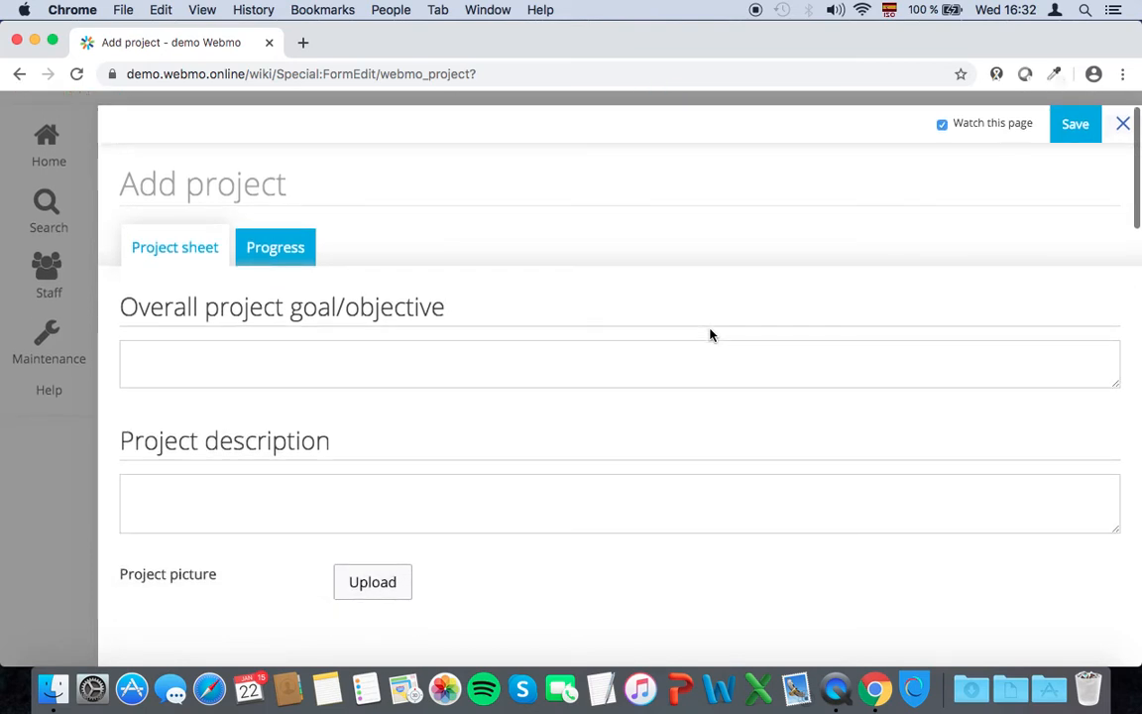
# Review the Project sheet fields and save the Natural Resource Management project
pyautogui.scroll(-3)
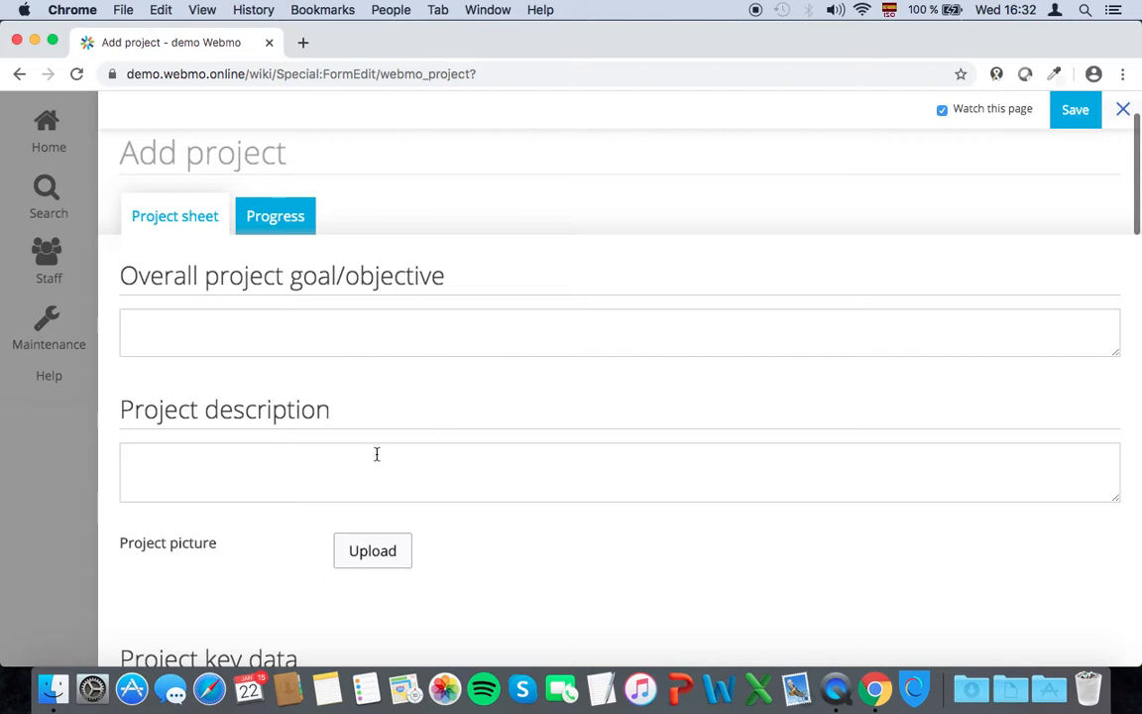
pyautogui.scroll(-3)
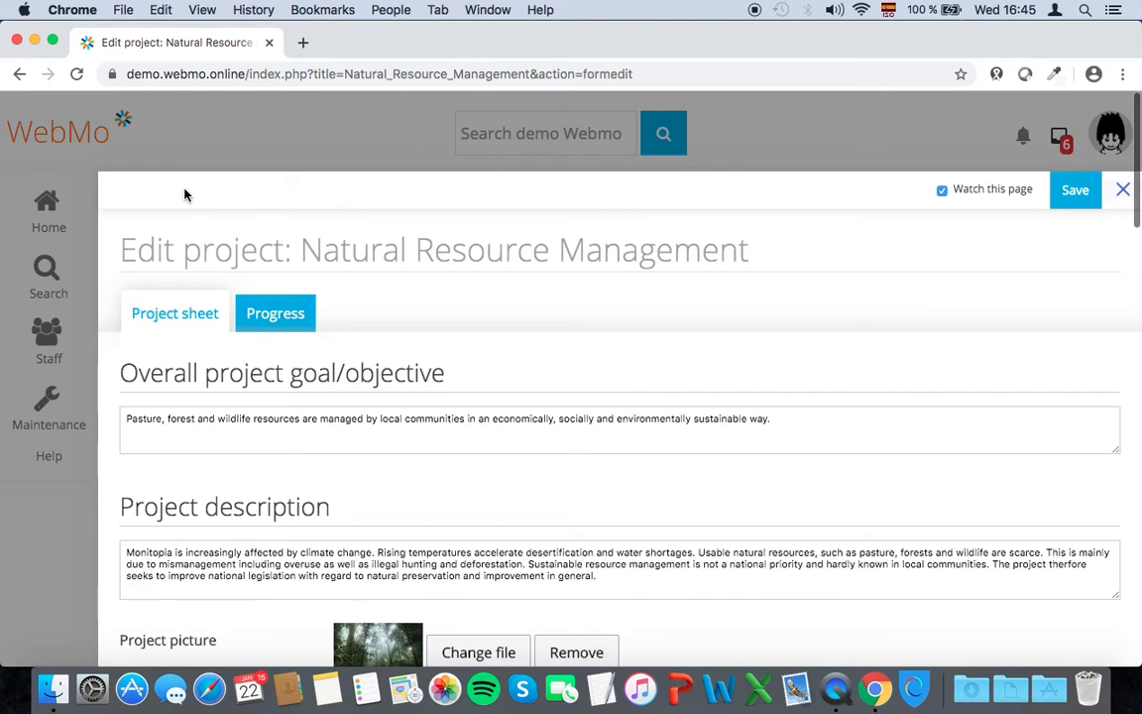
pyautogui.scroll(-3)
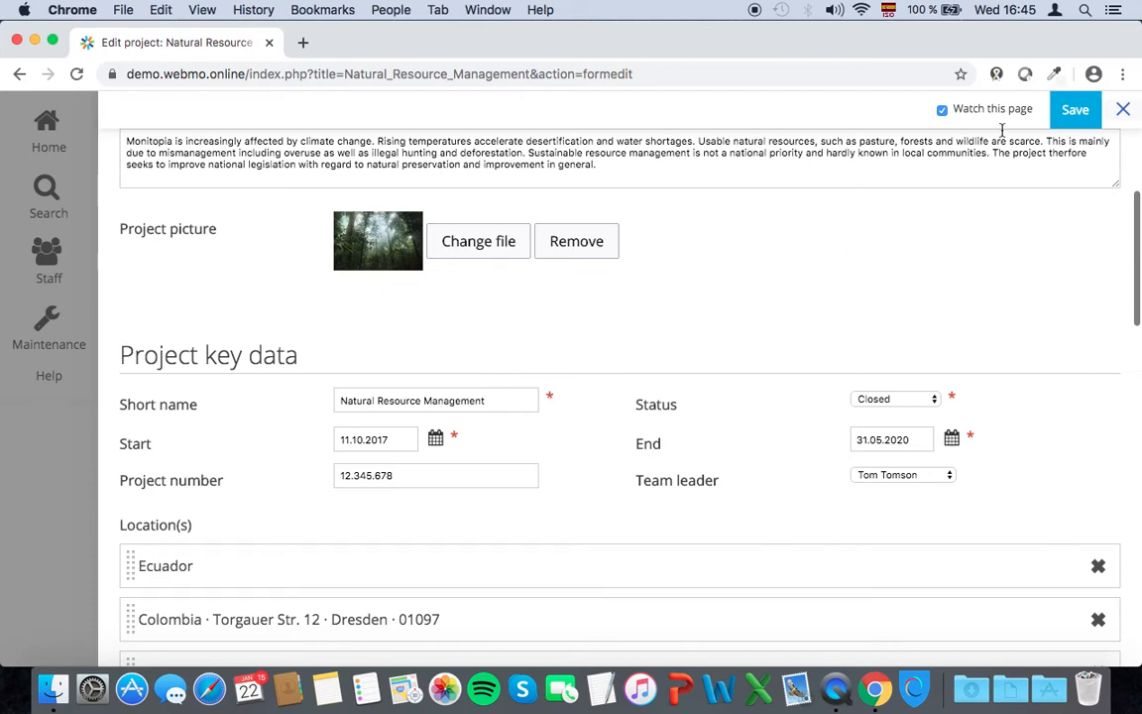
pyautogui.click(1075, 109)
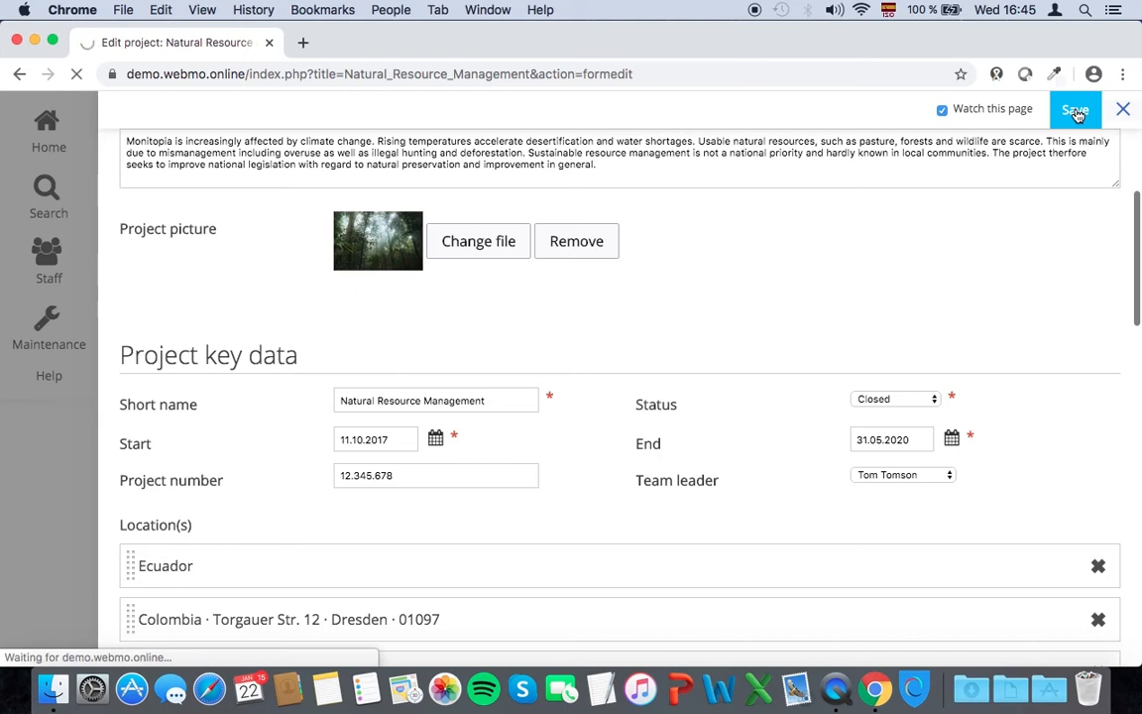
pyautogui.click(1074, 109)
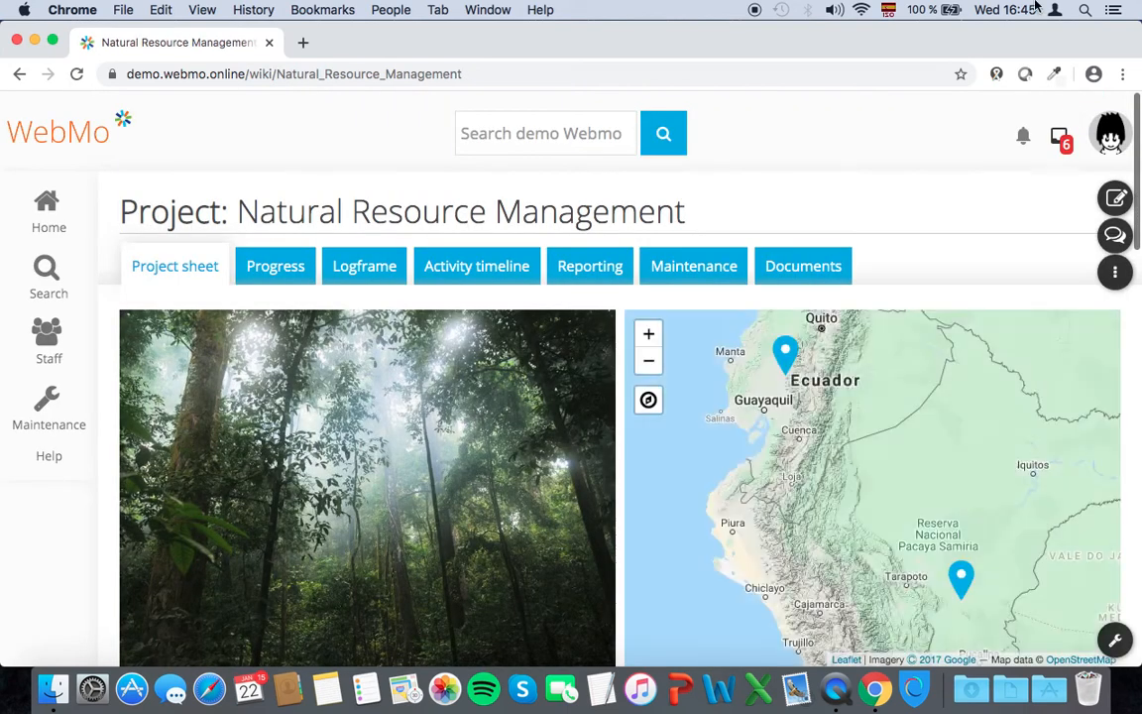
pyautogui.moveTo(980, 149)
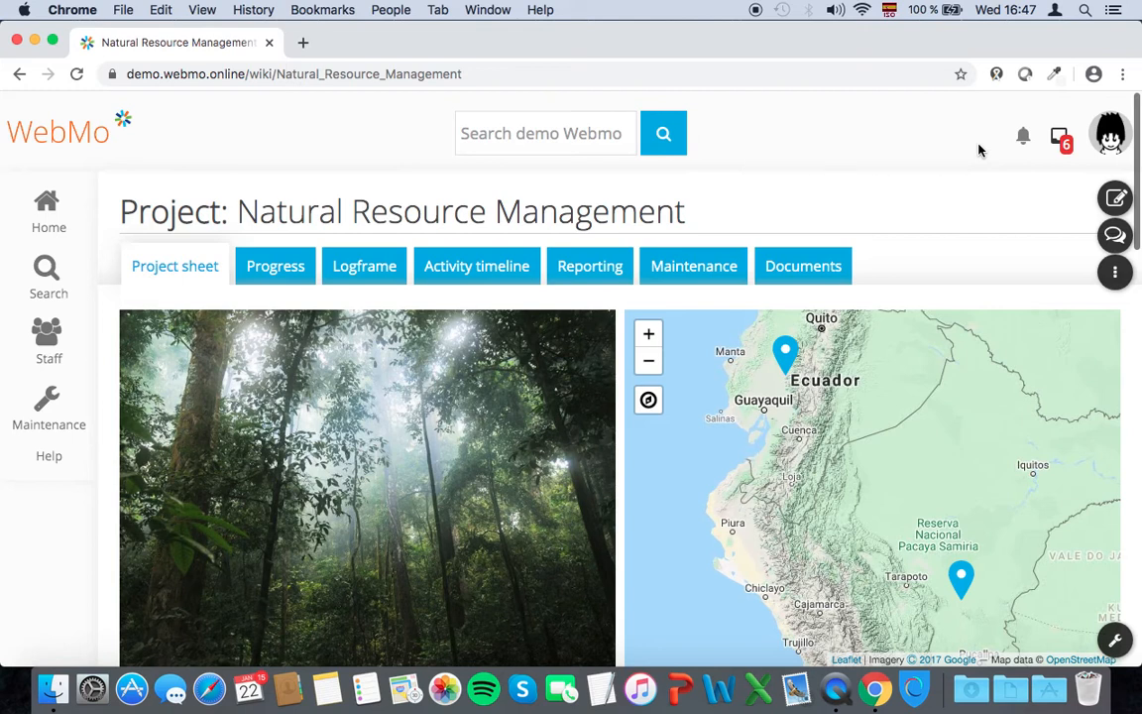
pyautogui.moveTo(985, 172)
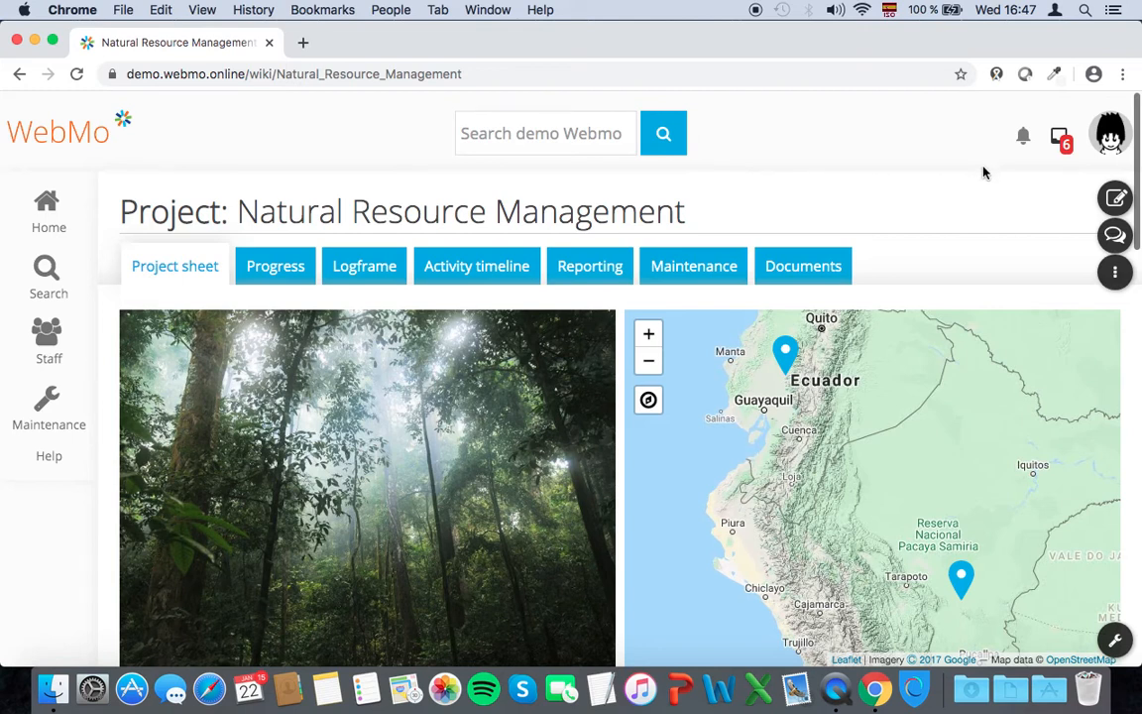
pyautogui.moveTo(1115, 197)
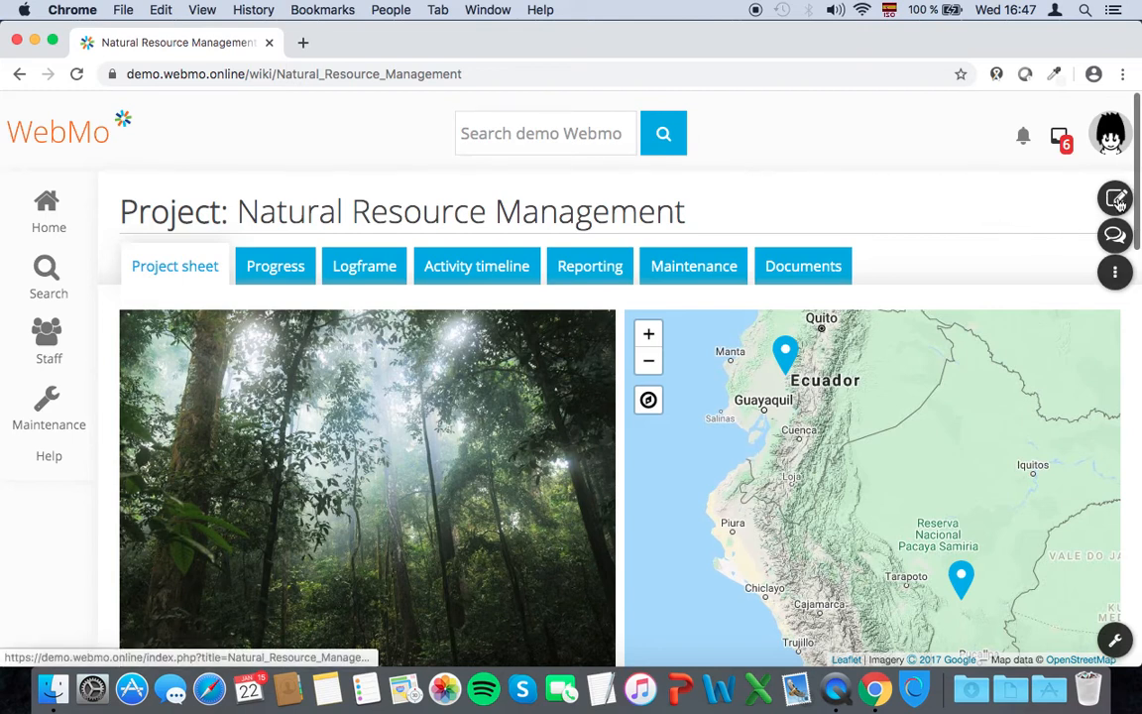
pyautogui.moveTo(1115, 198)
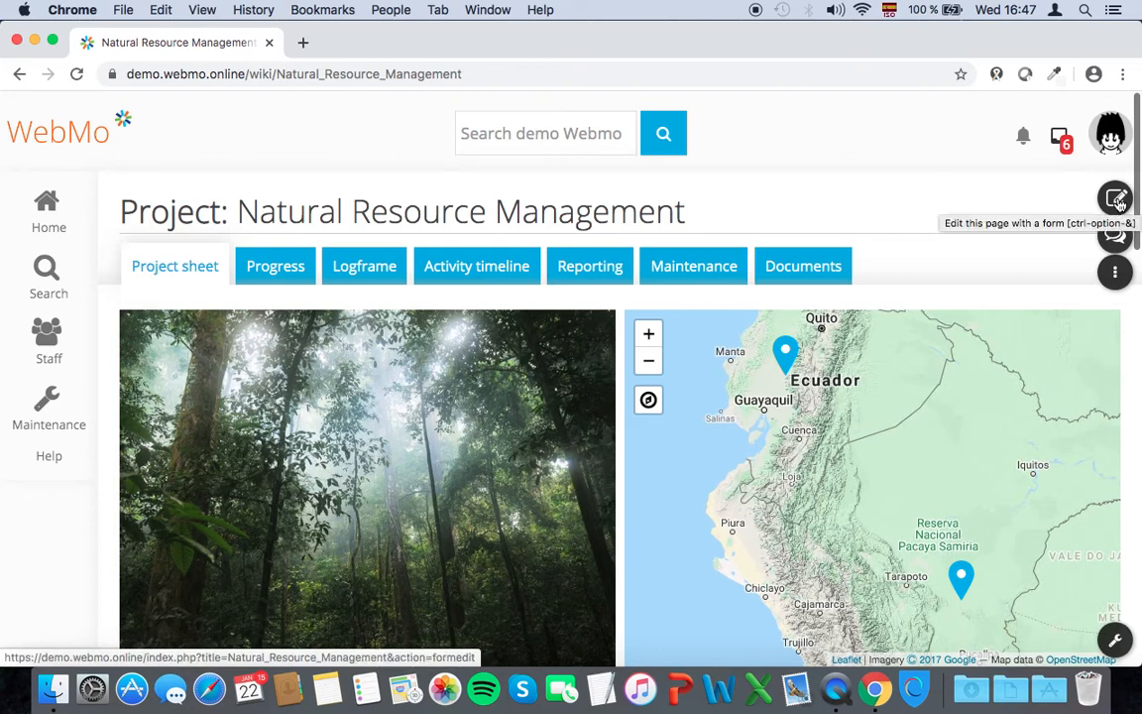
pyautogui.click(1115, 199)
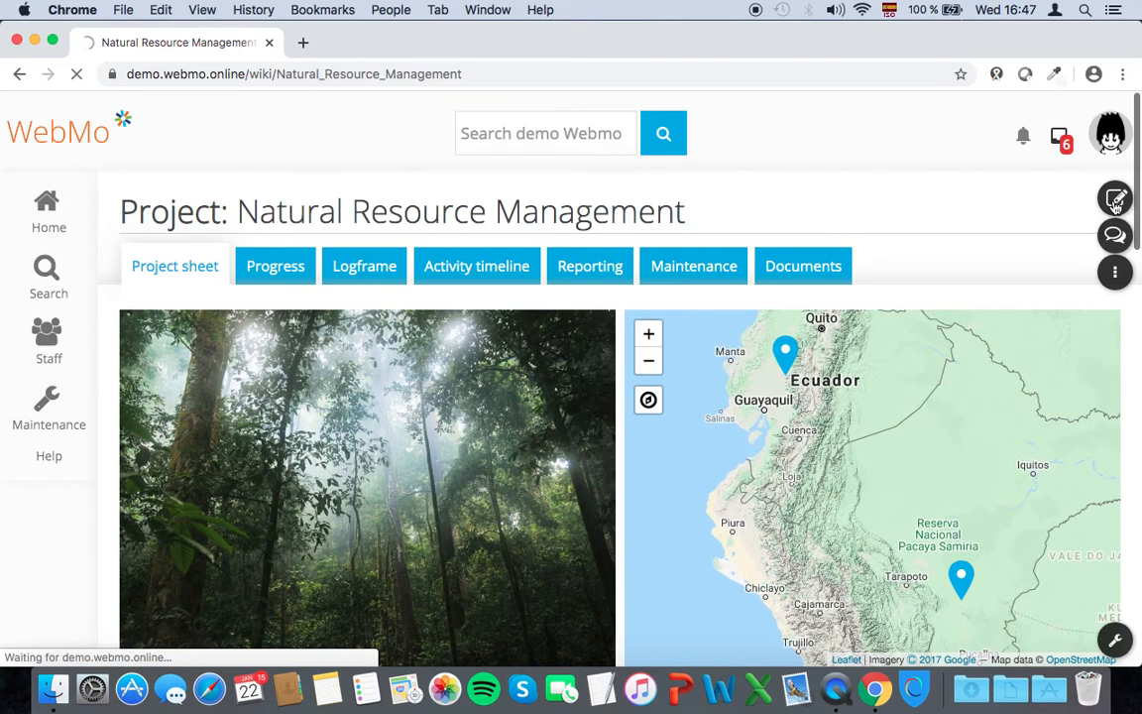
# Set the project's status to On-going in Project key data and save it
pyautogui.click(1114, 198)
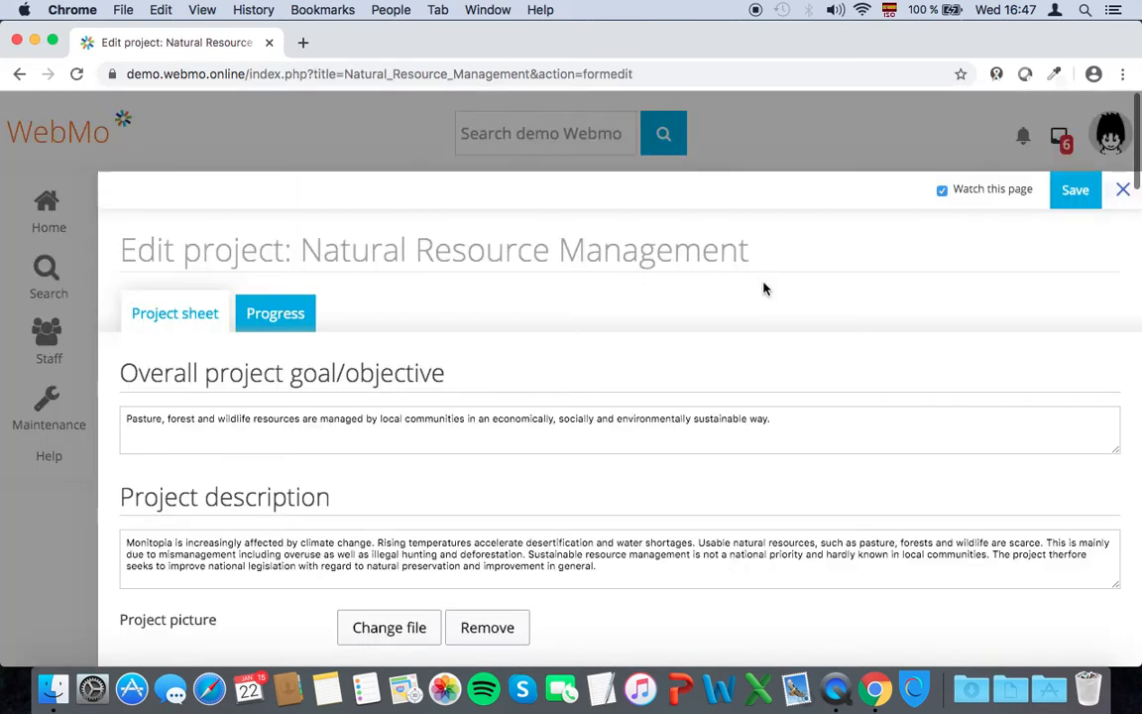
pyautogui.scroll(-3)
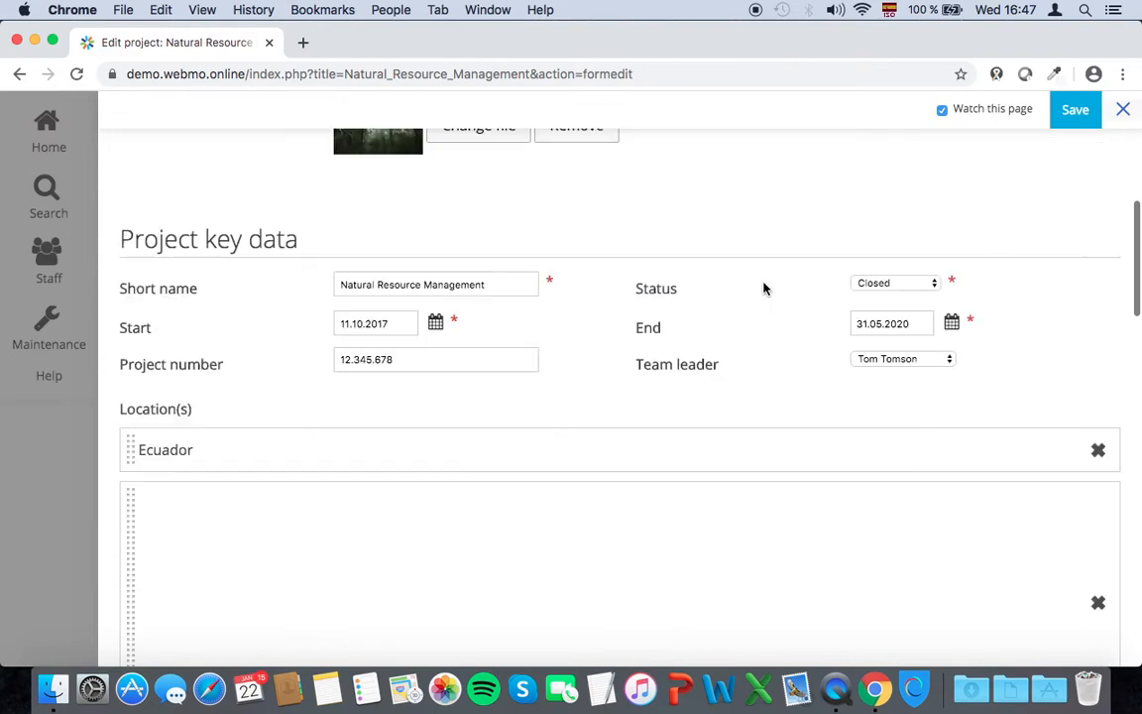
pyautogui.click(895, 282)
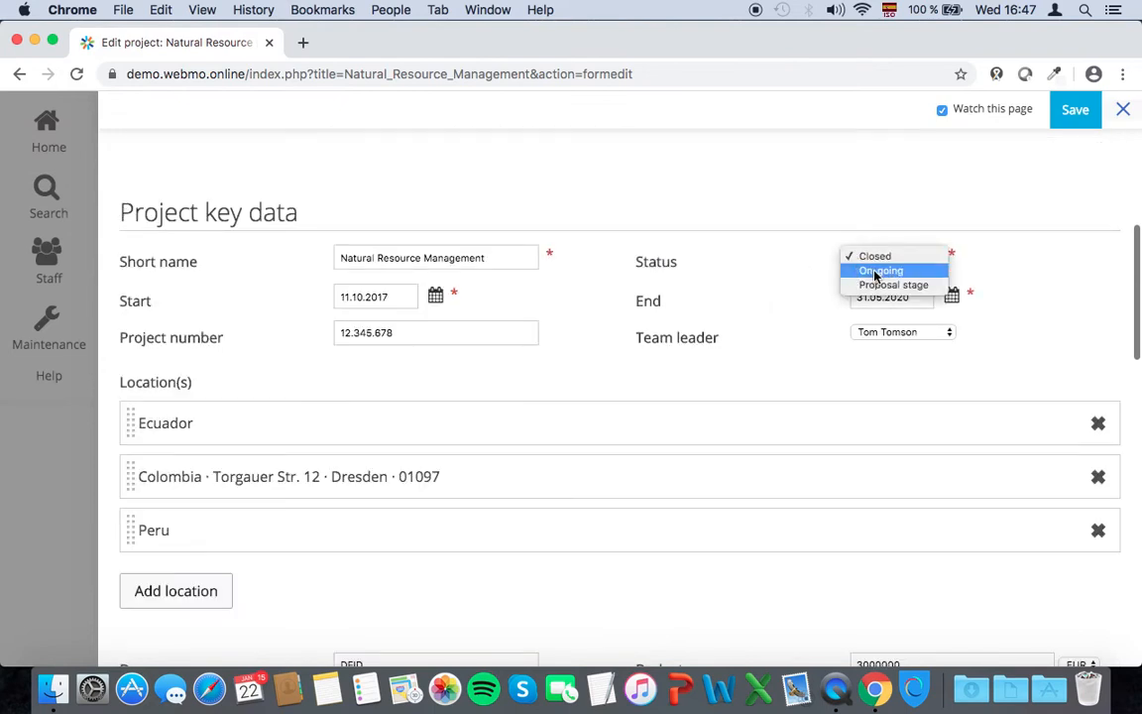
pyautogui.click(881, 271)
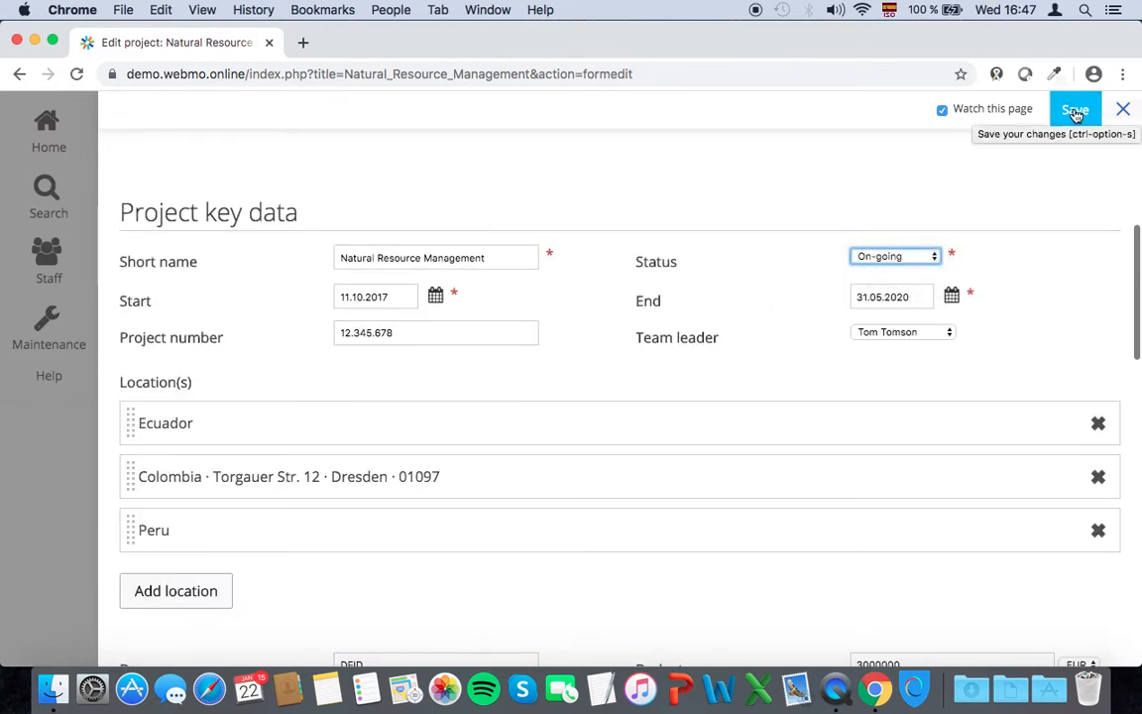
pyautogui.click(1074, 109)
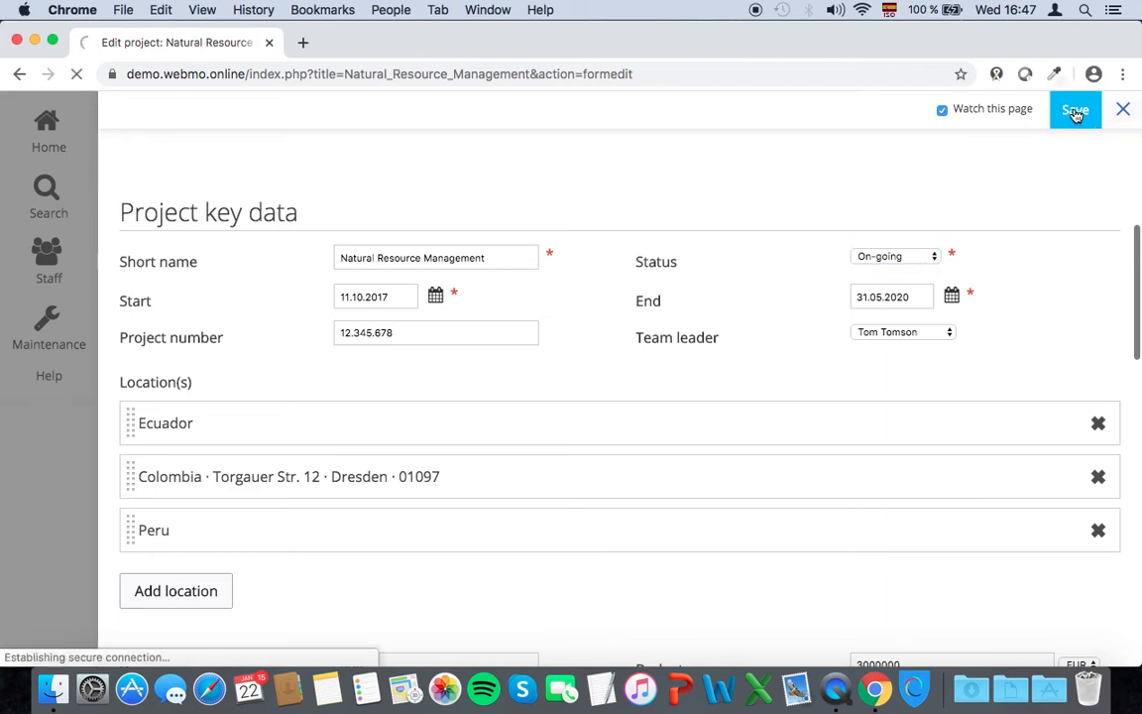
pyautogui.click(1074, 109)
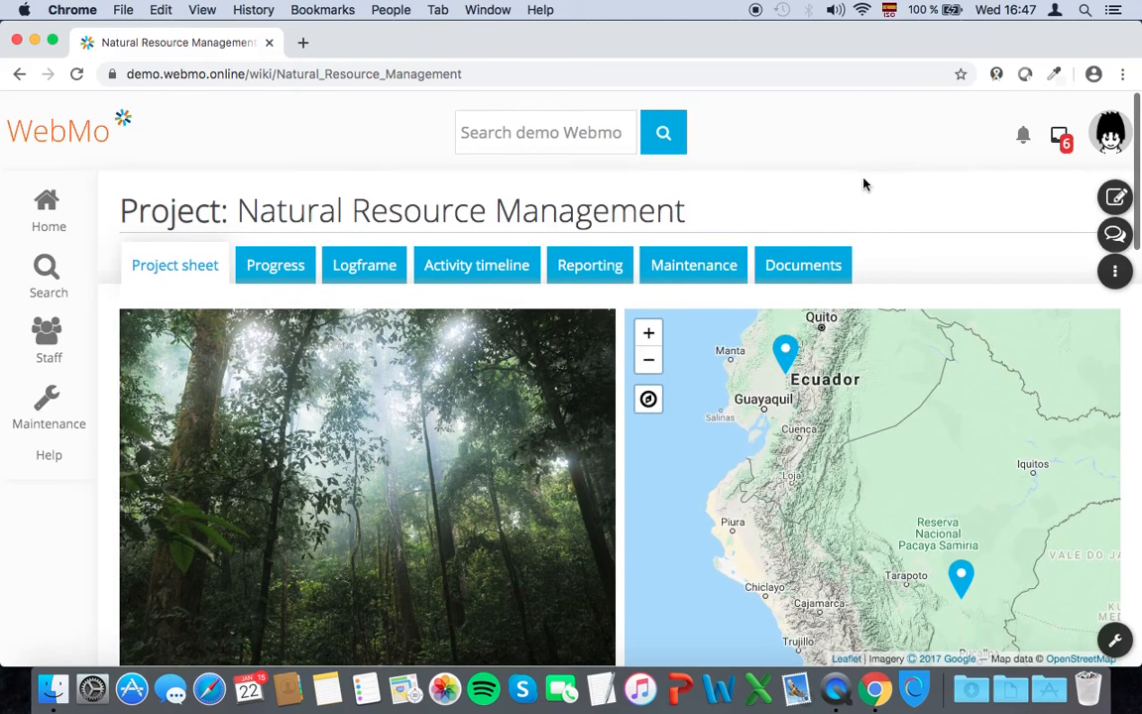
pyautogui.scroll(-3)
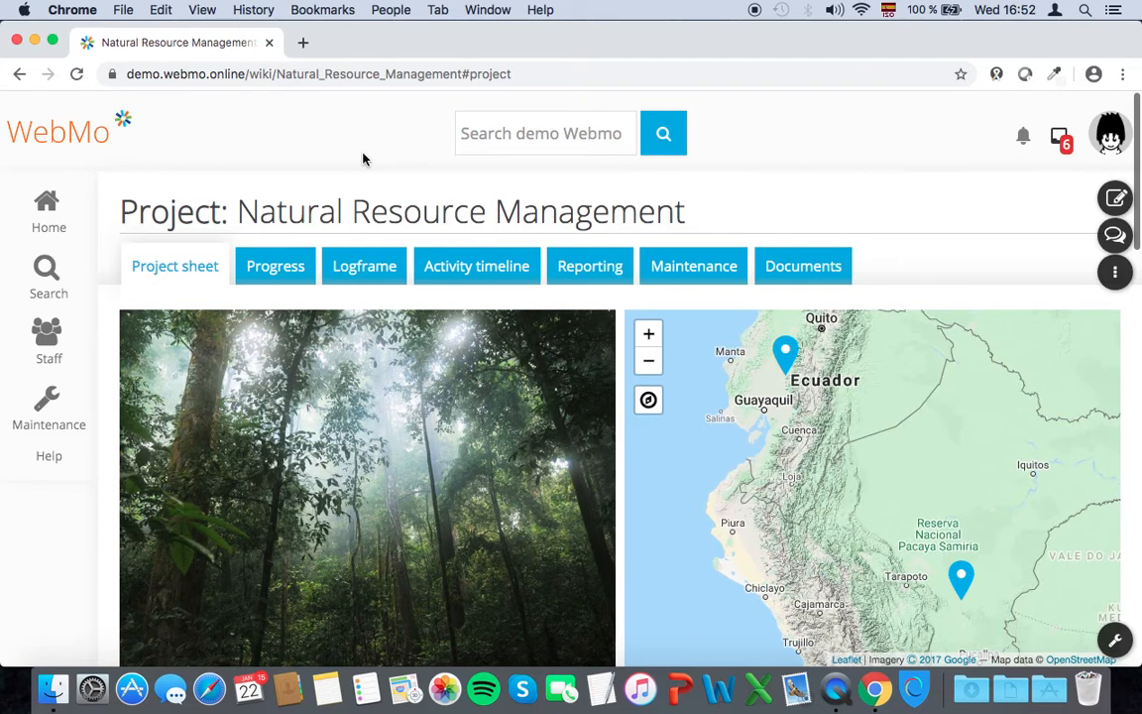
pyautogui.moveTo(196, 213)
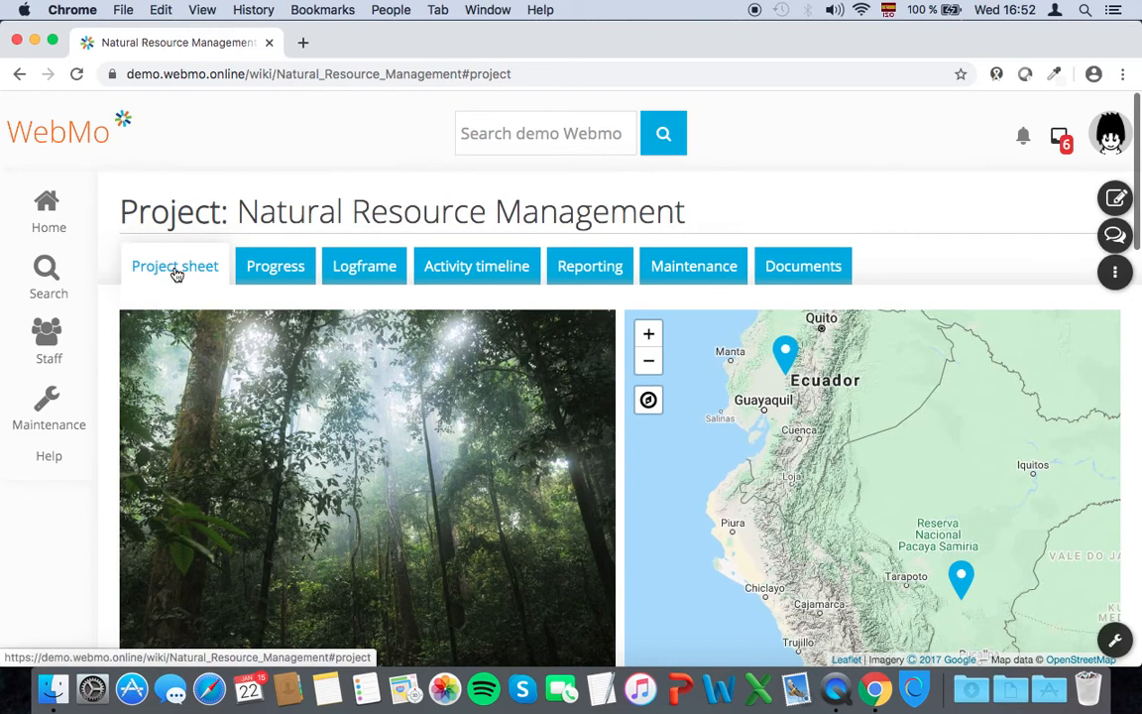
pyautogui.scroll(-3)
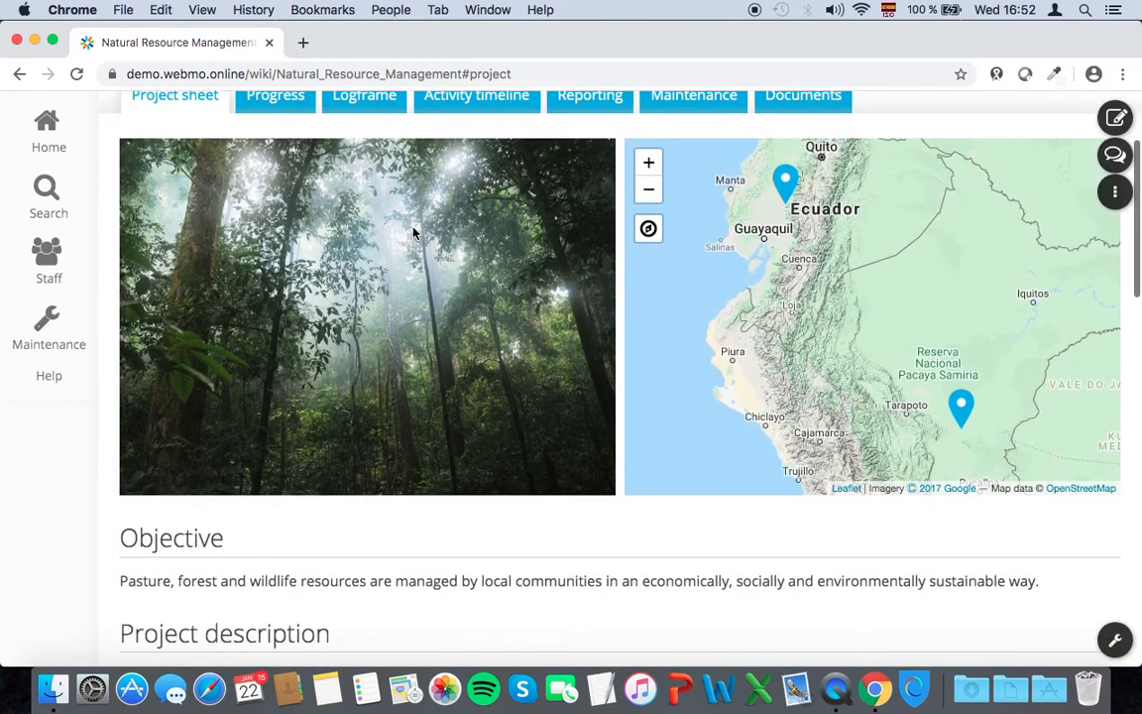
pyautogui.scroll(-3)
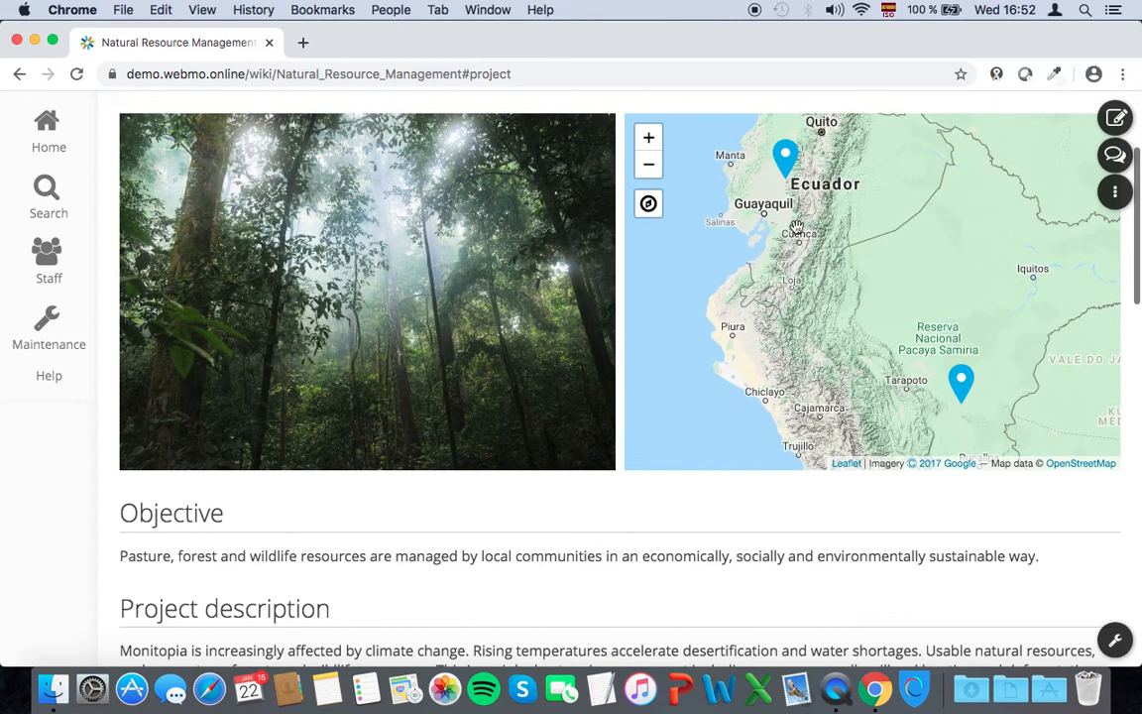
pyautogui.moveTo(415, 534)
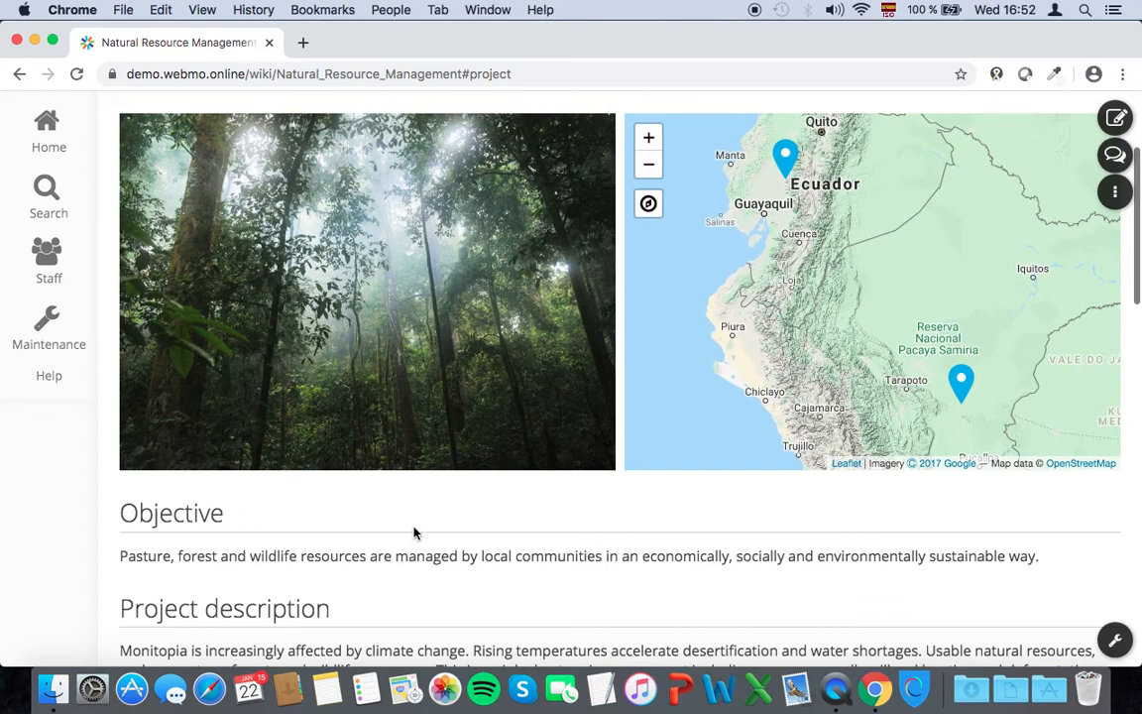
pyautogui.scroll(-3)
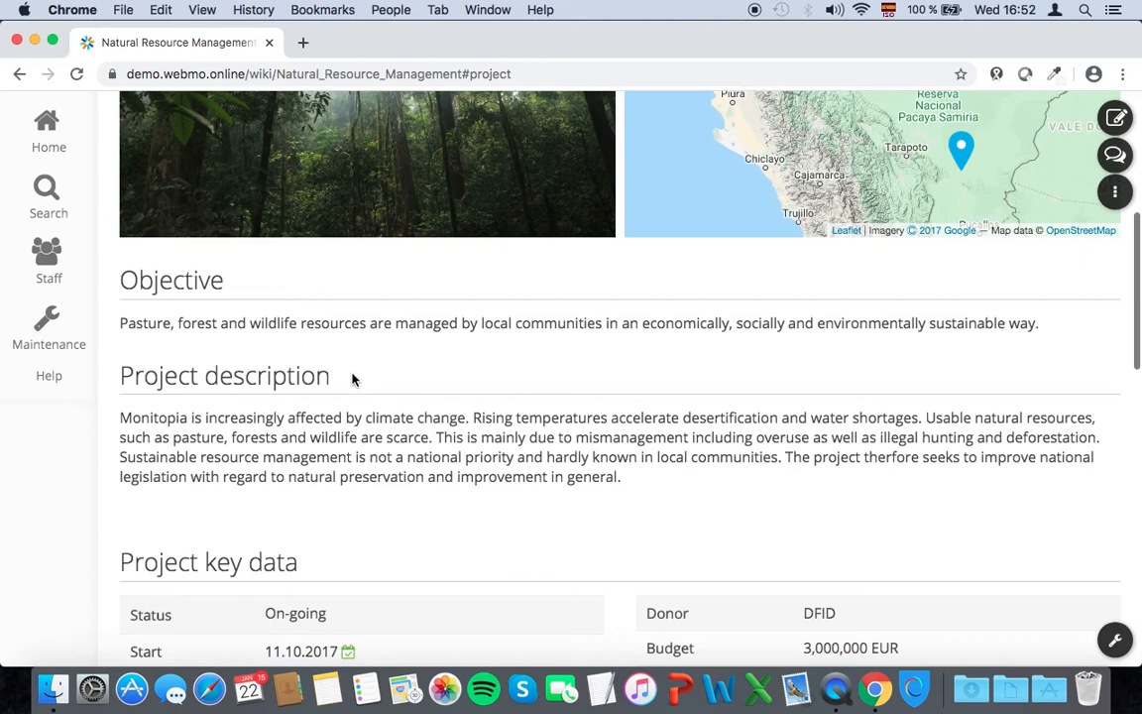
pyautogui.scroll(-3)
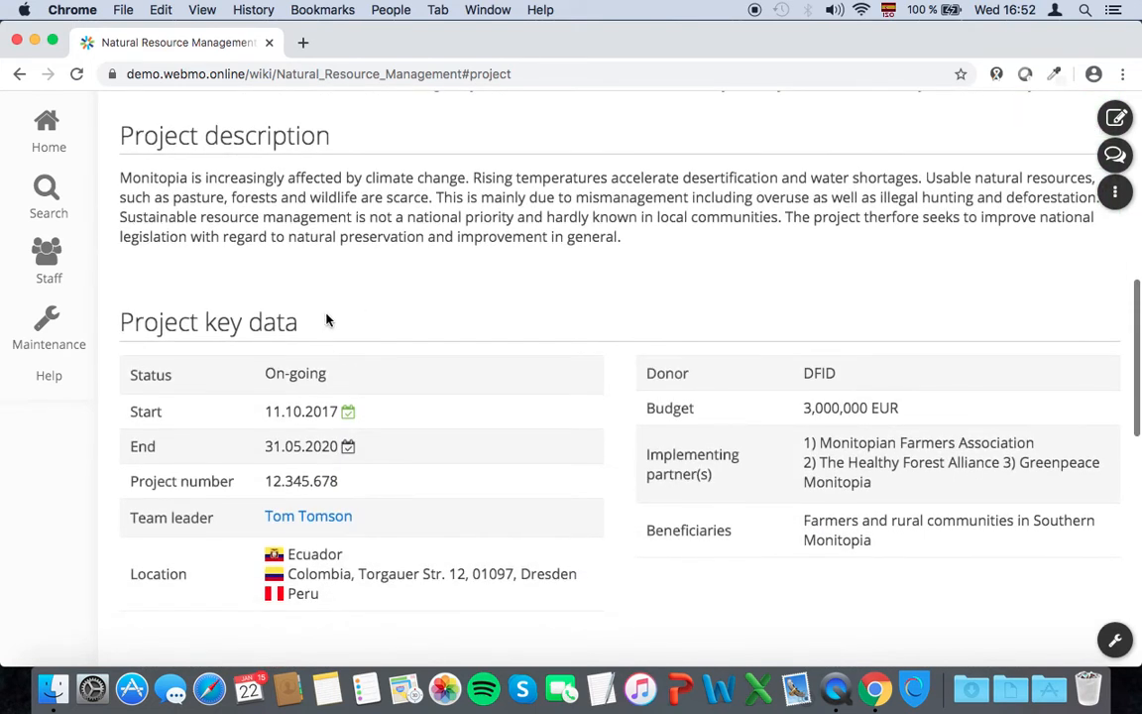
pyautogui.scroll(3)
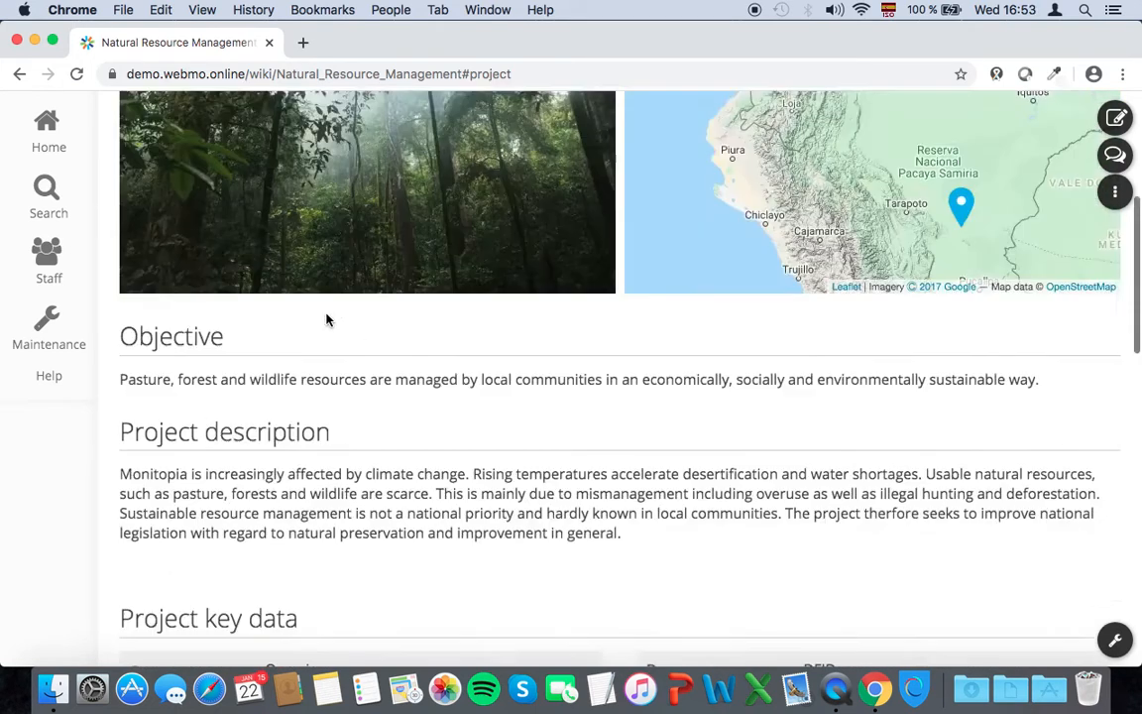
pyautogui.scroll(3)
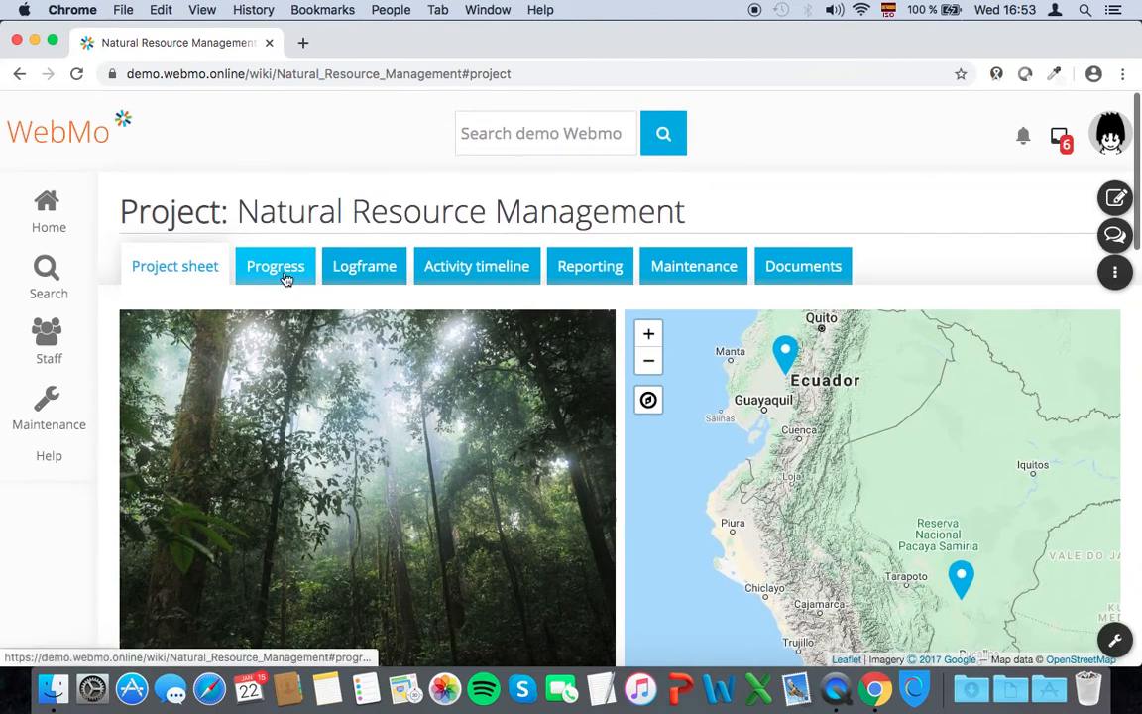
# Review the Progress tab's indicator and qualitative sections, then bring up the edit form
pyautogui.click(275, 265)
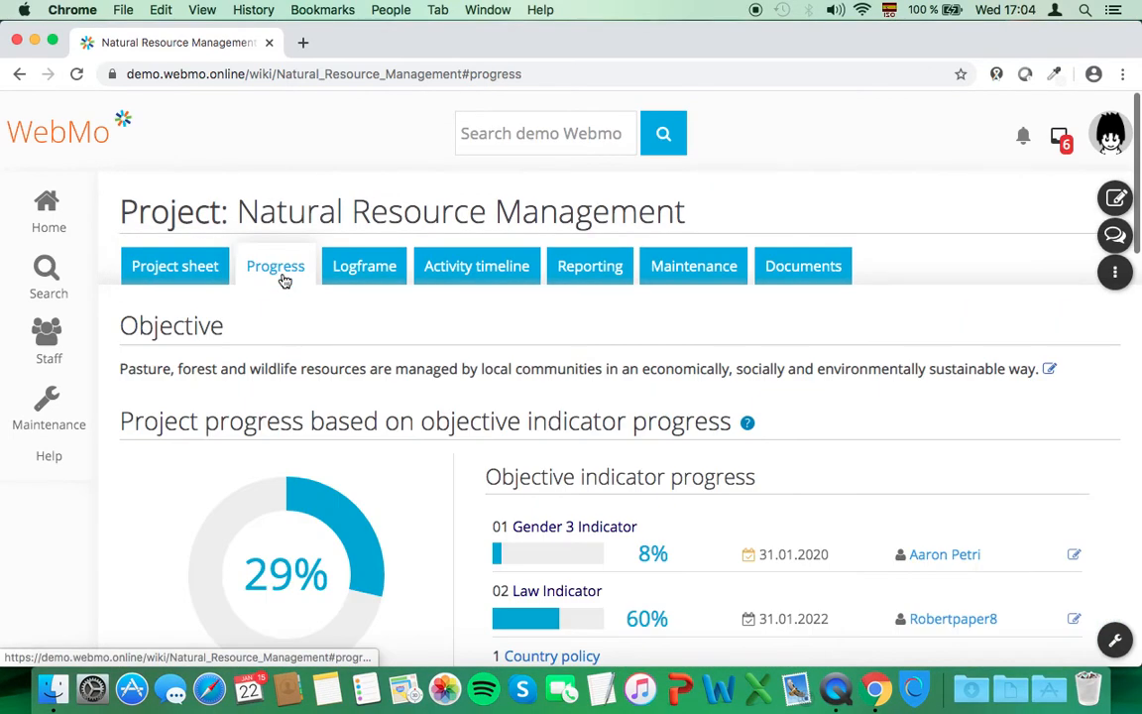
pyautogui.scroll(-3)
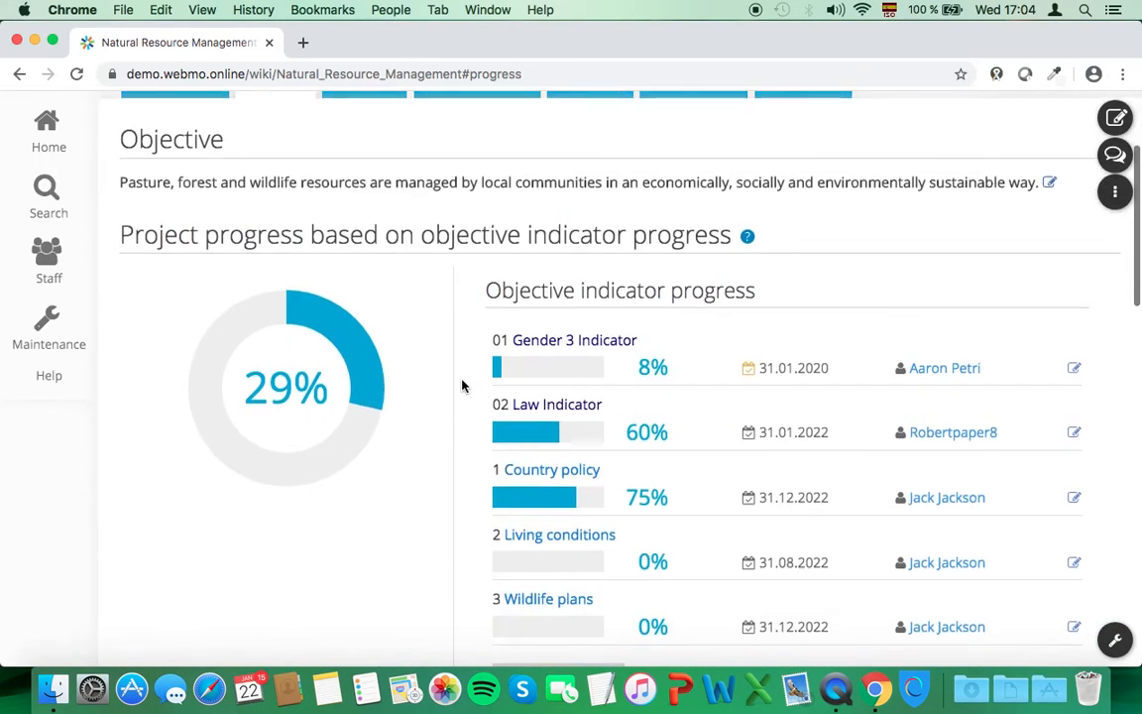
pyautogui.scroll(-3)
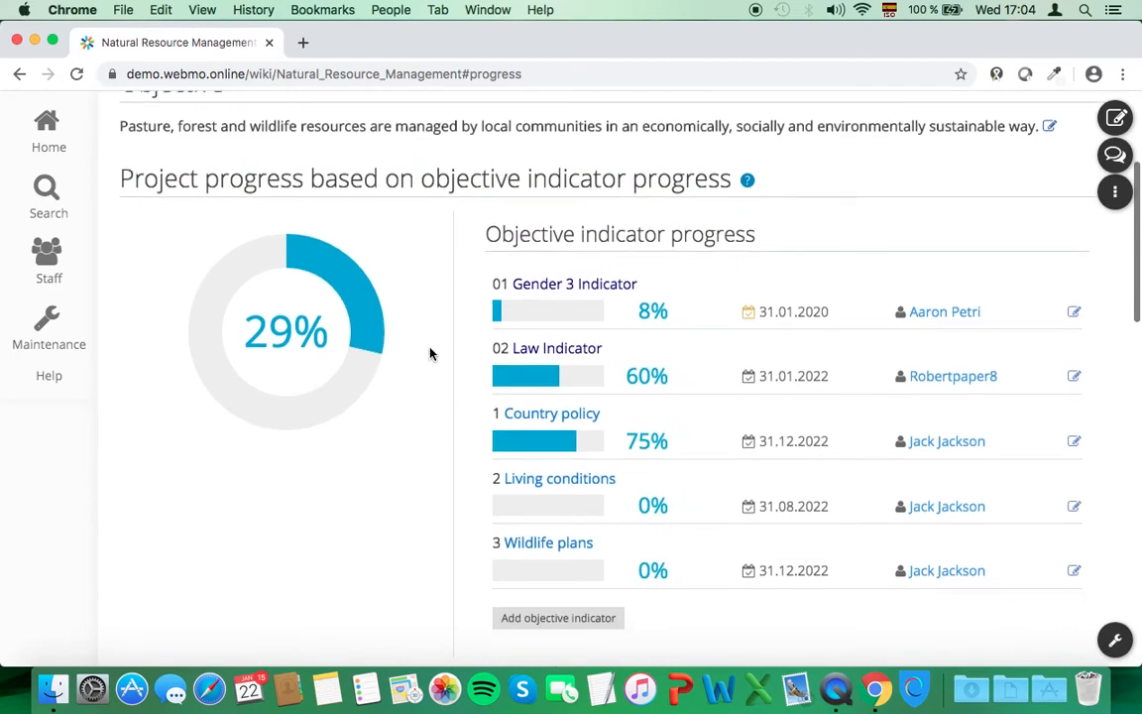
pyautogui.moveTo(413, 353)
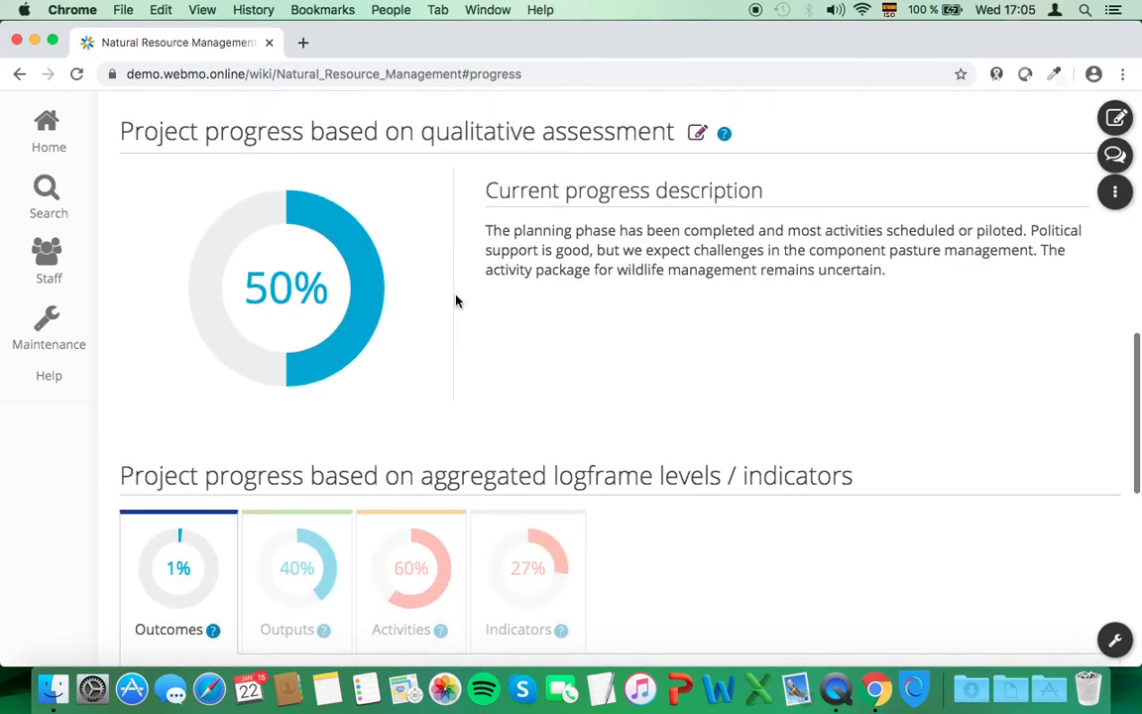
pyautogui.moveTo(441, 303)
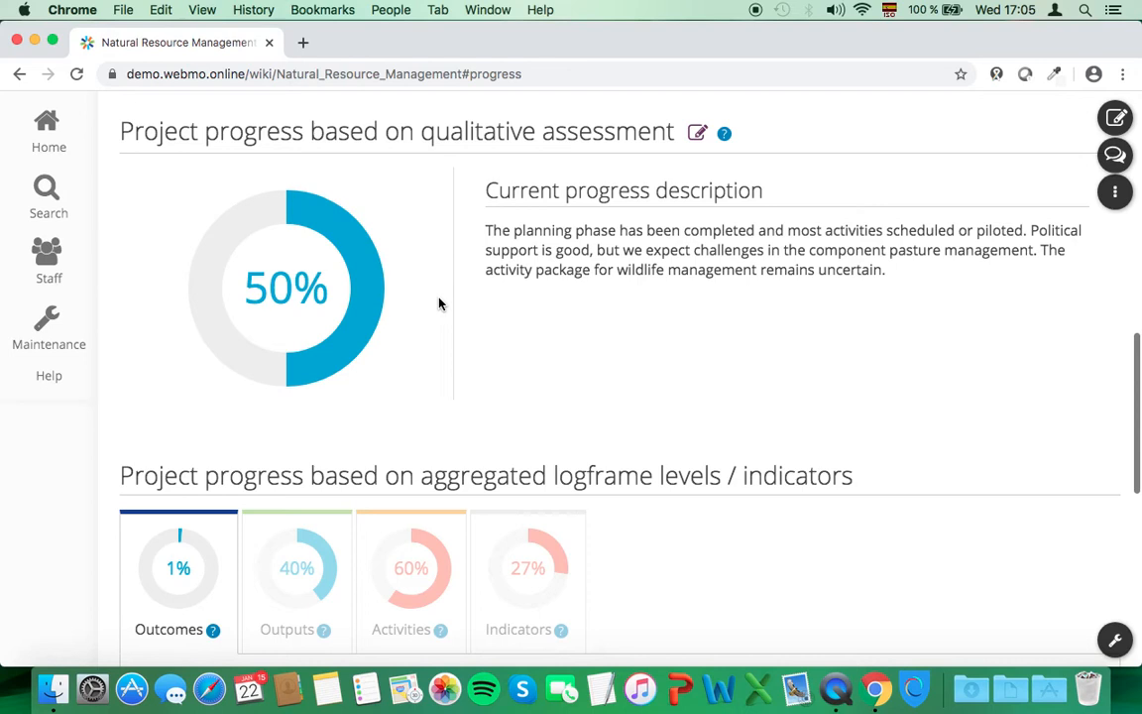
pyautogui.moveTo(1073, 108)
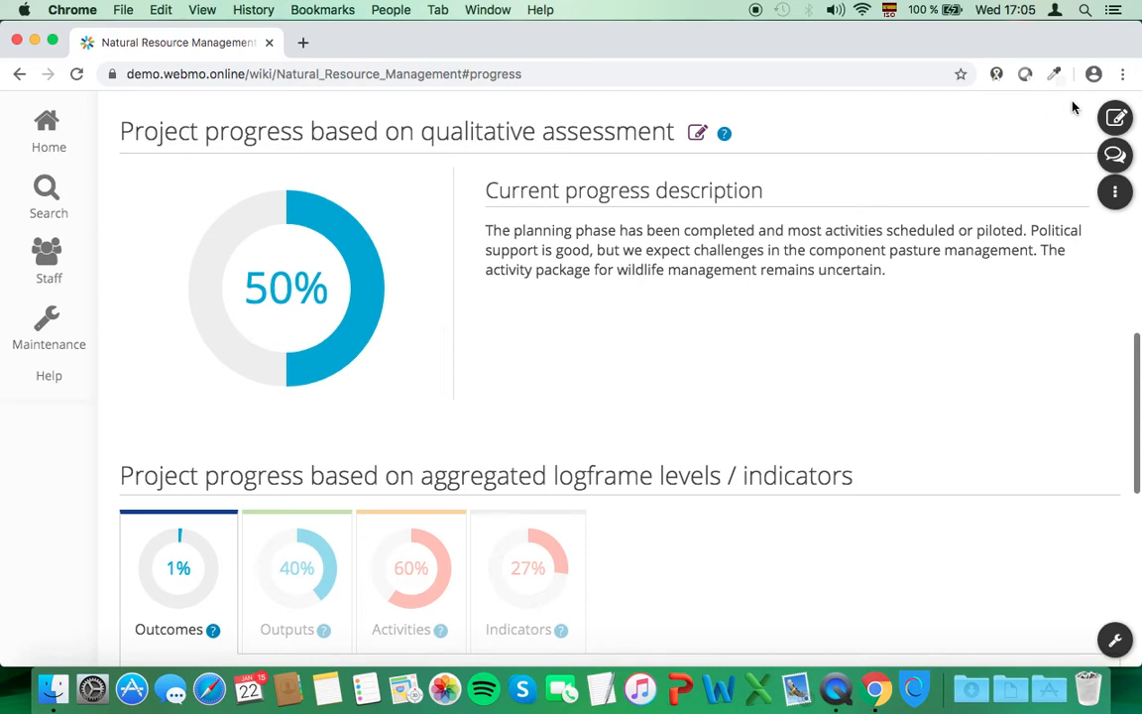
pyautogui.click(1114, 117)
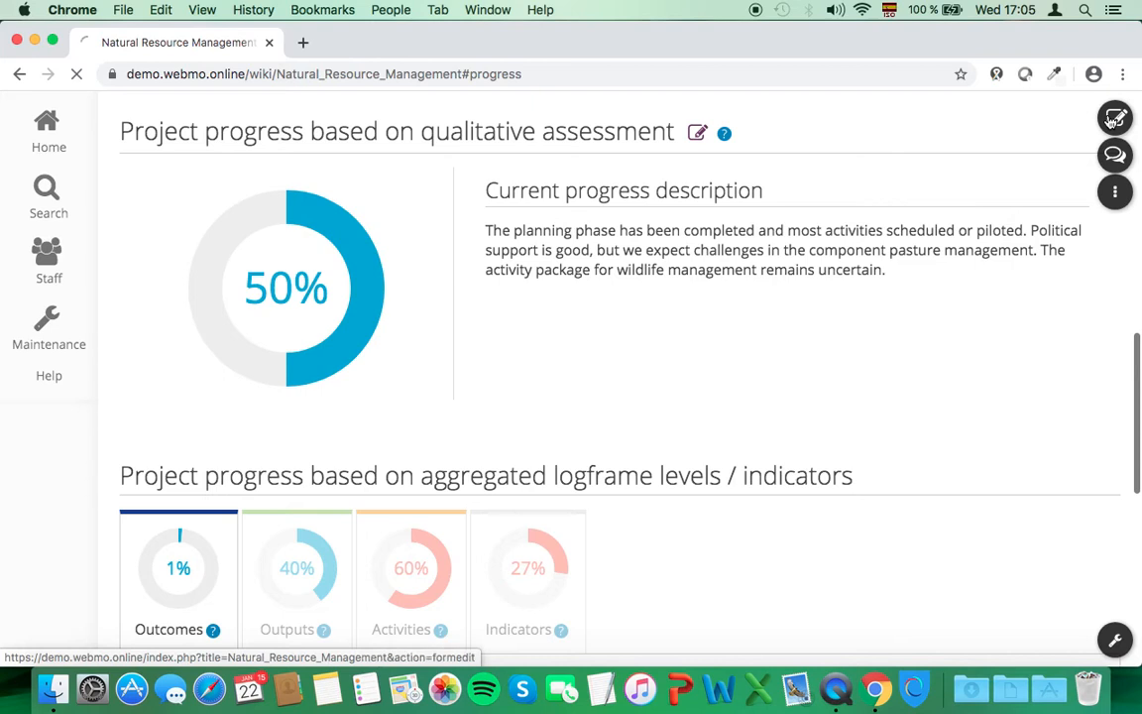
# Set the qualitative progress estimate to 60 percent in the edit form and save
pyautogui.click(697, 132)
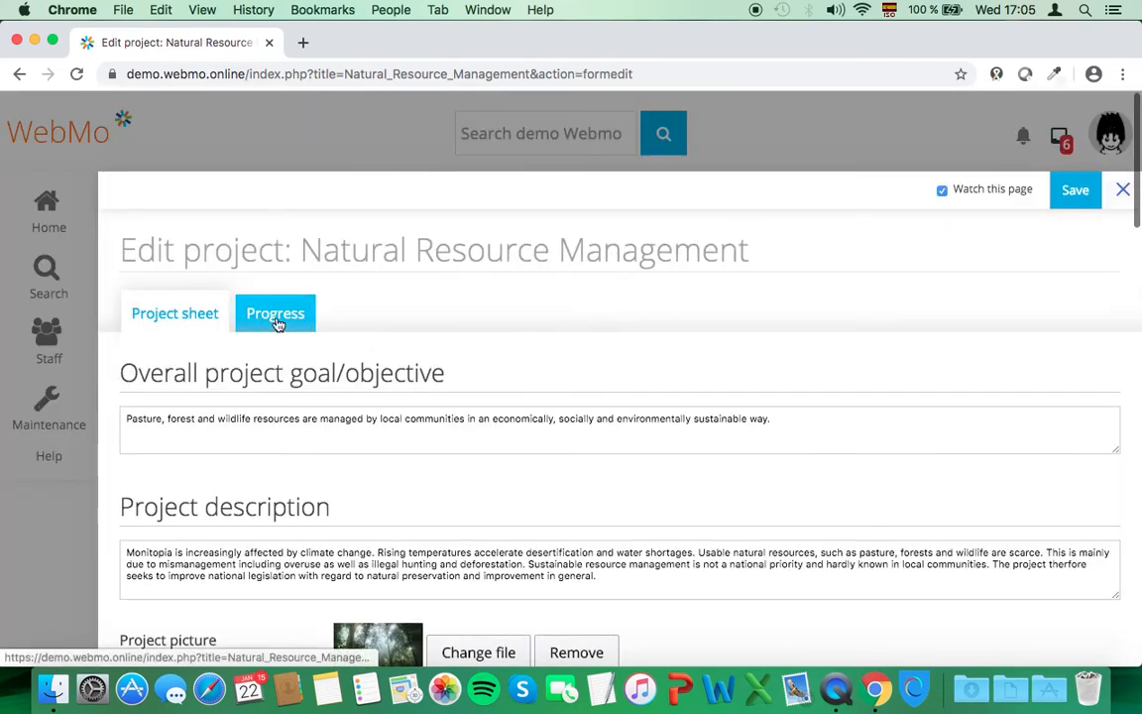
pyautogui.click(275, 312)
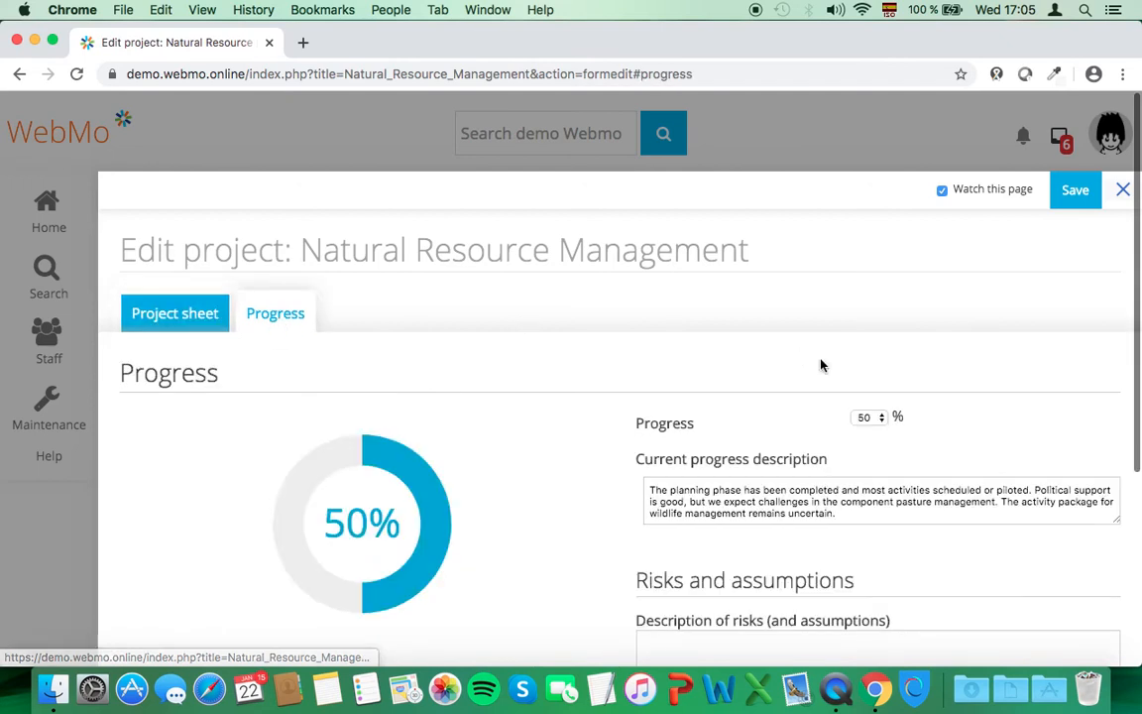
pyautogui.click(866, 416)
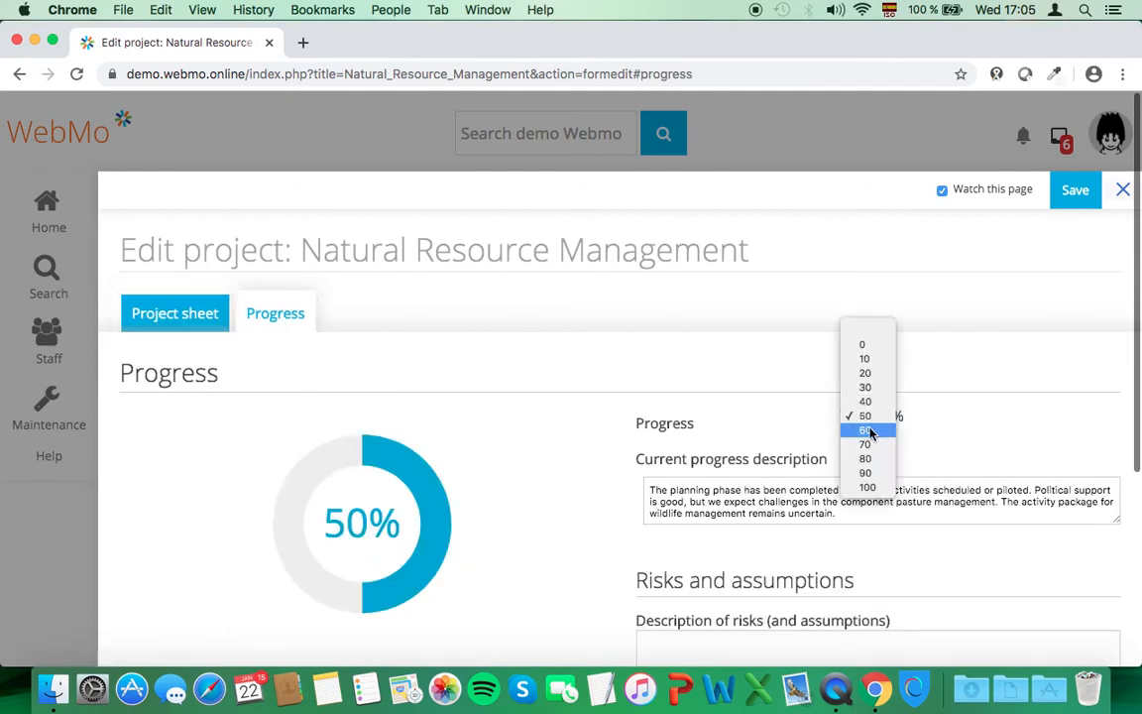
pyautogui.click(864, 429)
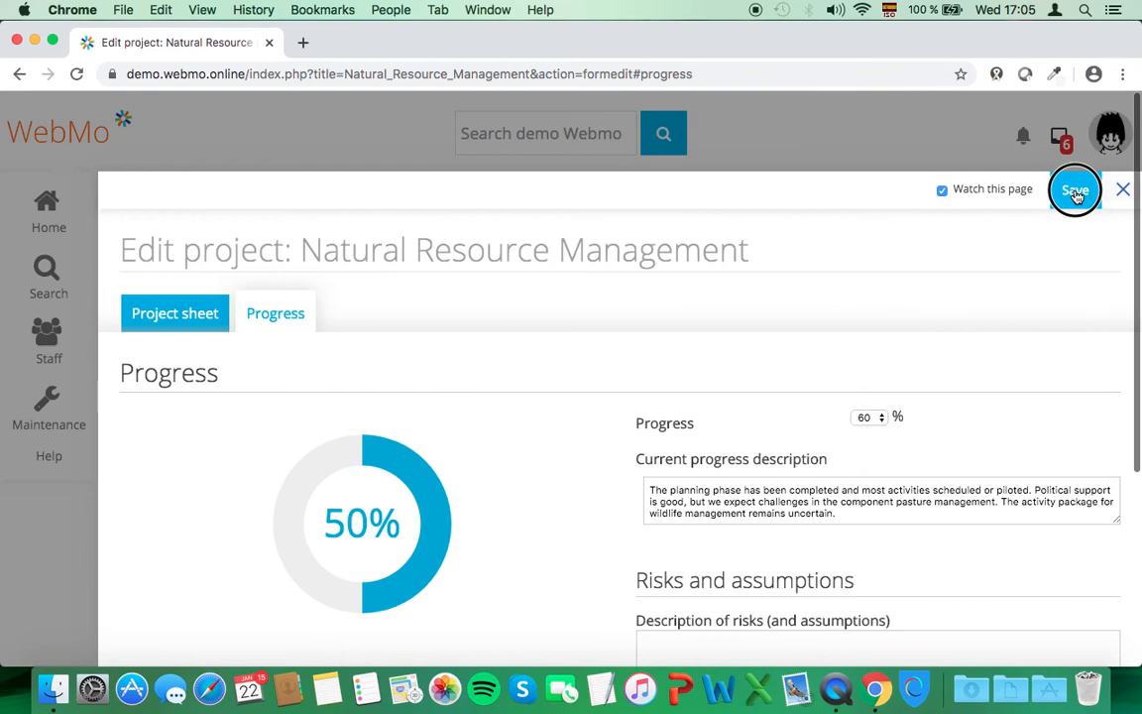
pyautogui.click(1075, 189)
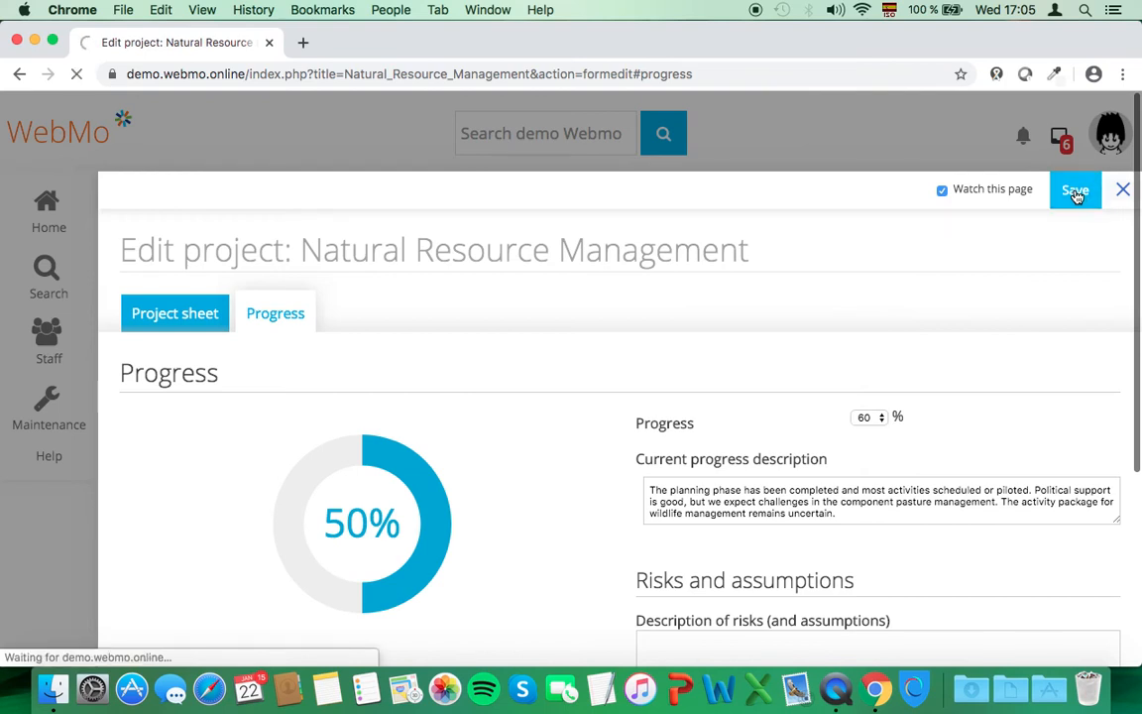
pyautogui.click(1075, 189)
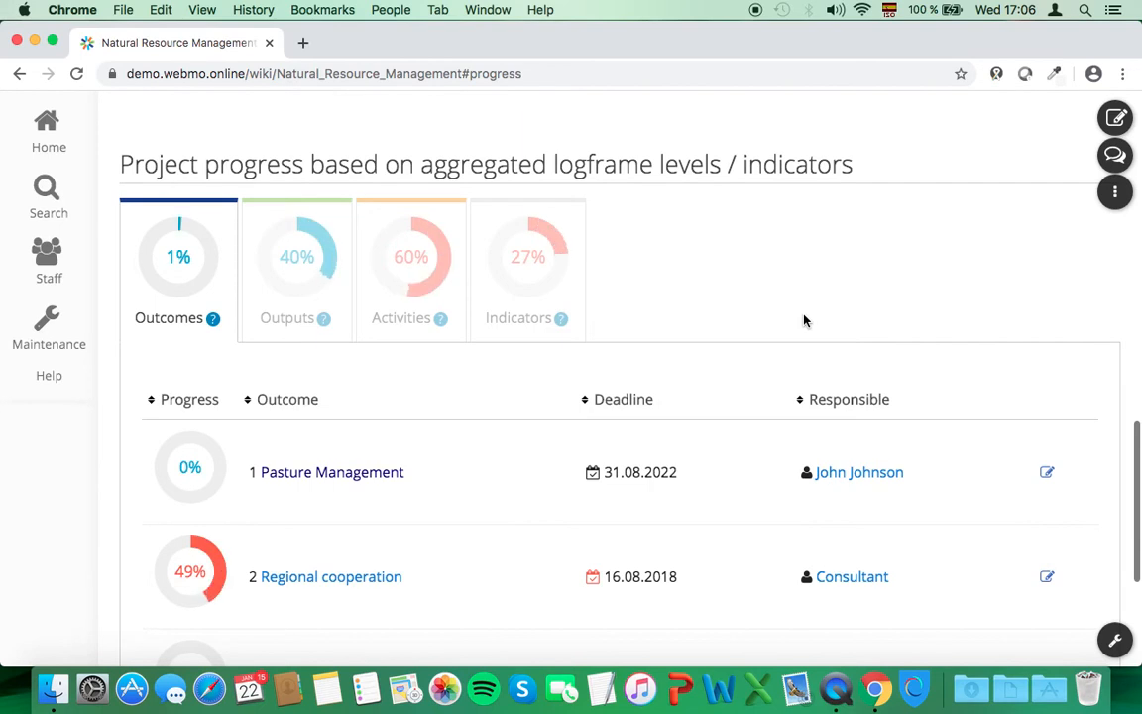
# Review aggregated logframe progress lists for Outcomes, Outputs, Activities and Indicators
pyautogui.scroll(3)
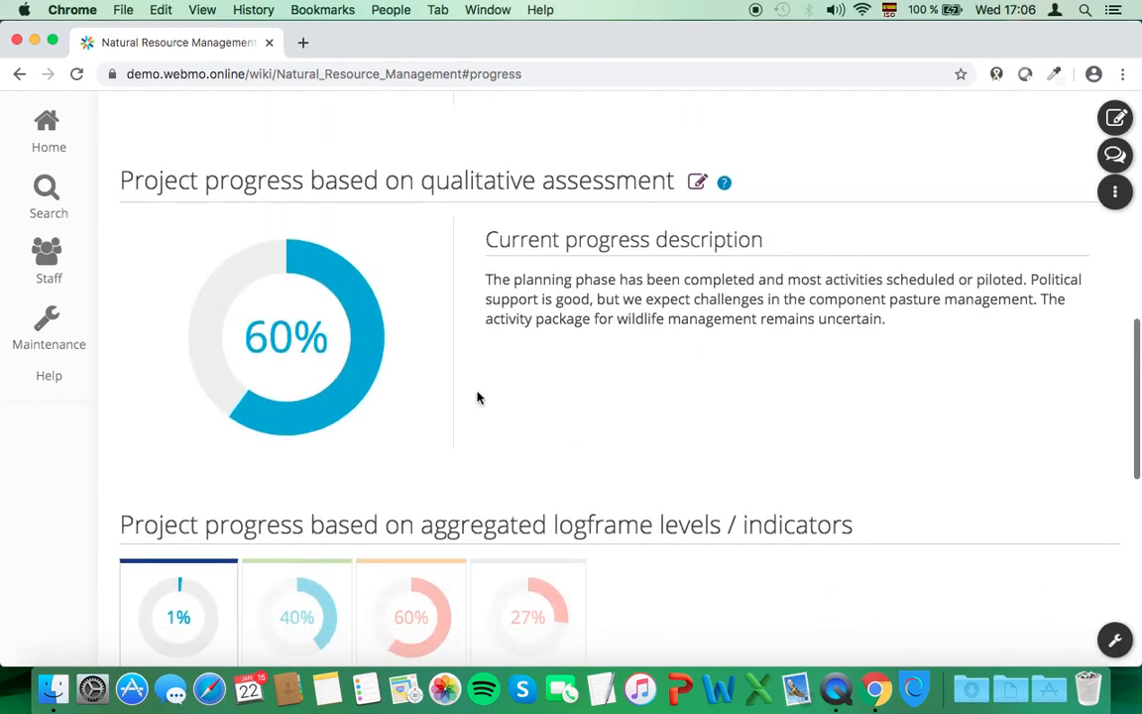
pyautogui.moveTo(395, 401)
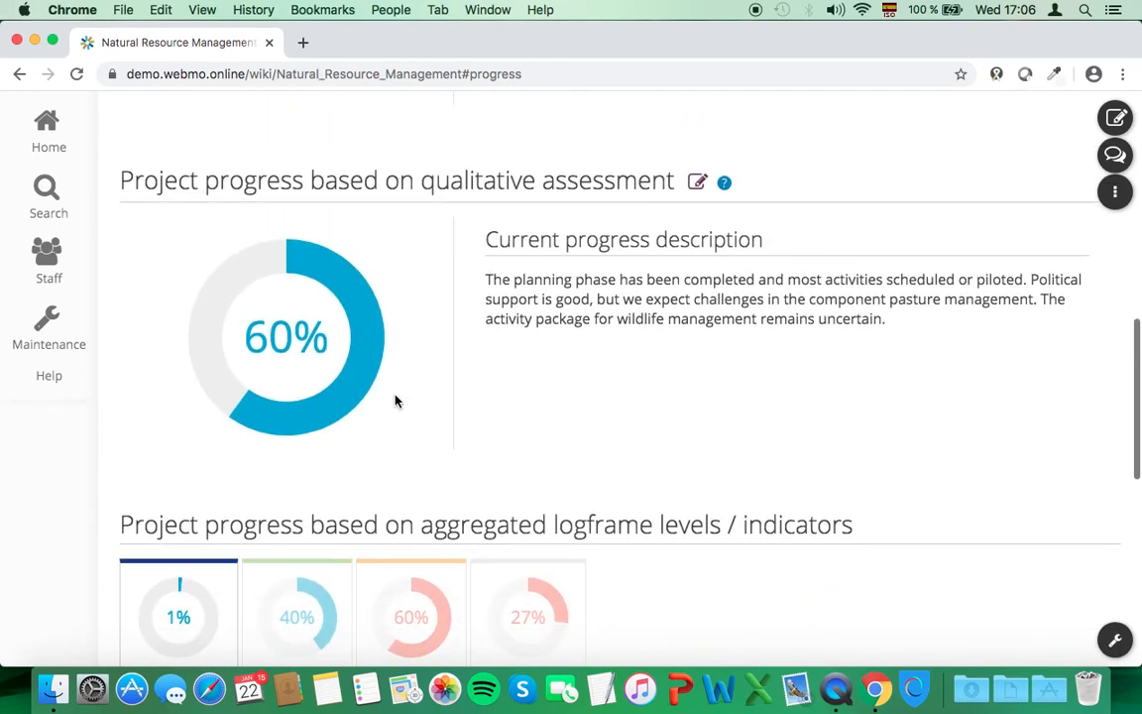
pyautogui.scroll(-3)
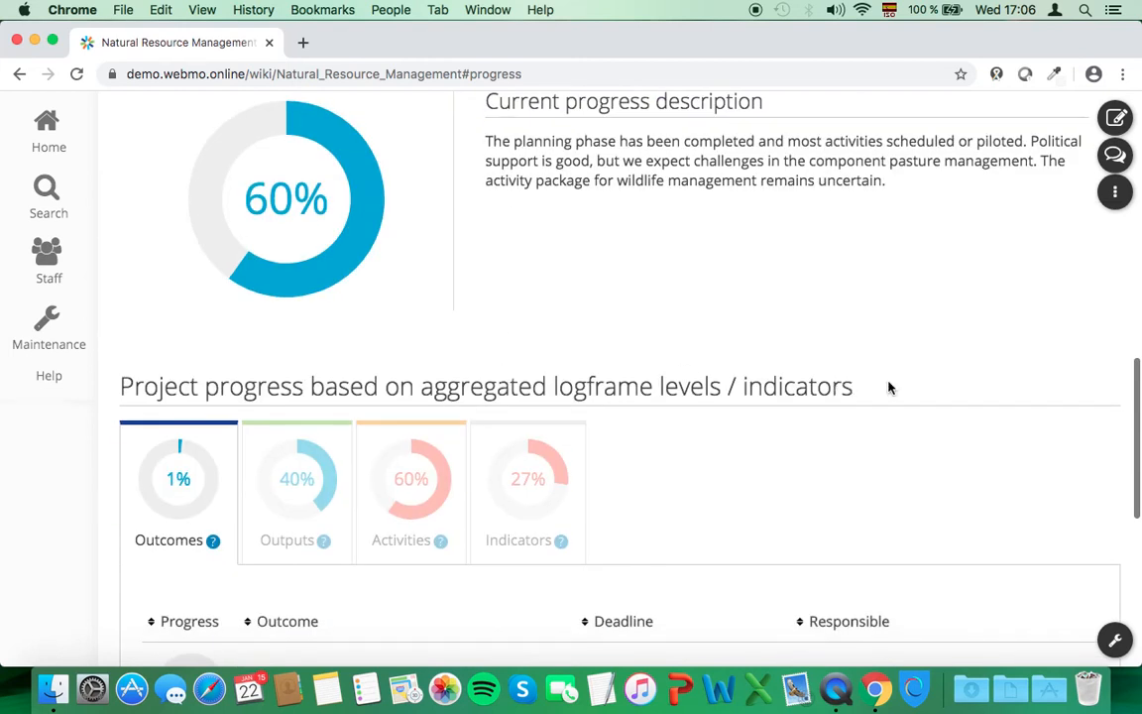
pyautogui.scroll(-3)
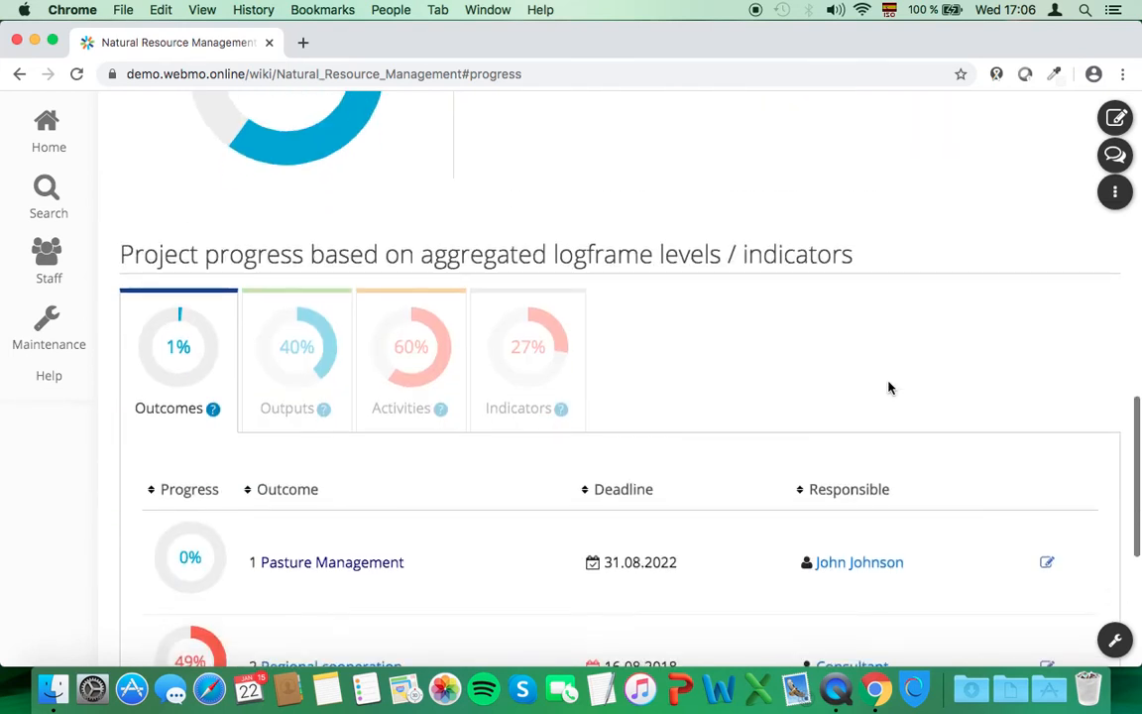
pyautogui.scroll(-3)
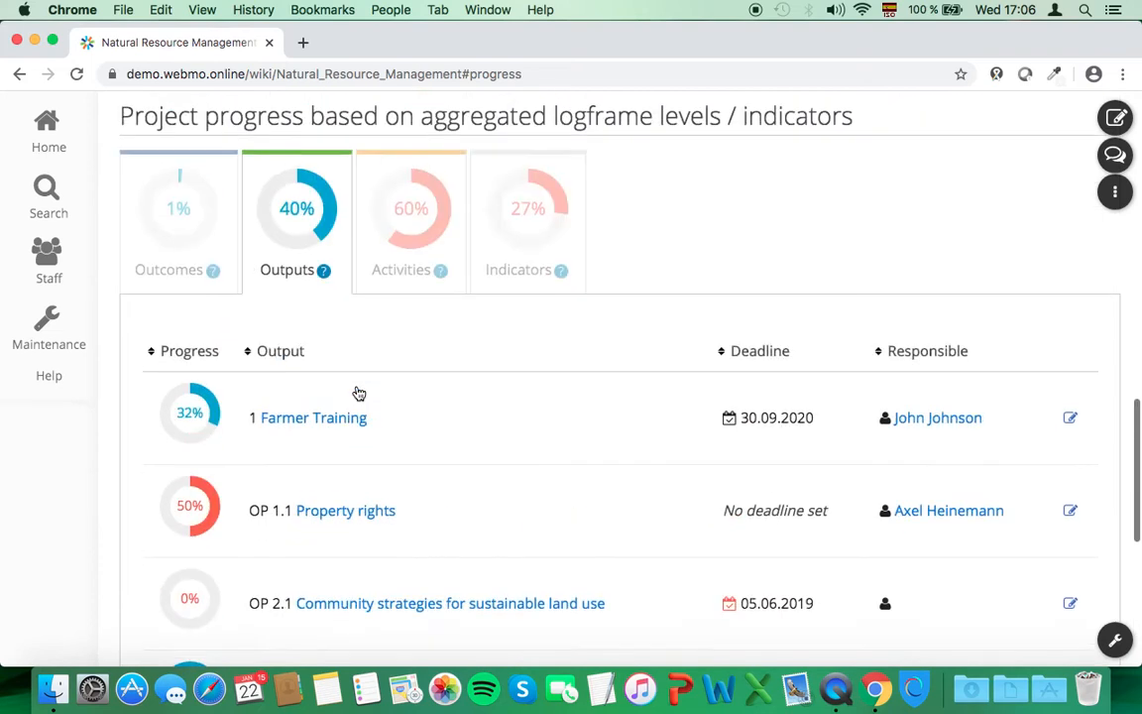
pyautogui.click(400, 269)
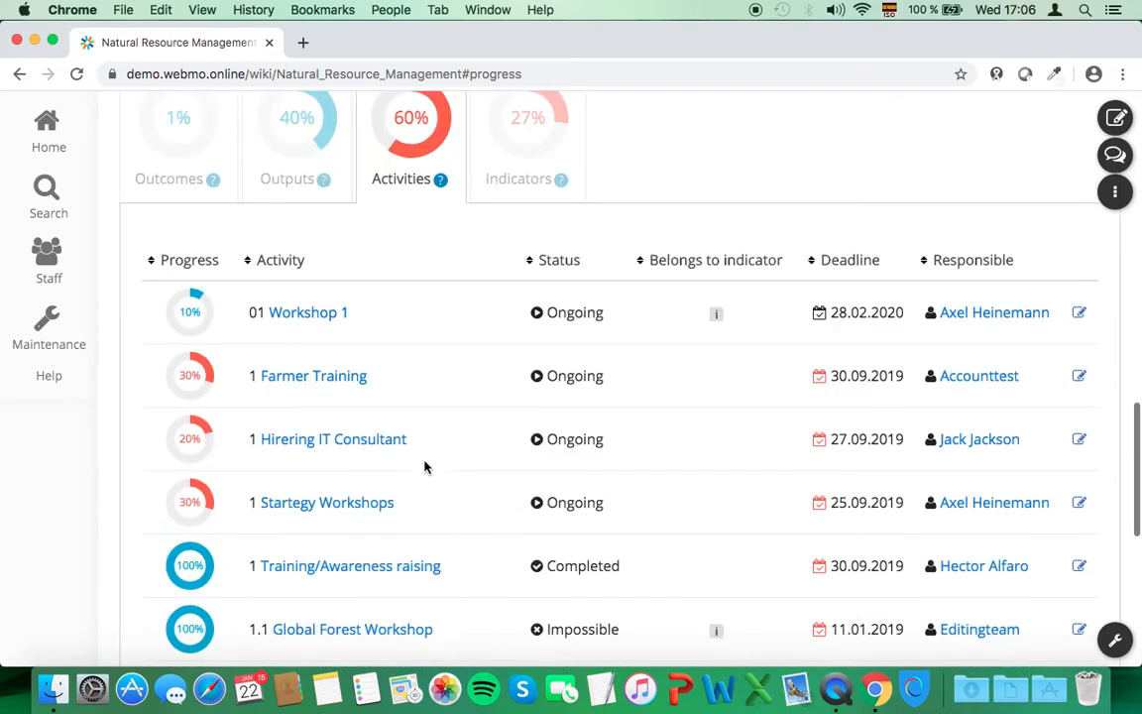
pyautogui.scroll(3)
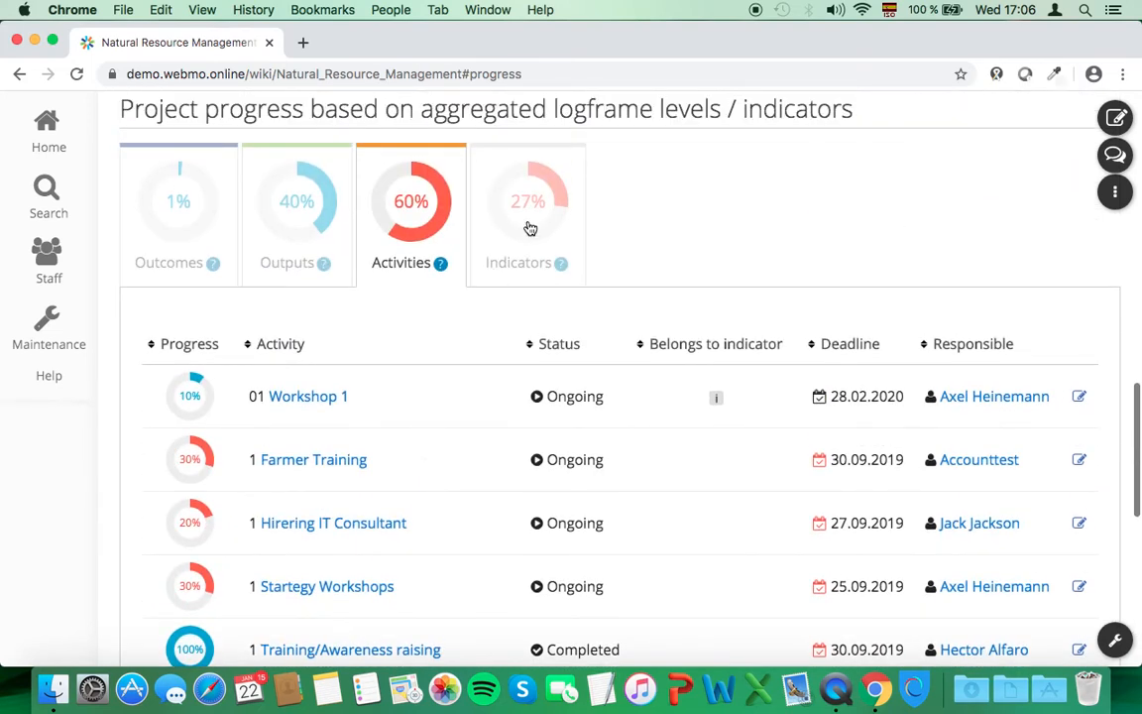
pyautogui.scroll(-3)
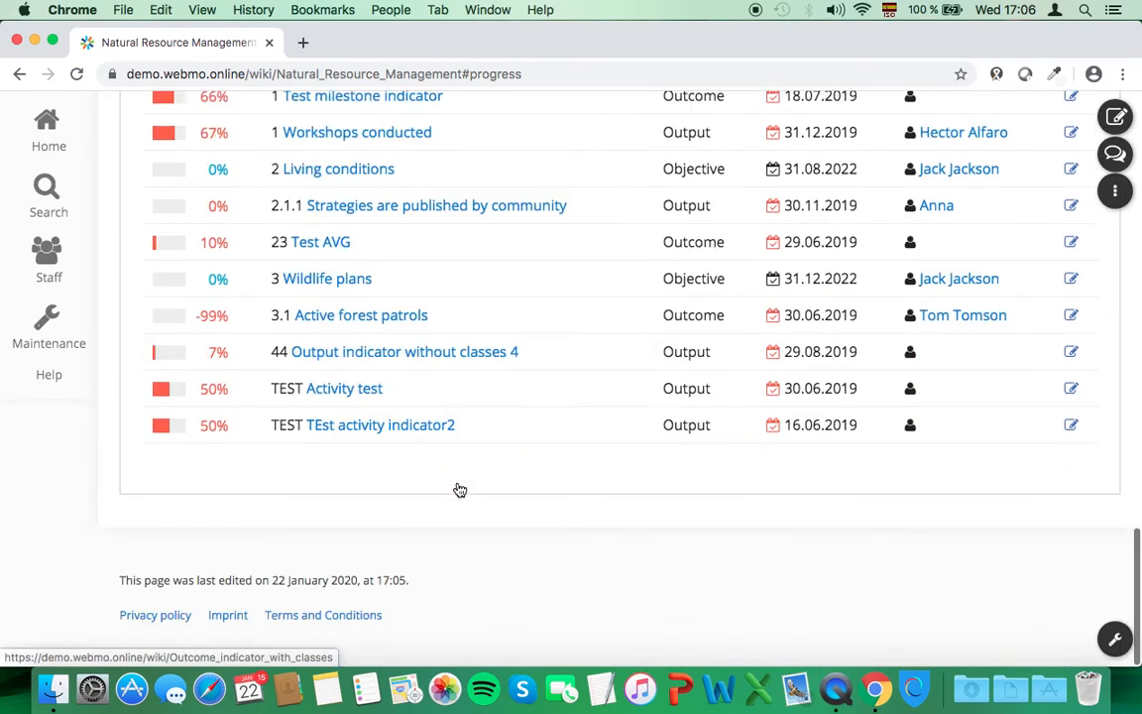
pyautogui.scroll(3)
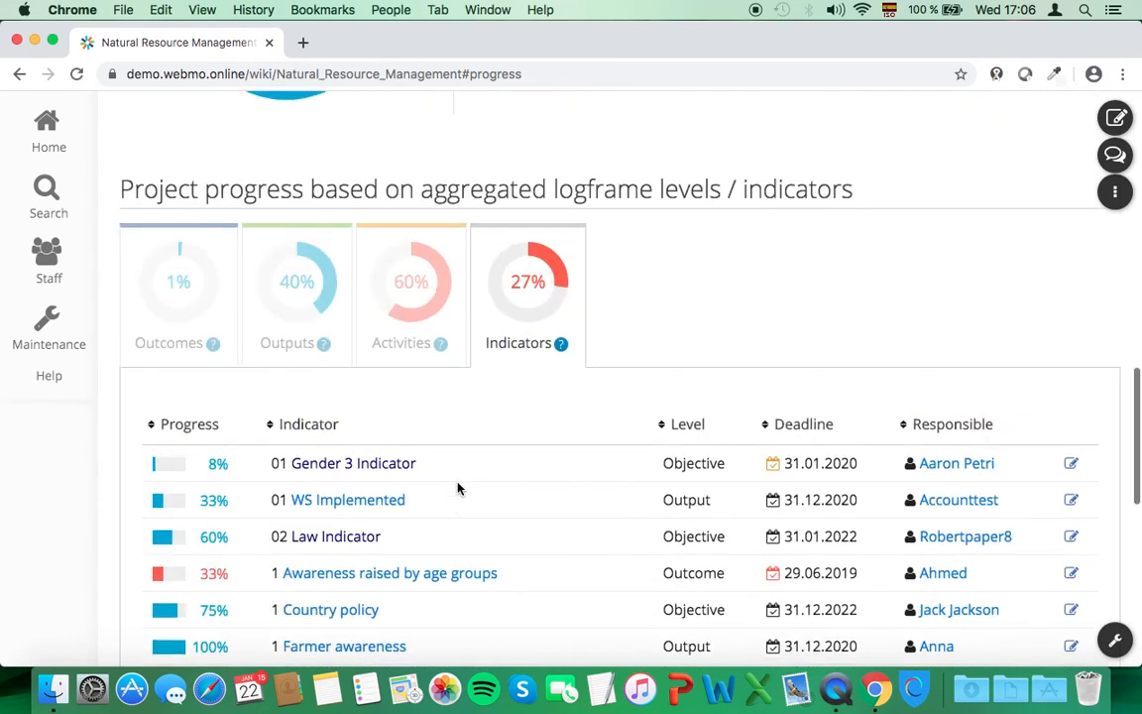
pyautogui.scroll(-3)
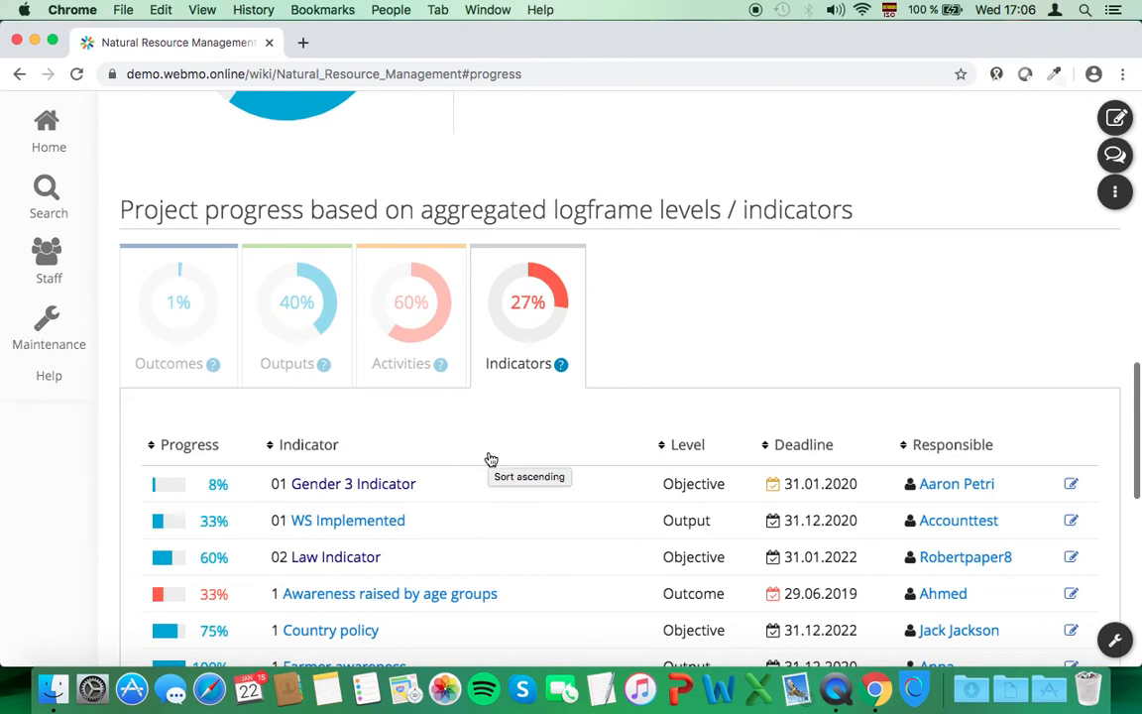
pyautogui.scroll(3)
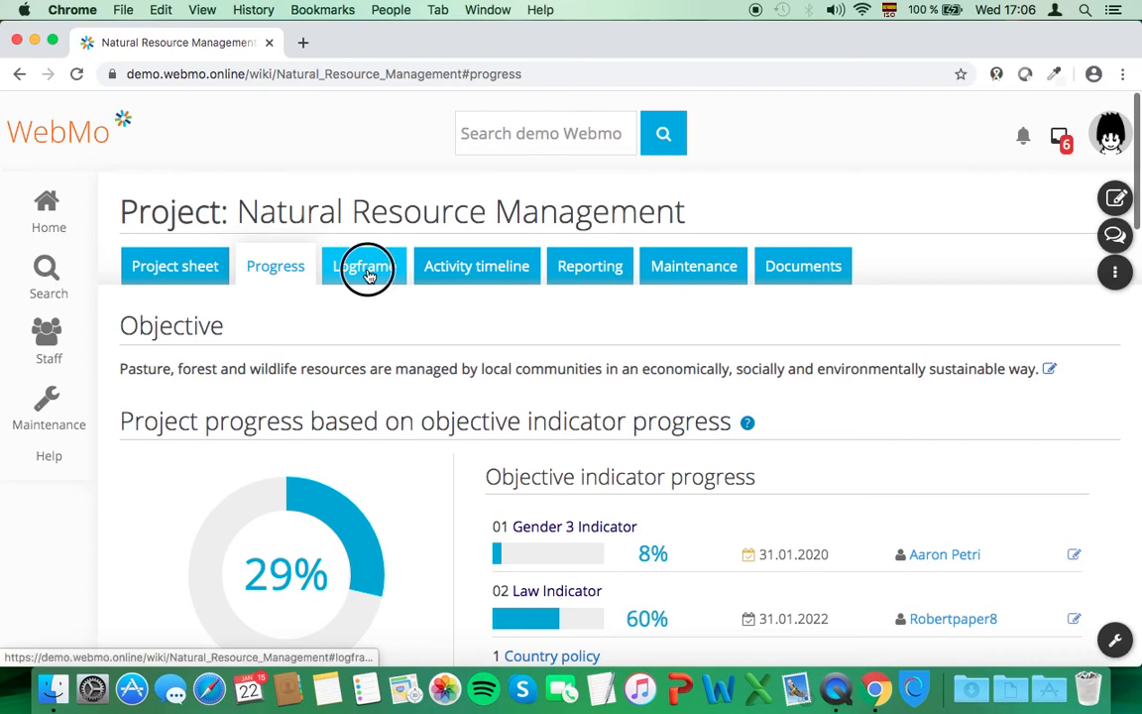
pyautogui.click(364, 266)
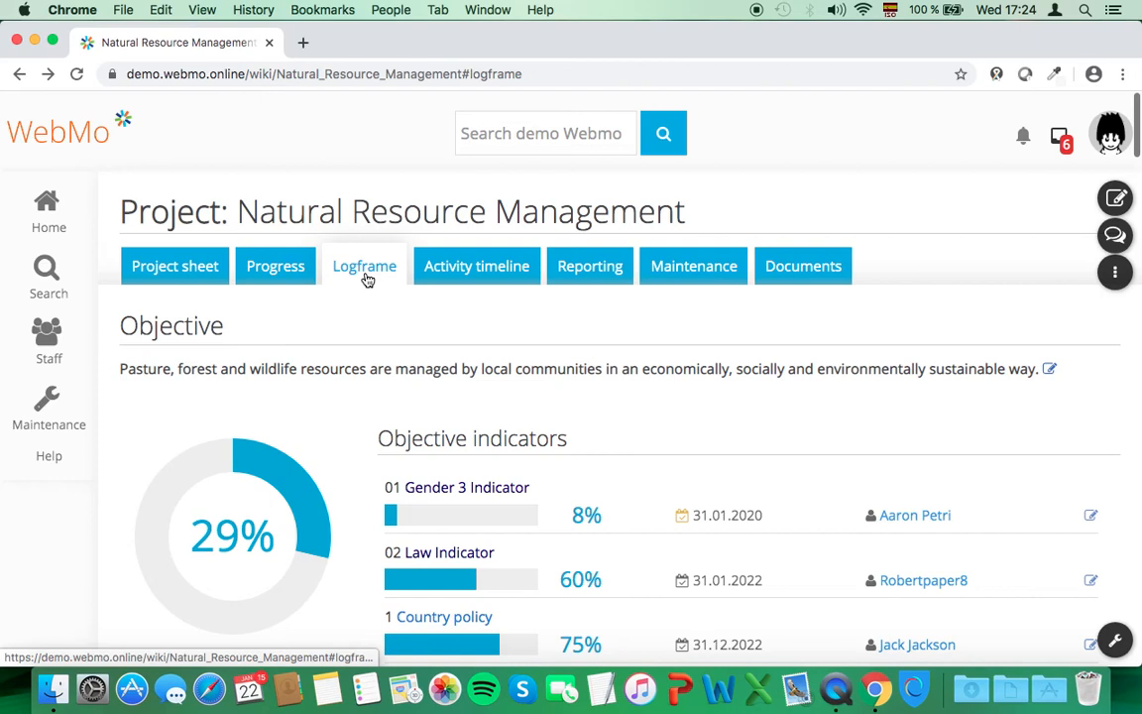
pyautogui.scroll(-3)
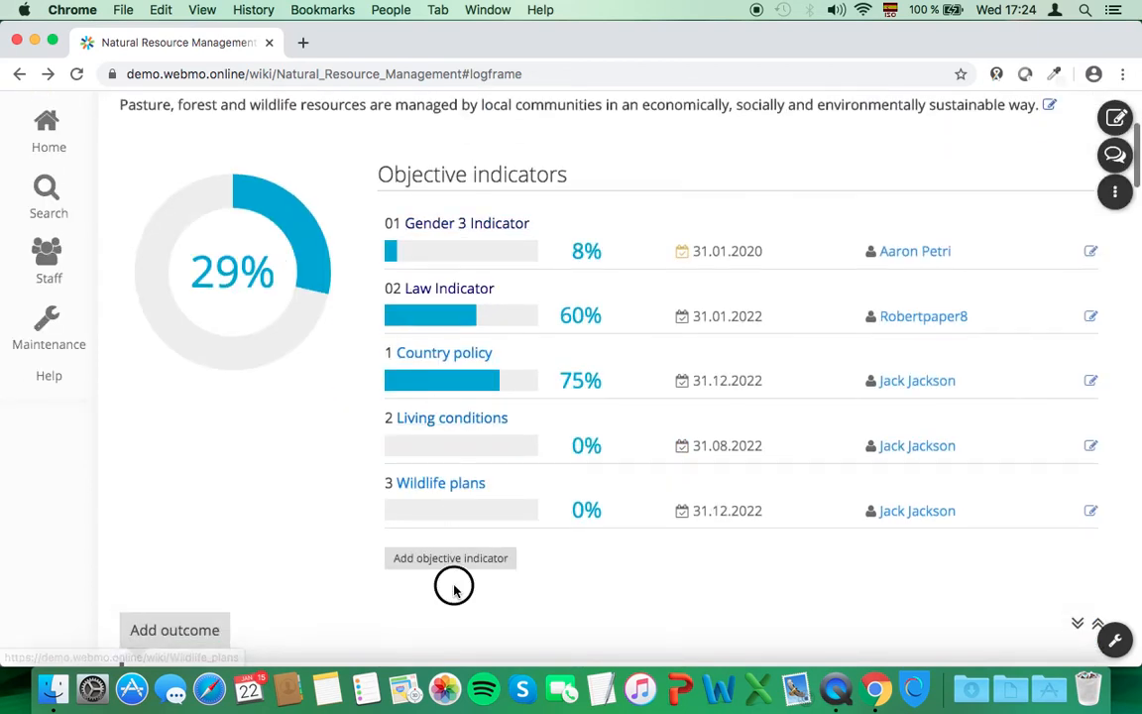
pyautogui.scroll(-3)
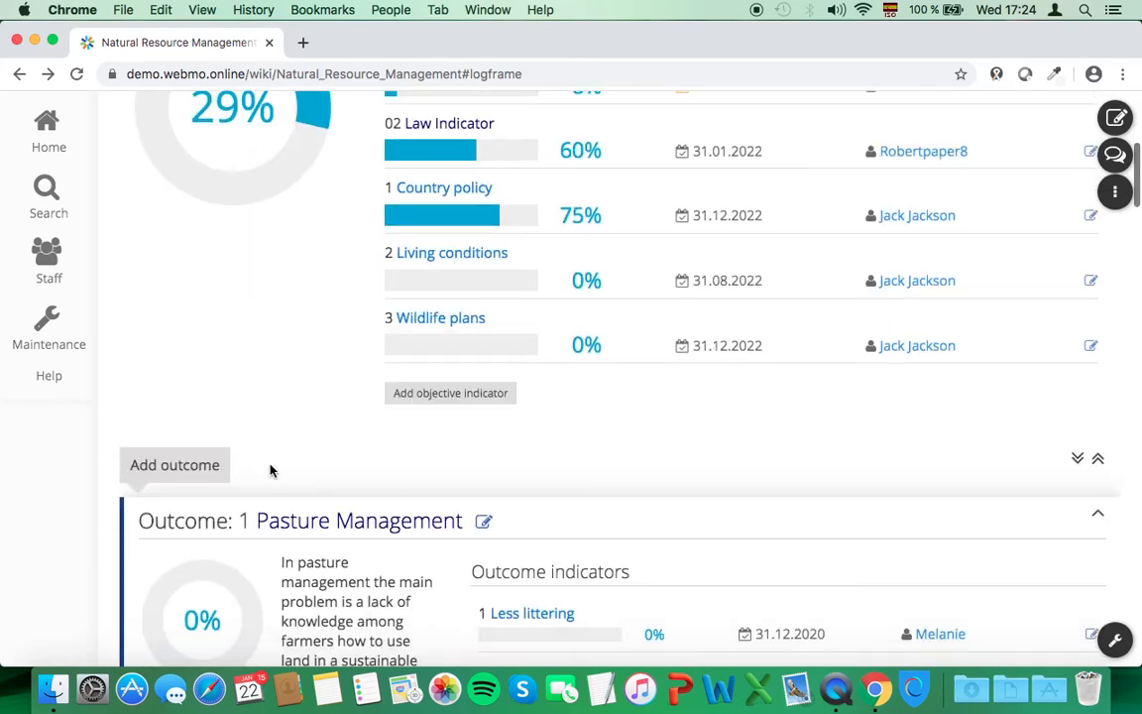
pyautogui.scroll(-3)
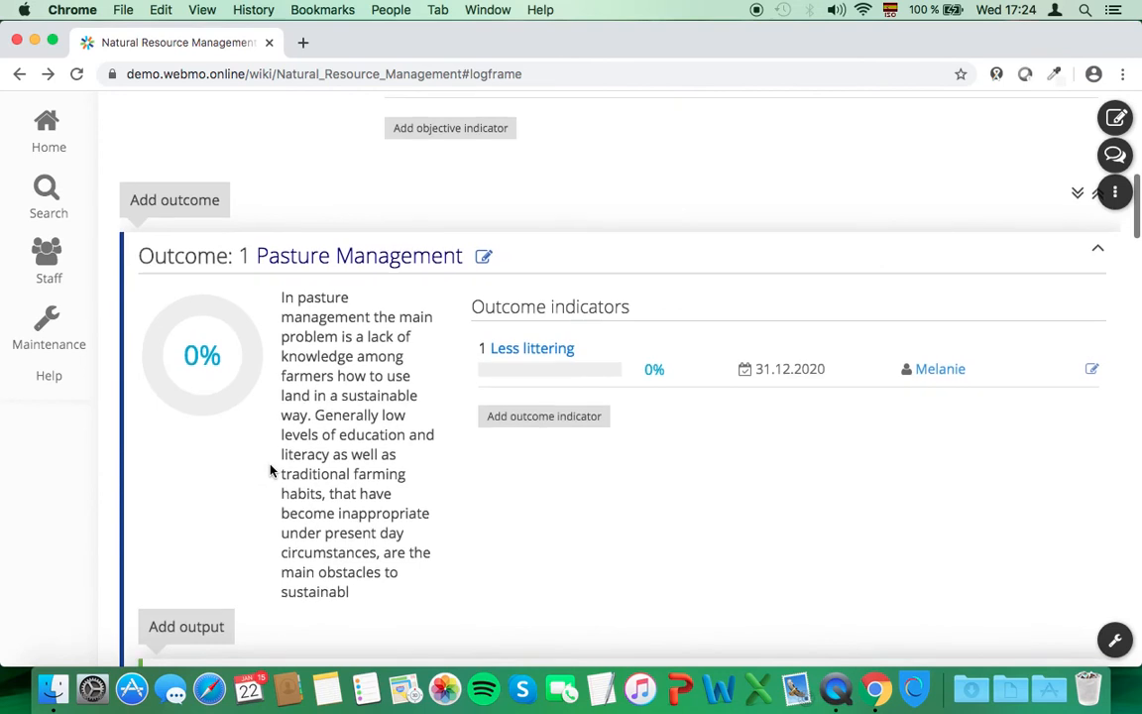
pyautogui.scroll(-3)
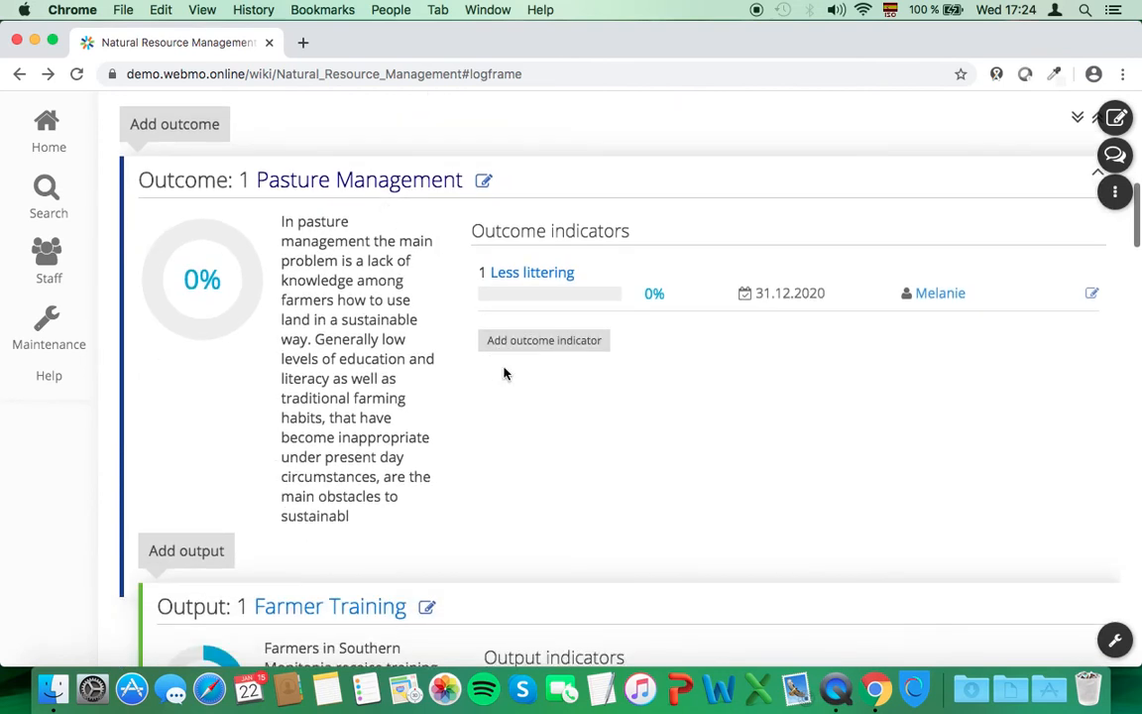
pyautogui.scroll(-3)
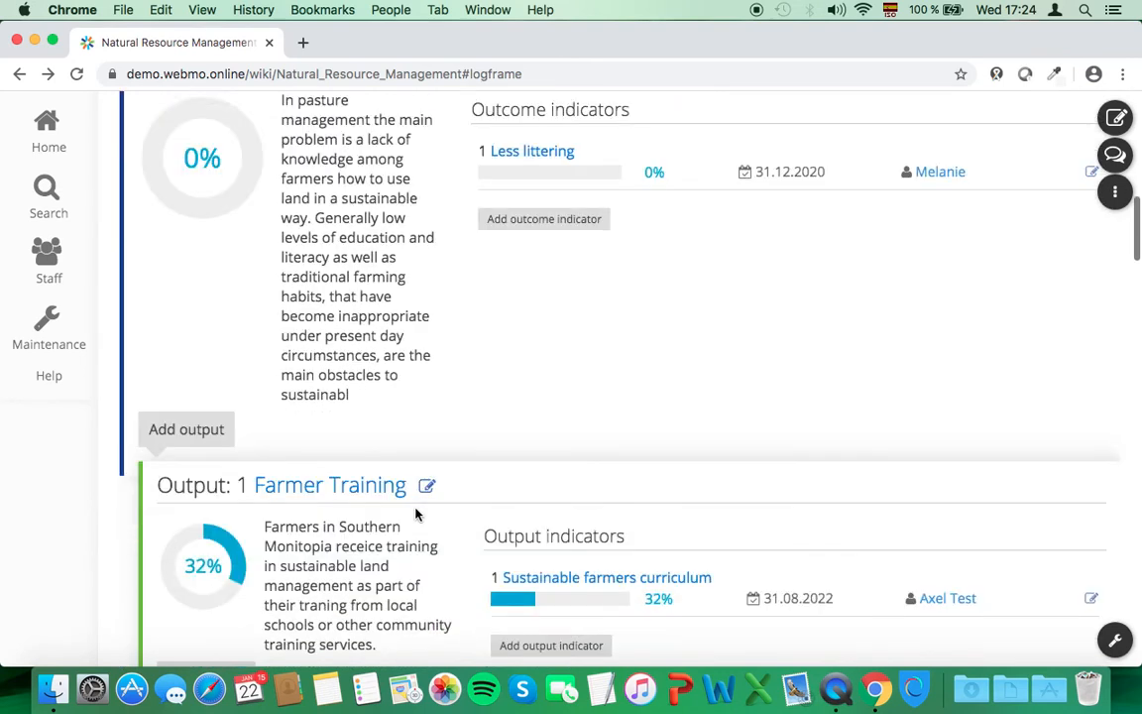
pyautogui.scroll(-3)
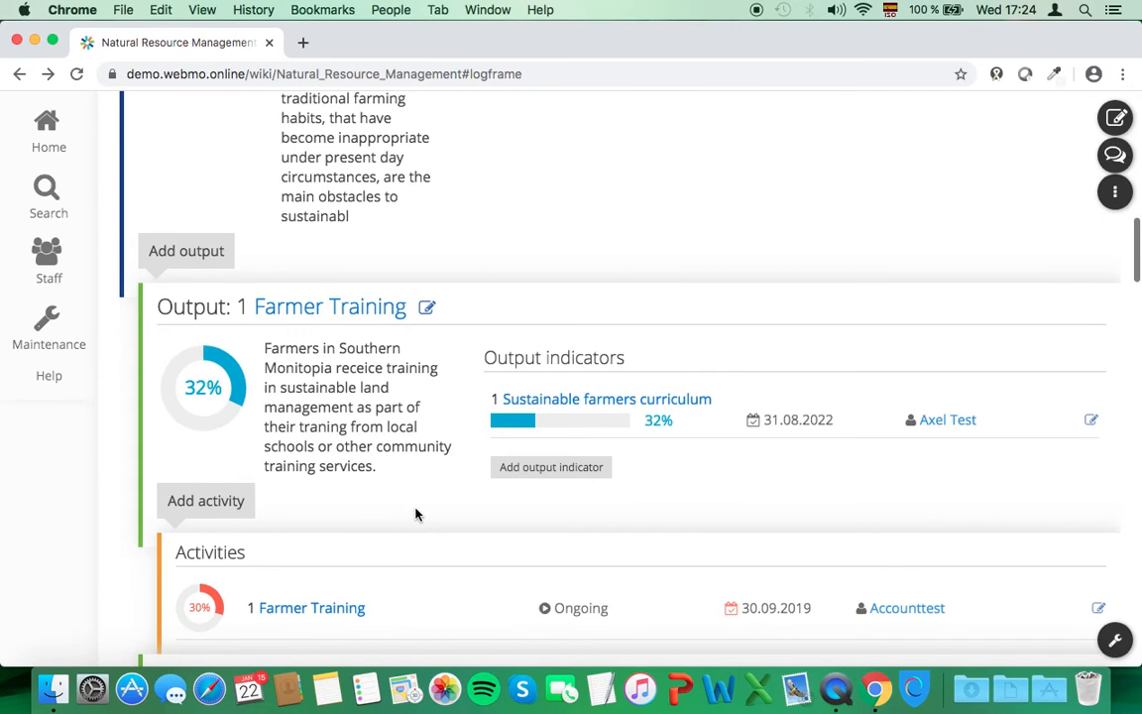
pyautogui.moveTo(370, 526)
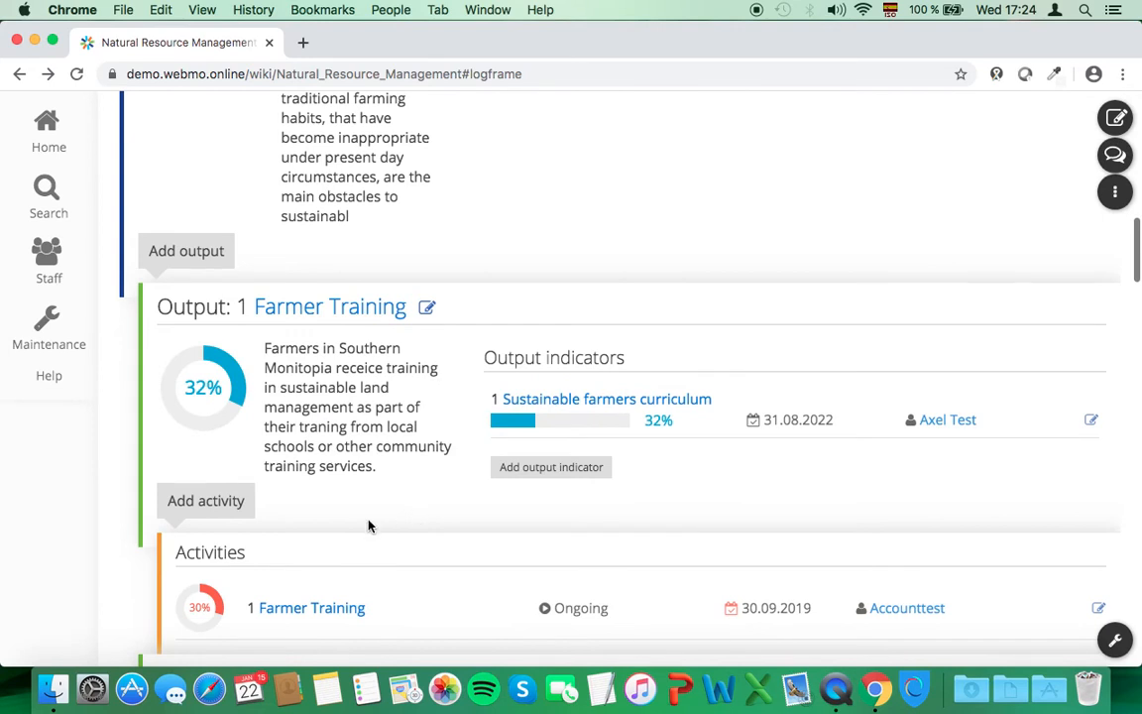
pyautogui.moveTo(512, 487)
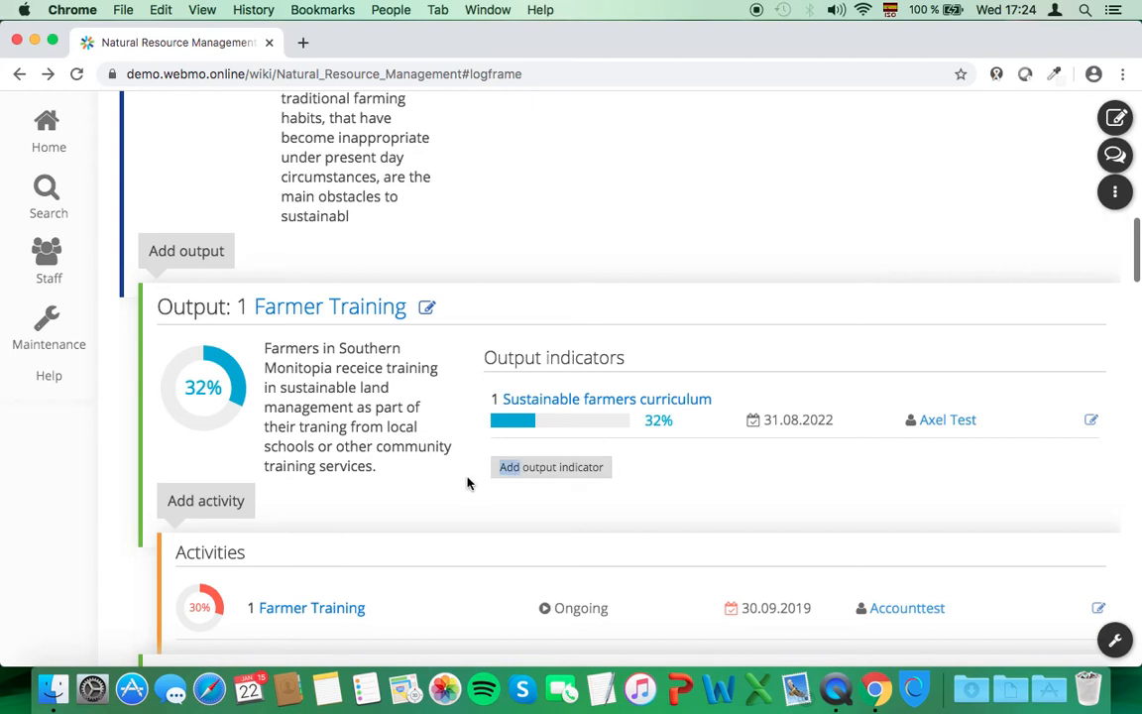
pyautogui.scroll(-3)
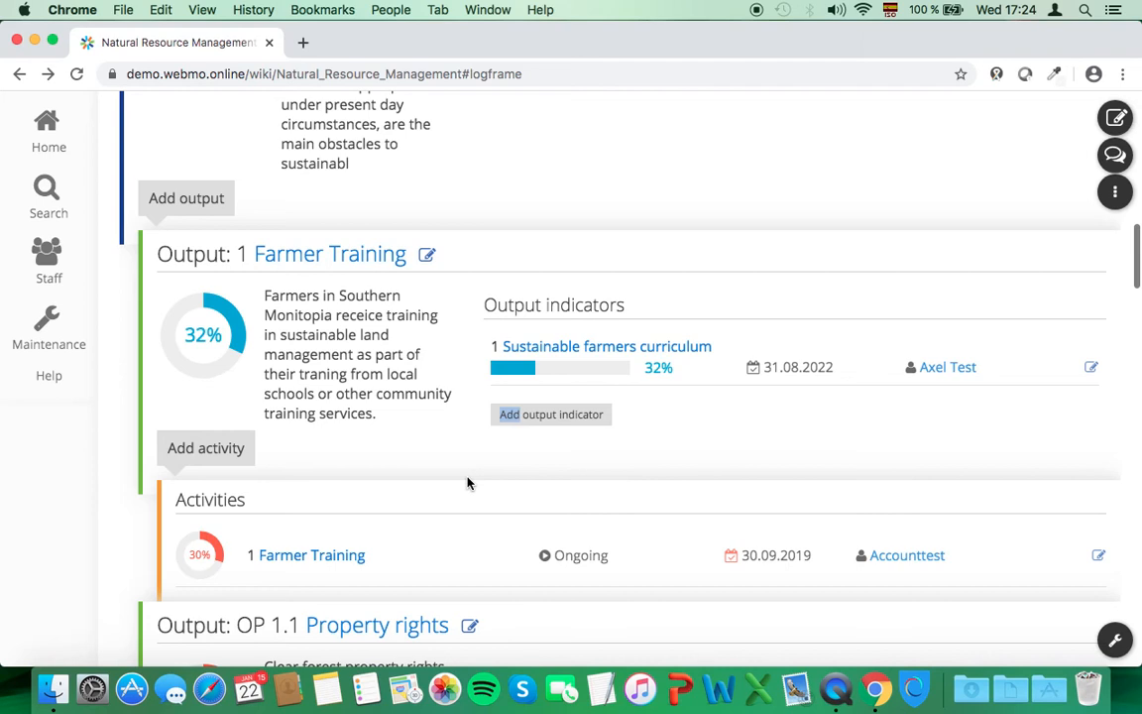
pyautogui.moveTo(664, 462)
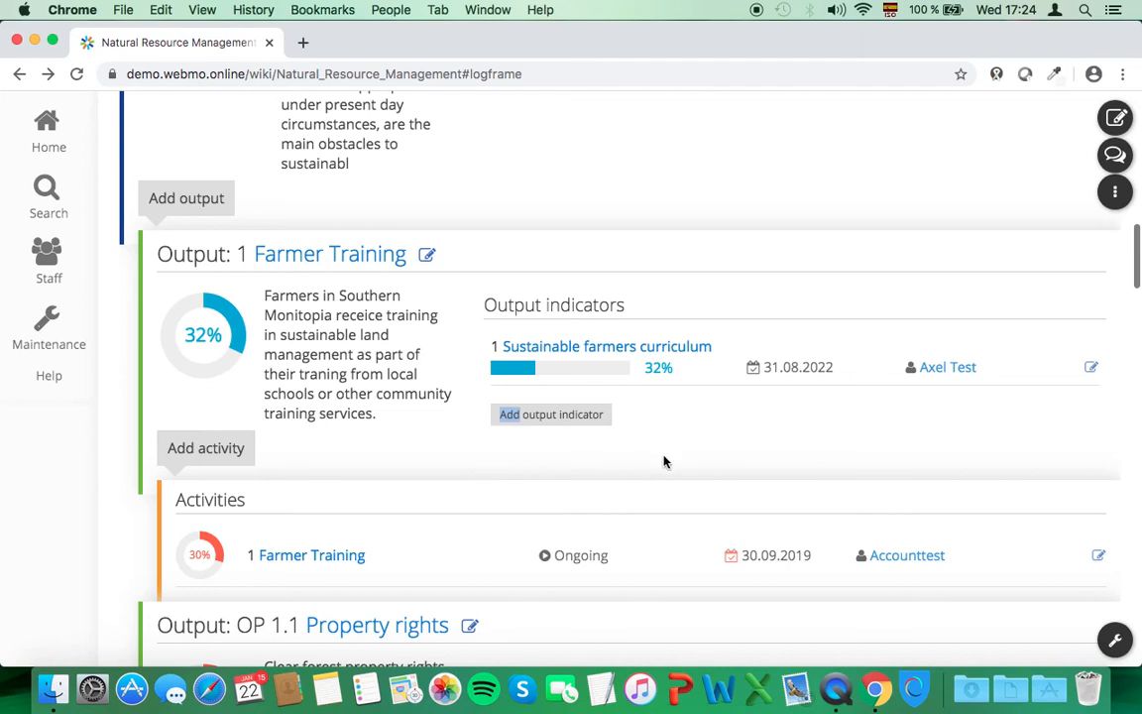
pyautogui.scroll(3)
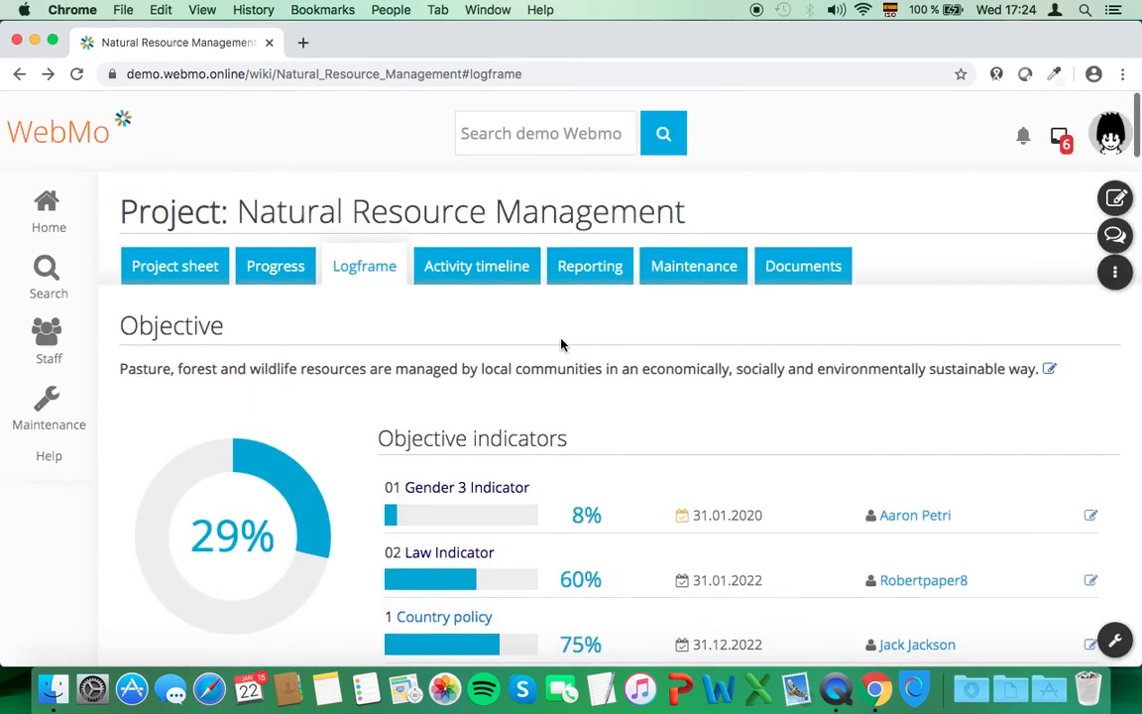
# Show the Activity timeline chart of 2019–2020 activities with the Hirering IT Consultant details
pyautogui.click(476, 265)
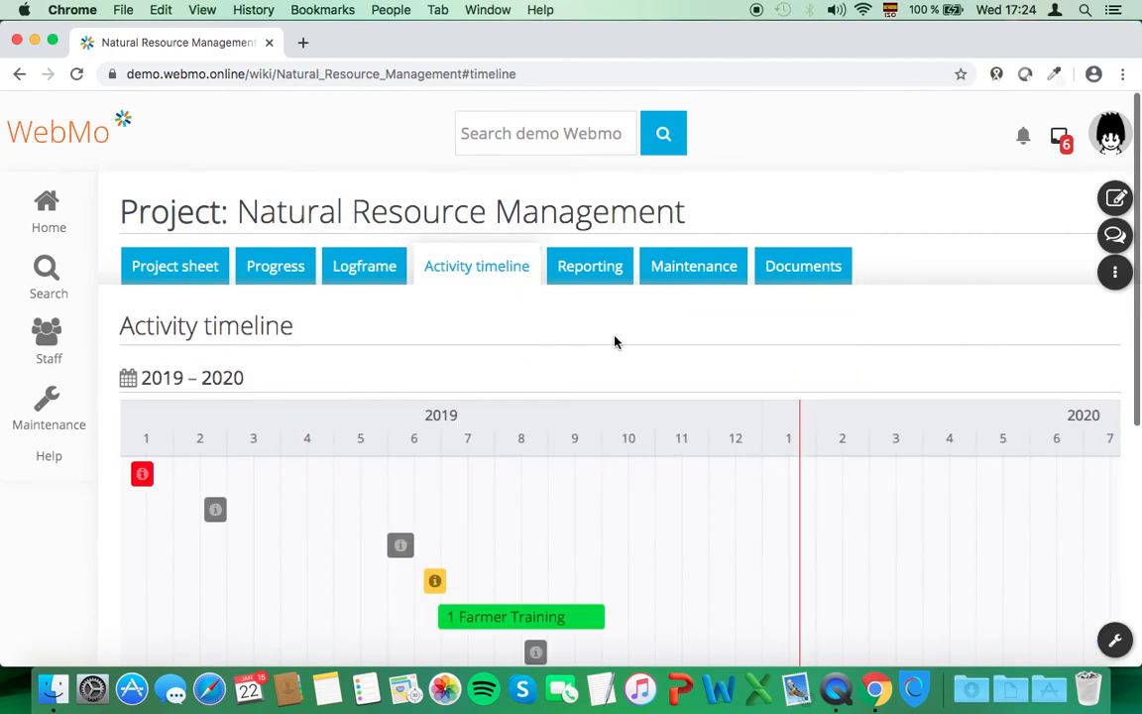
pyautogui.scroll(-3)
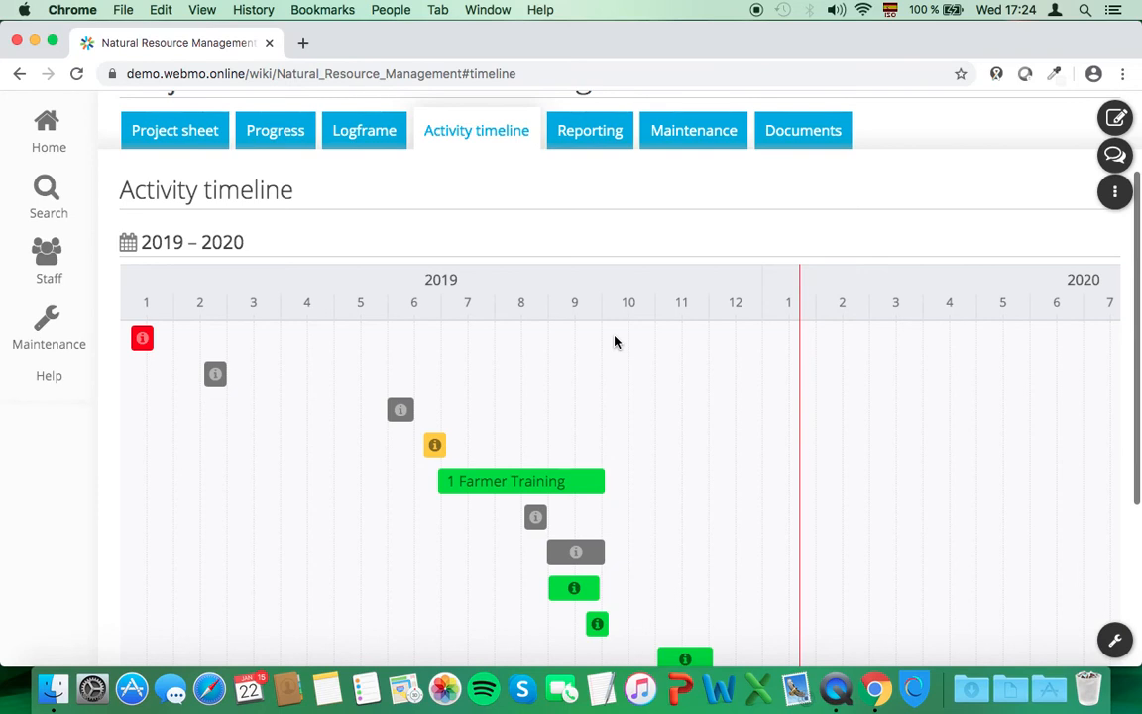
pyautogui.scroll(-3)
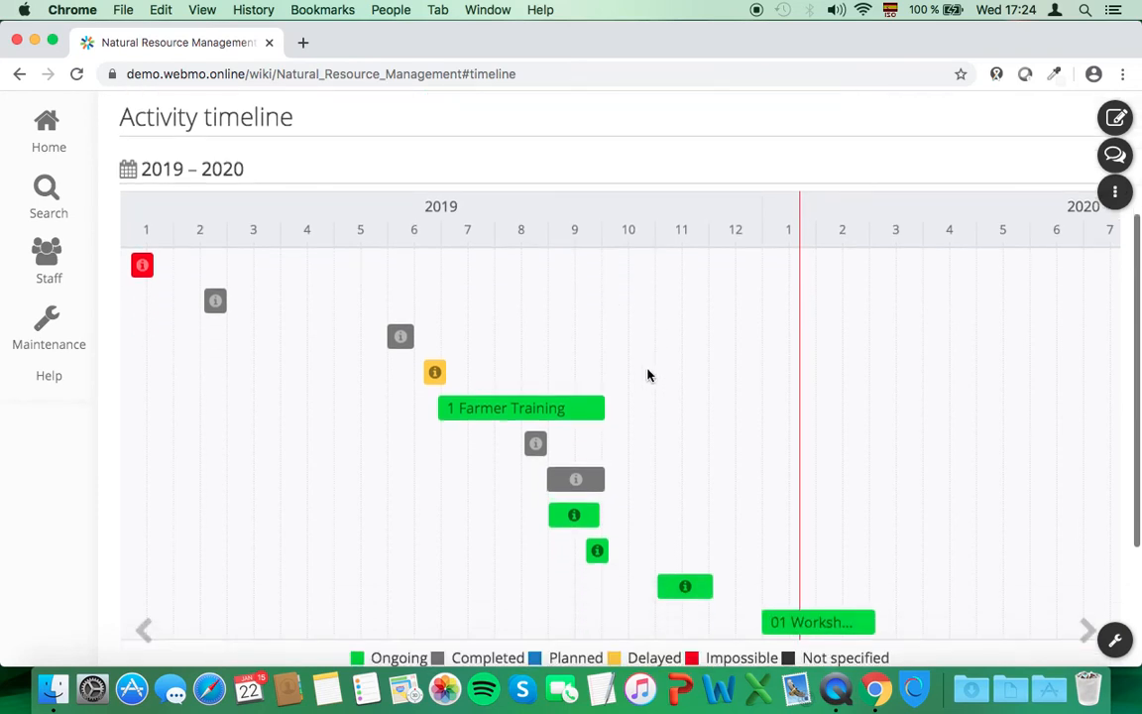
pyautogui.scroll(-3)
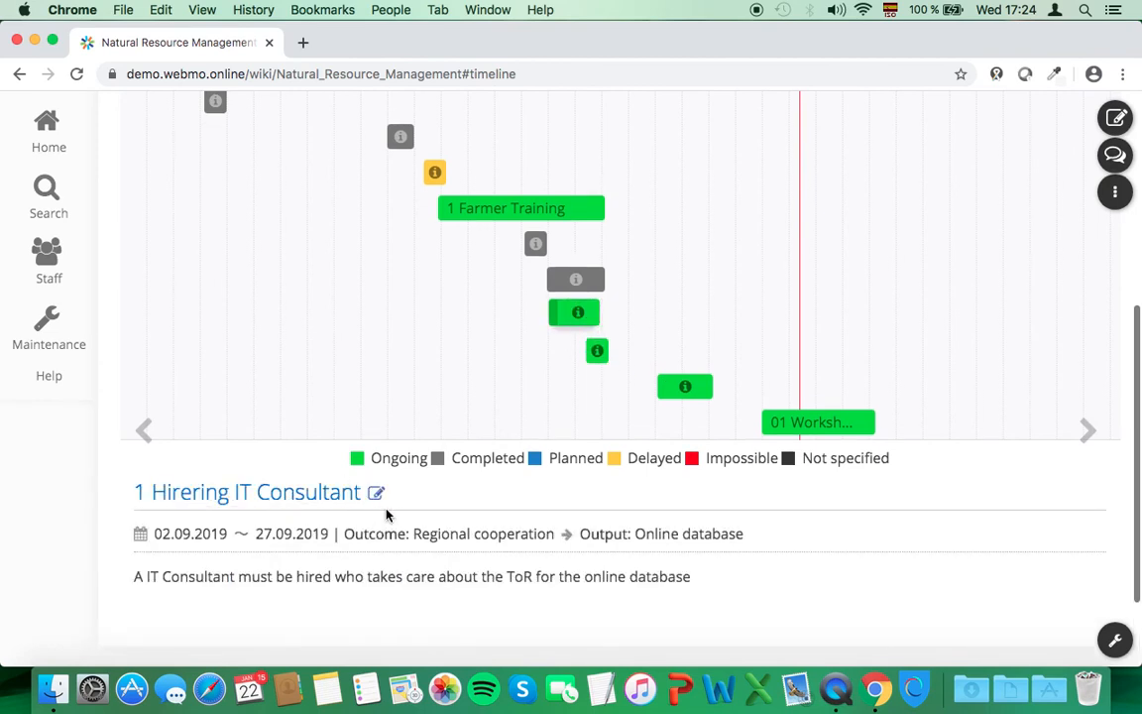
pyautogui.scroll(3)
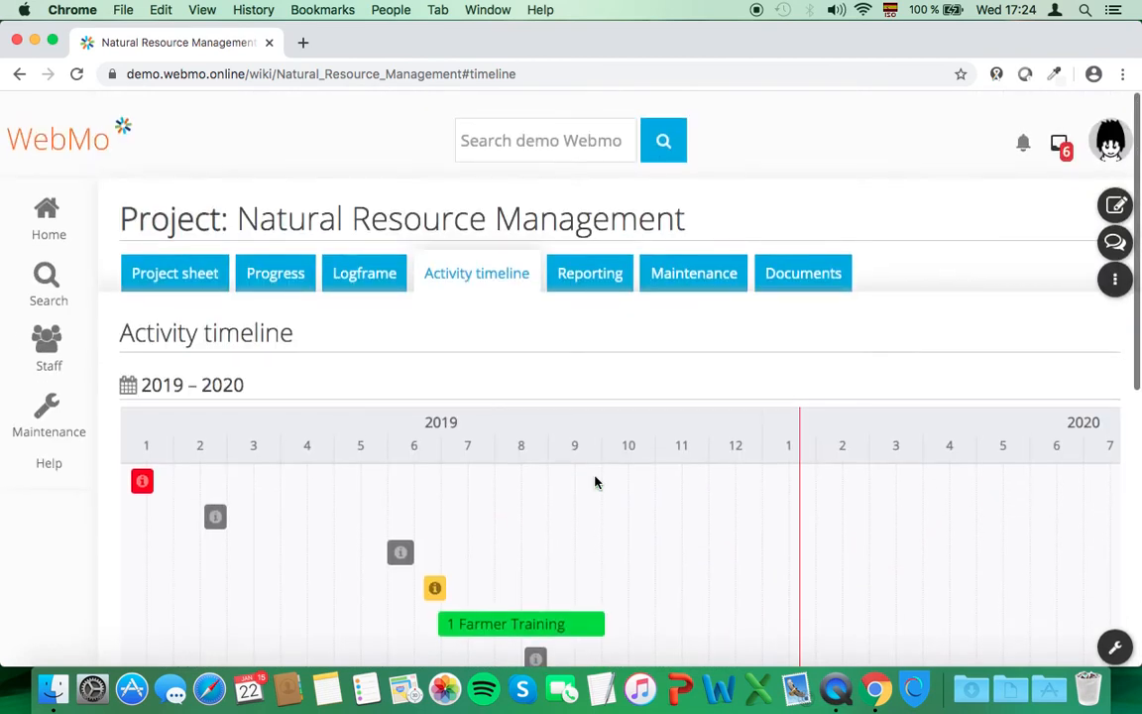
# Show the Reporting exports for logframe elements in Word, CSV/Excel and JSON
pyautogui.click(590, 273)
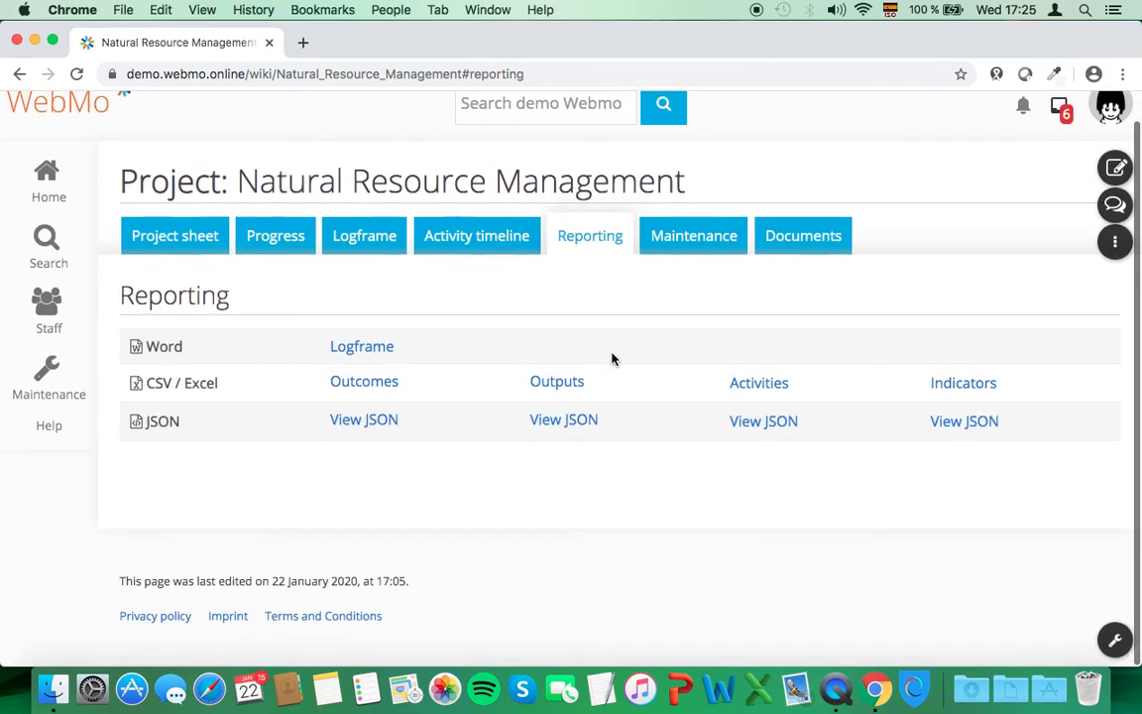
pyautogui.moveTo(426, 356)
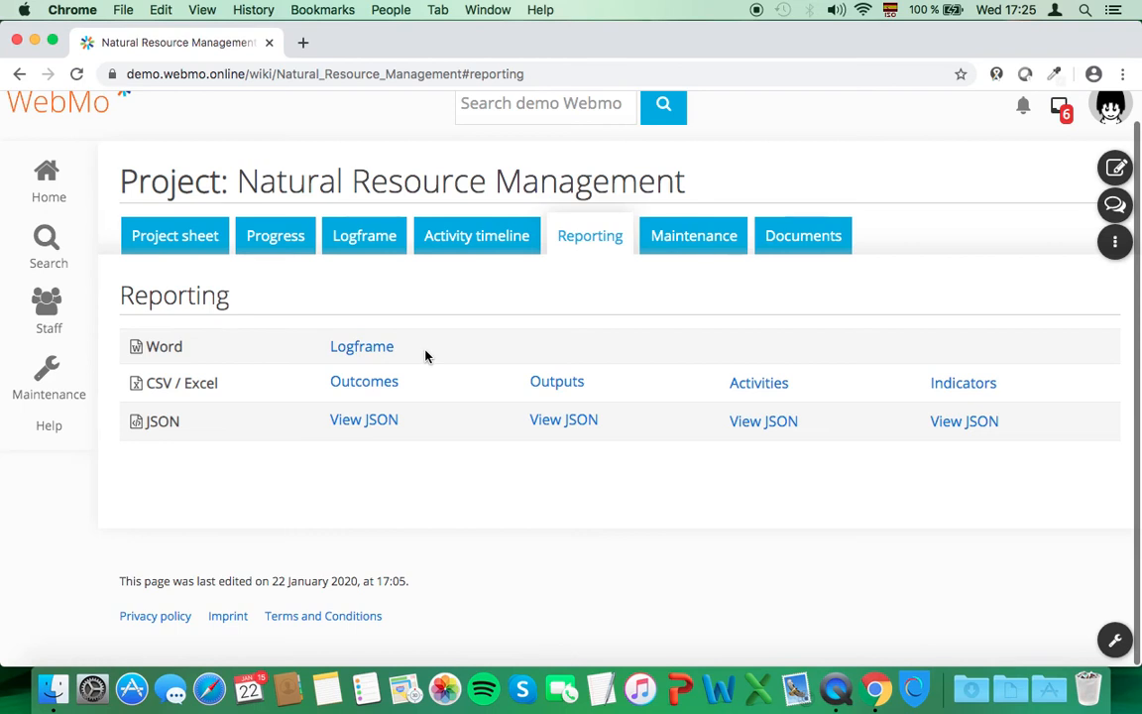
pyautogui.moveTo(363, 381)
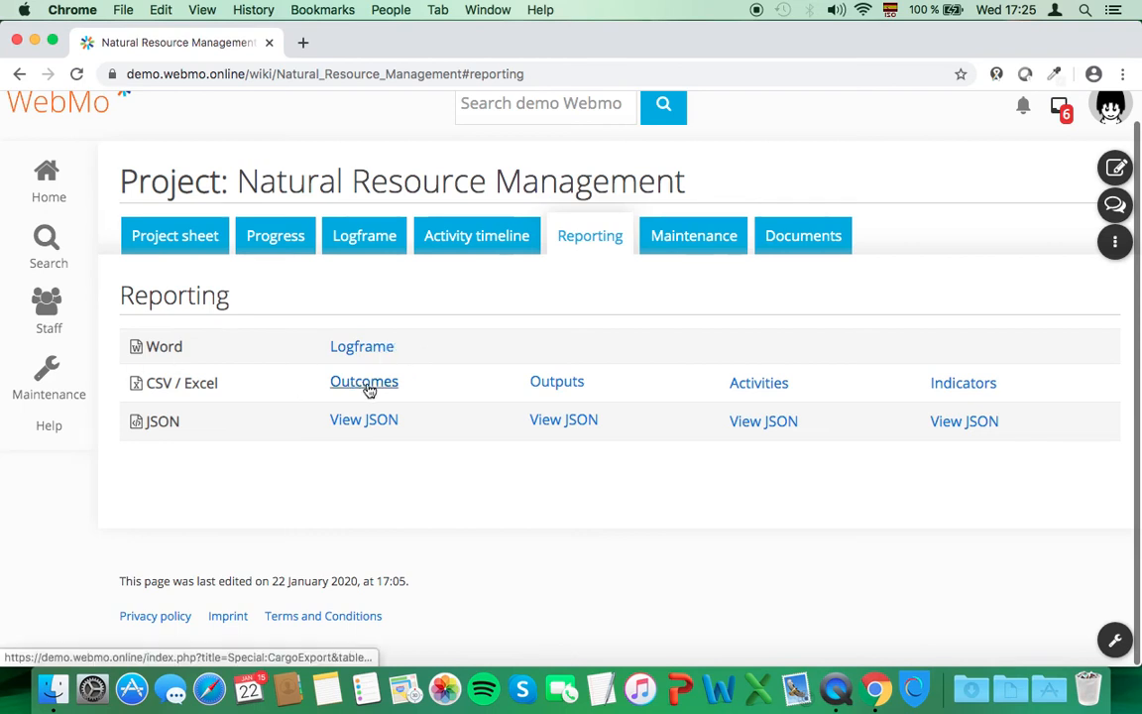
pyautogui.moveTo(404, 388)
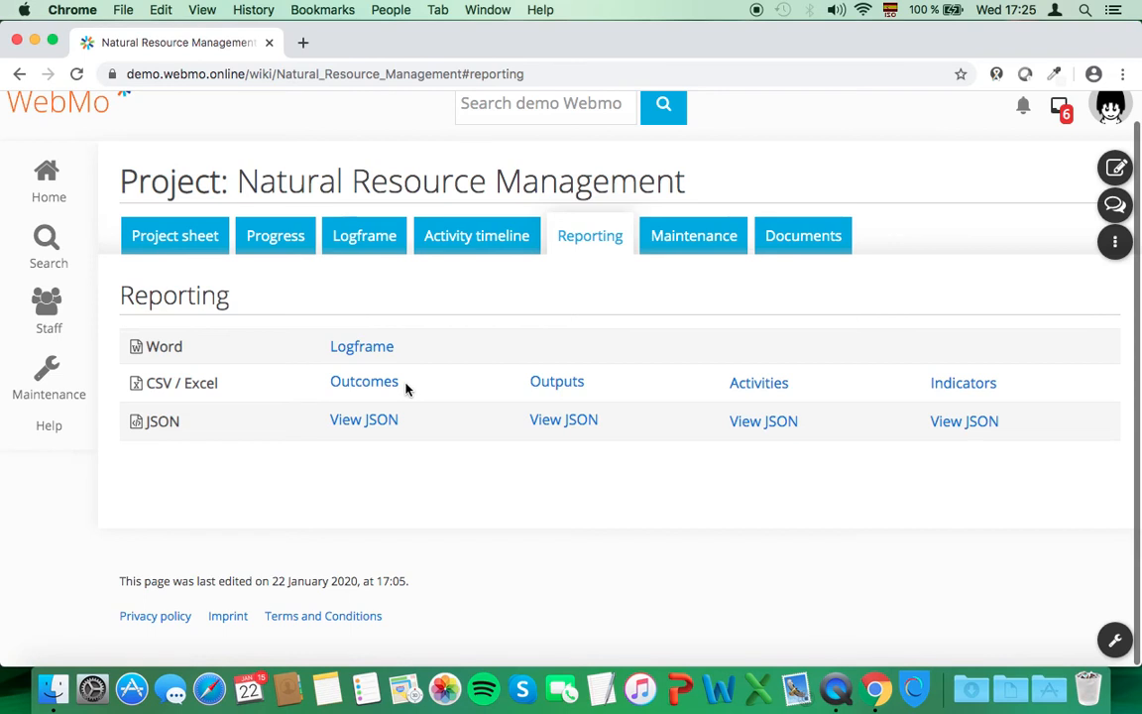
pyautogui.moveTo(363, 420)
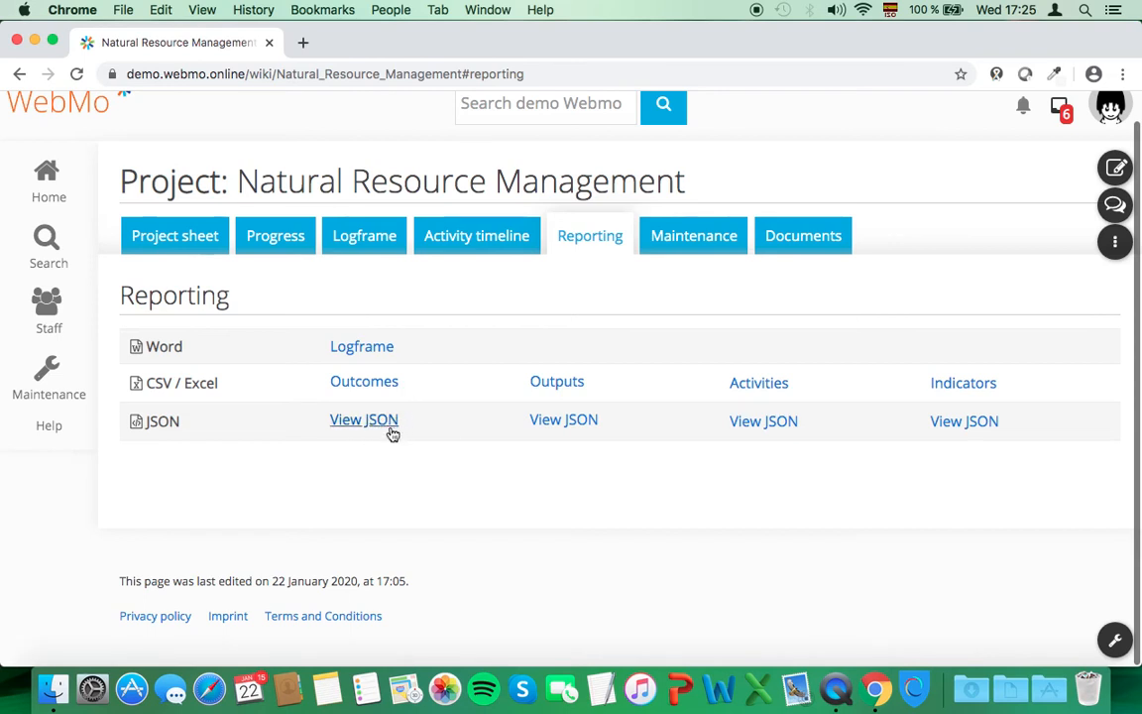
pyautogui.moveTo(703, 290)
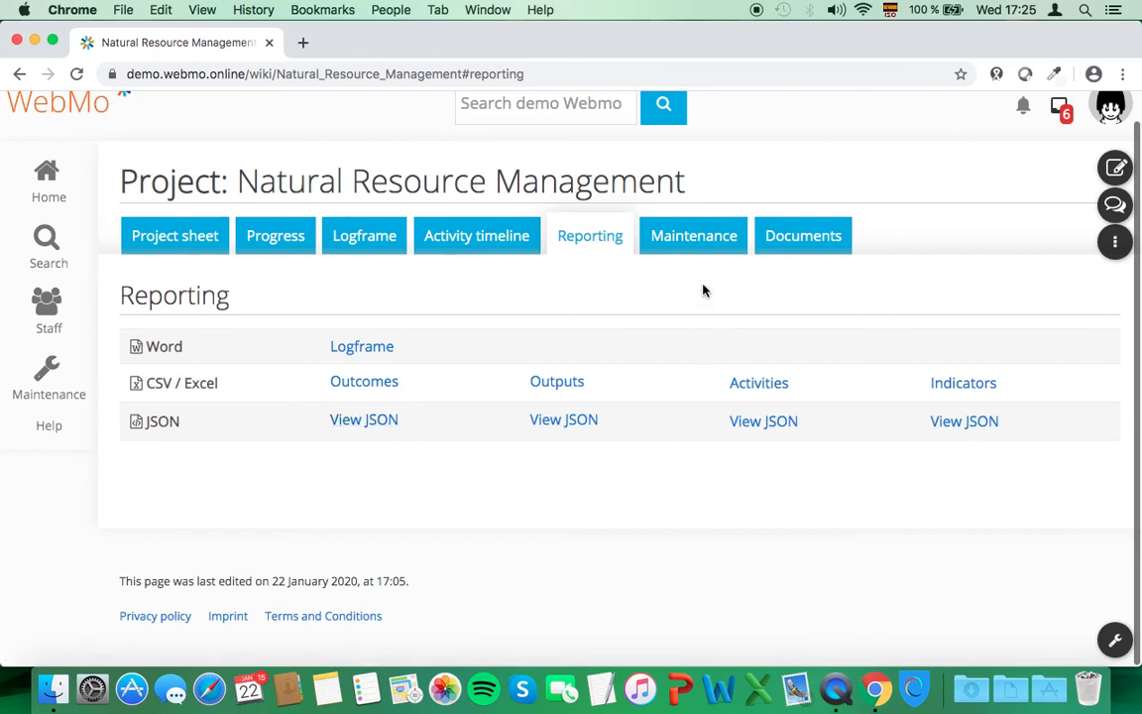
# Expand the Maintenance checks for logframe completeness, missing data and data freshness
pyautogui.click(693, 235)
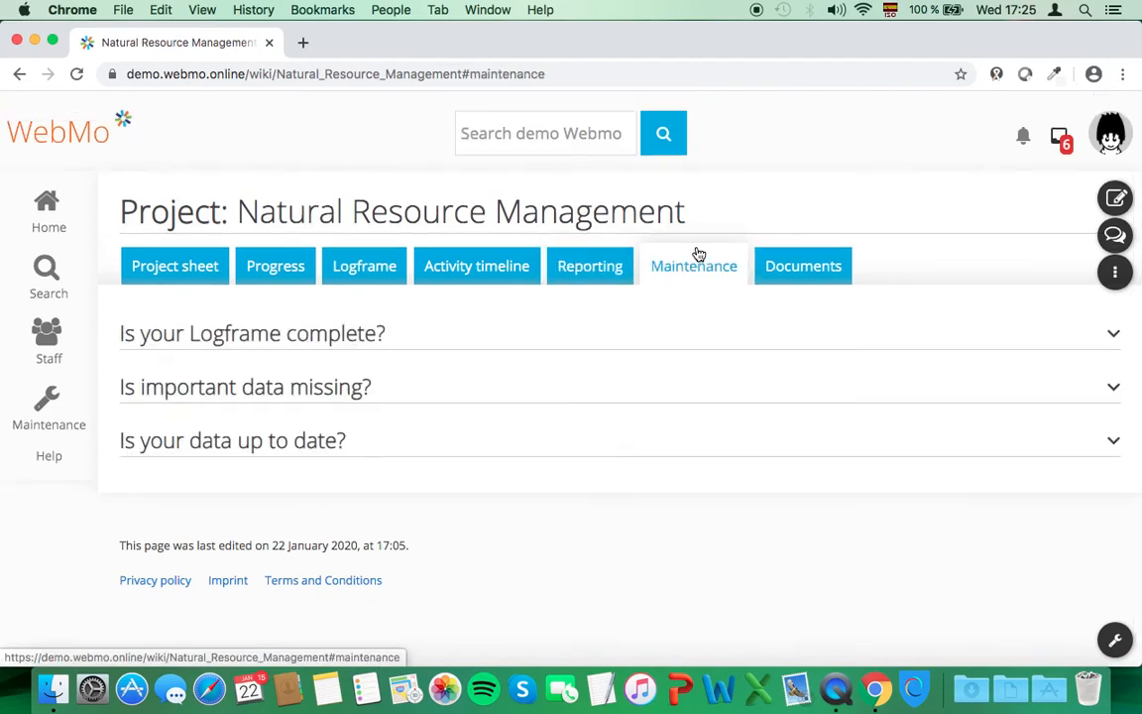
pyautogui.moveTo(572, 334)
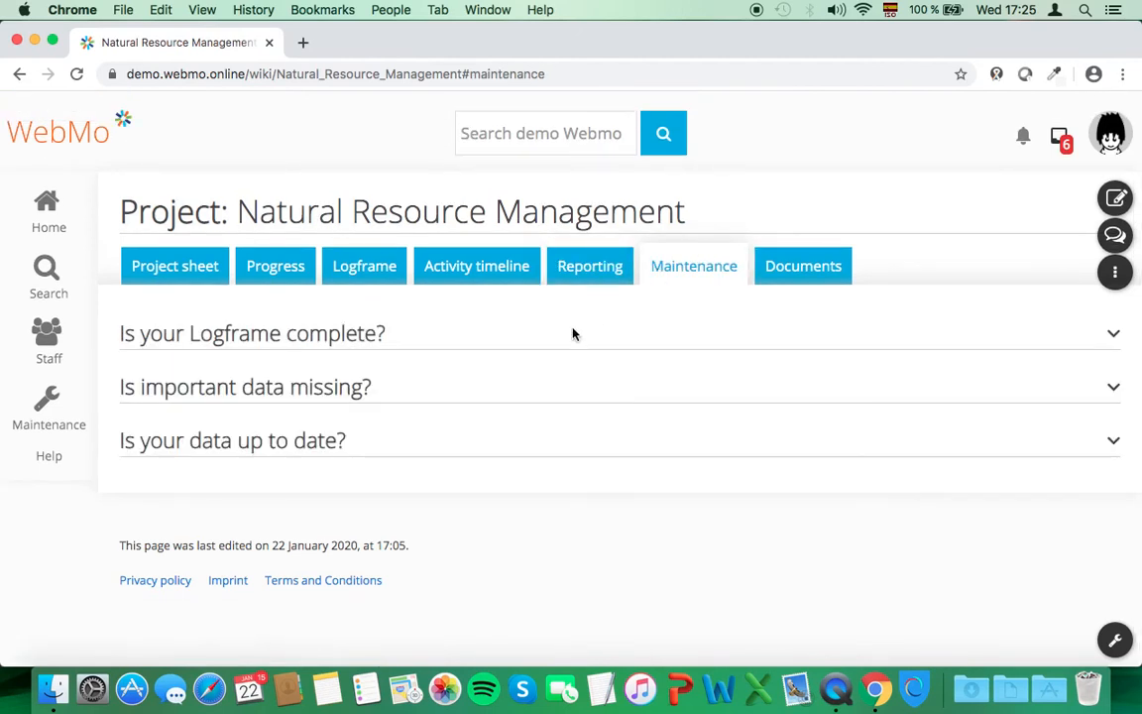
pyautogui.moveTo(791, 328)
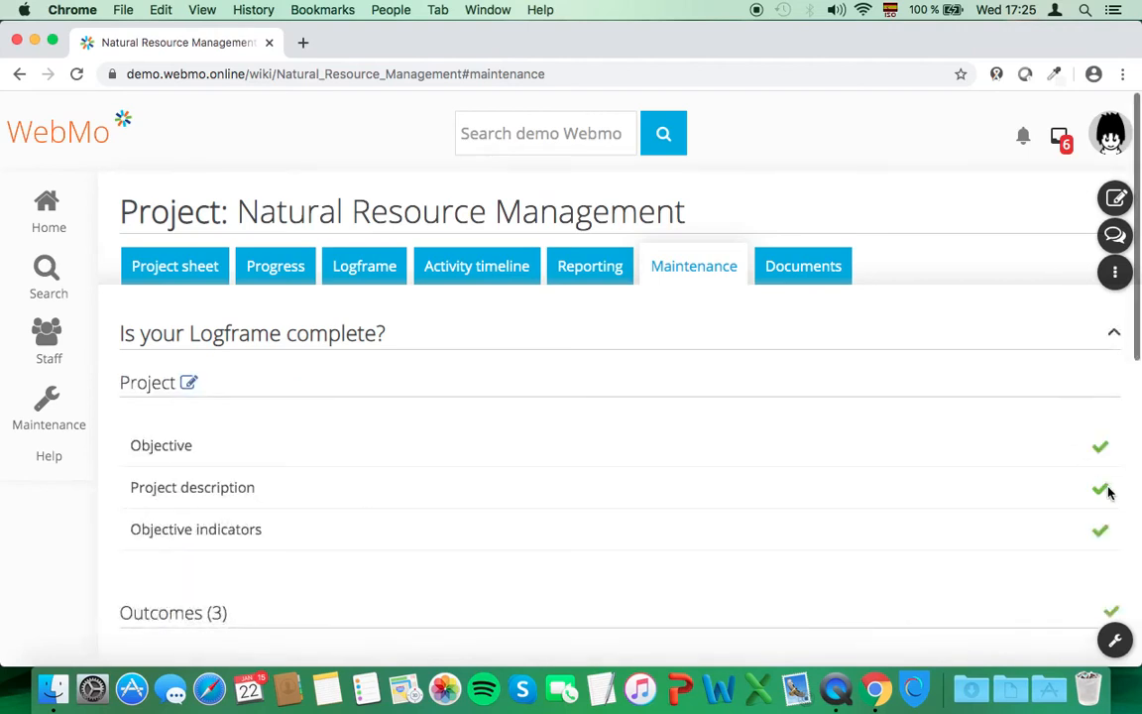
pyautogui.scroll(-3)
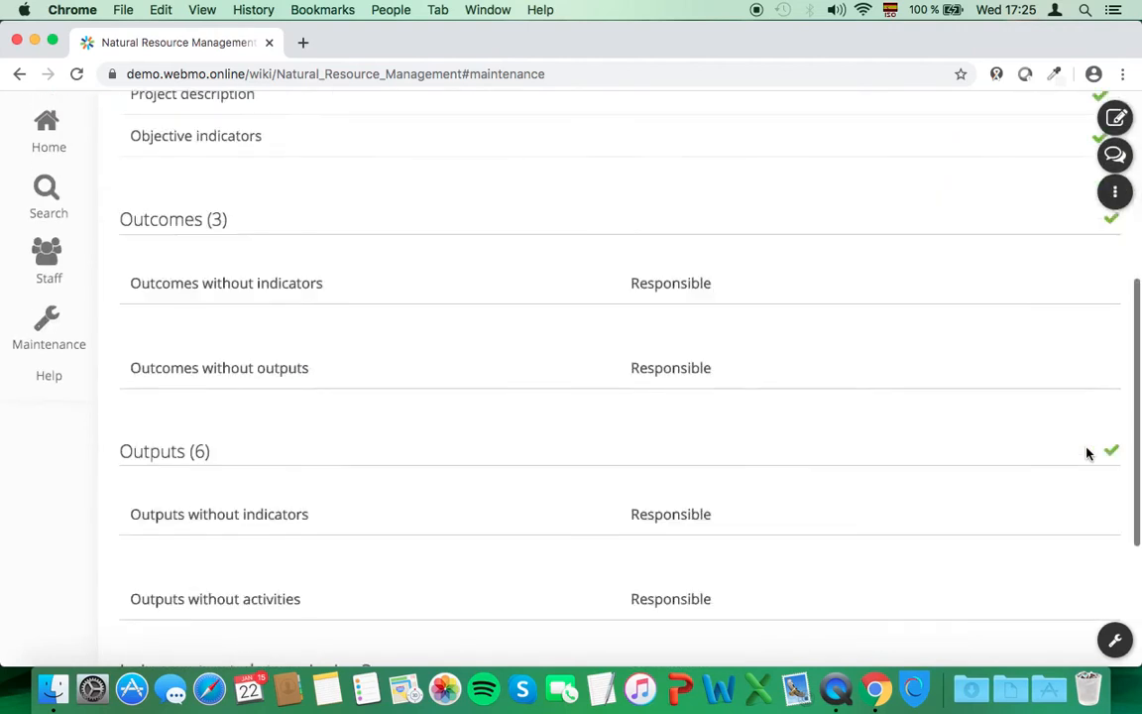
pyautogui.scroll(-3)
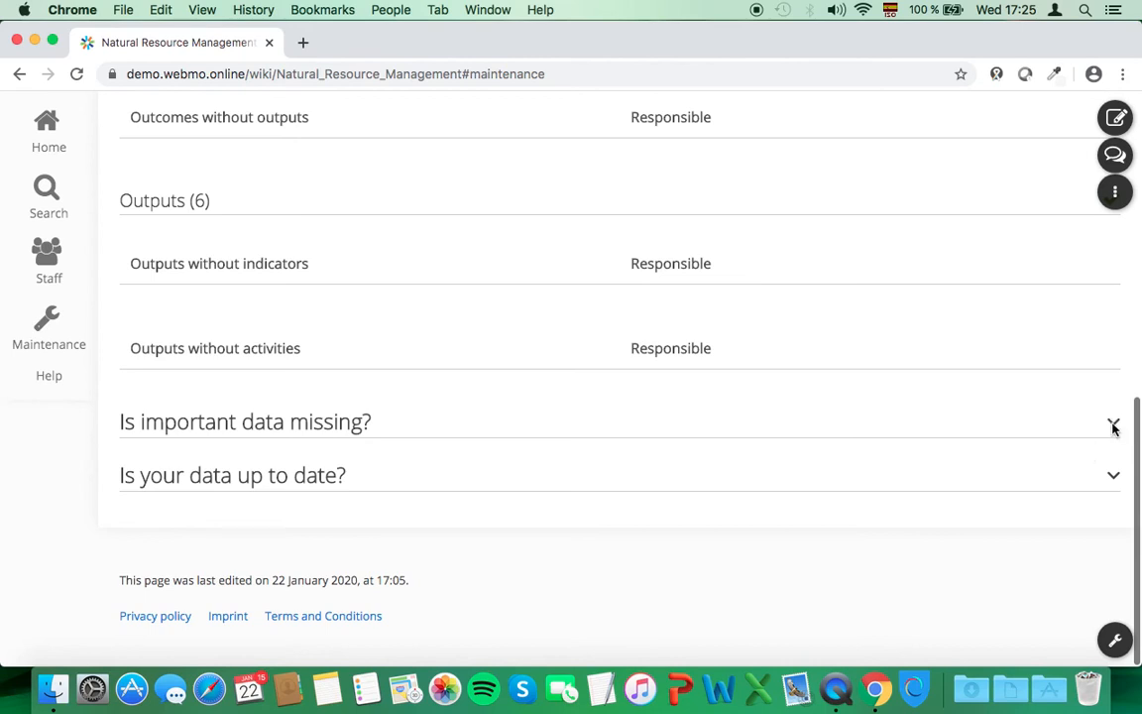
pyautogui.click(1113, 421)
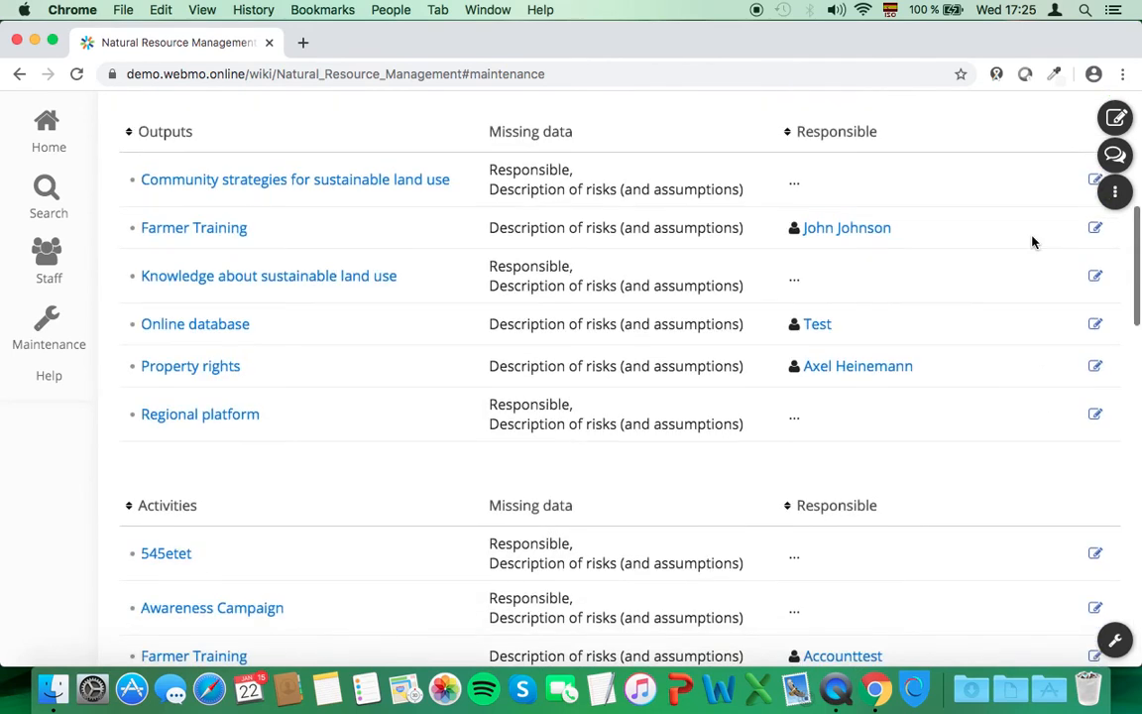
pyautogui.scroll(-3)
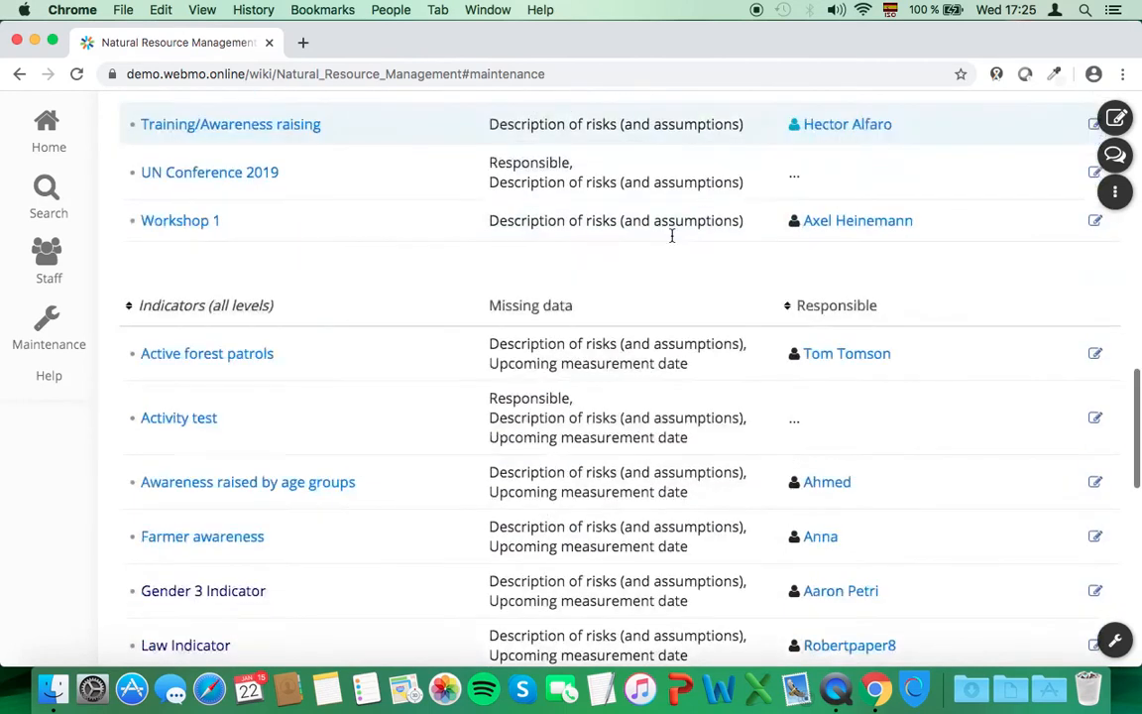
pyautogui.scroll(-3)
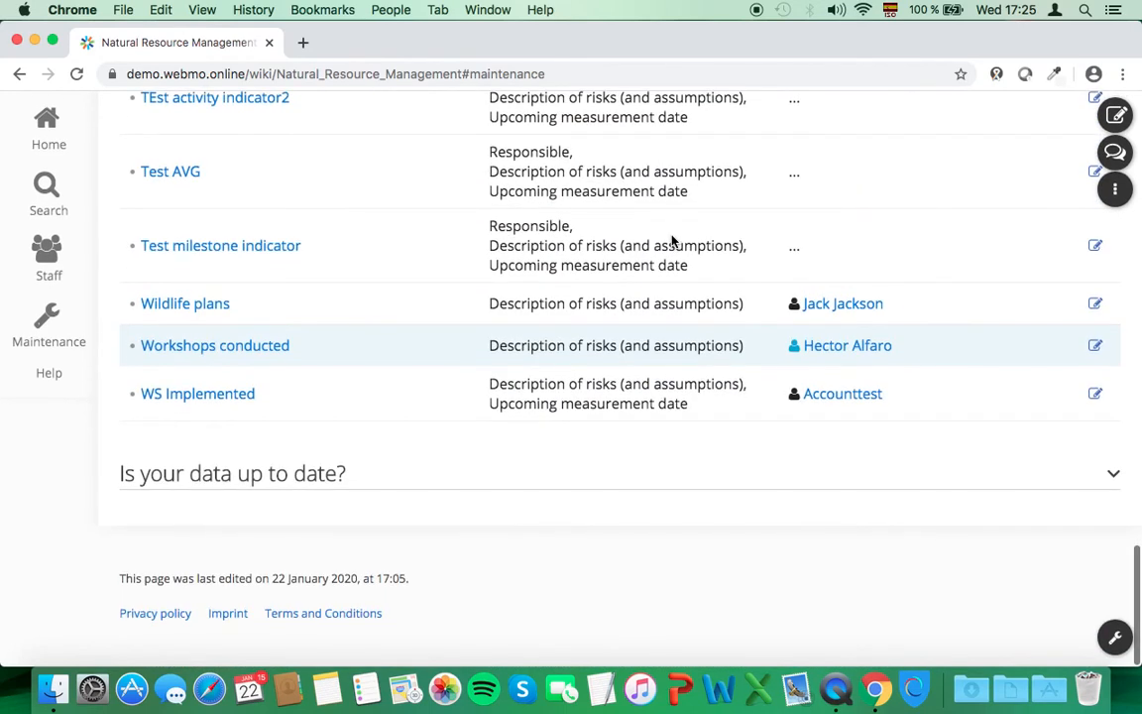
pyautogui.click(1112, 472)
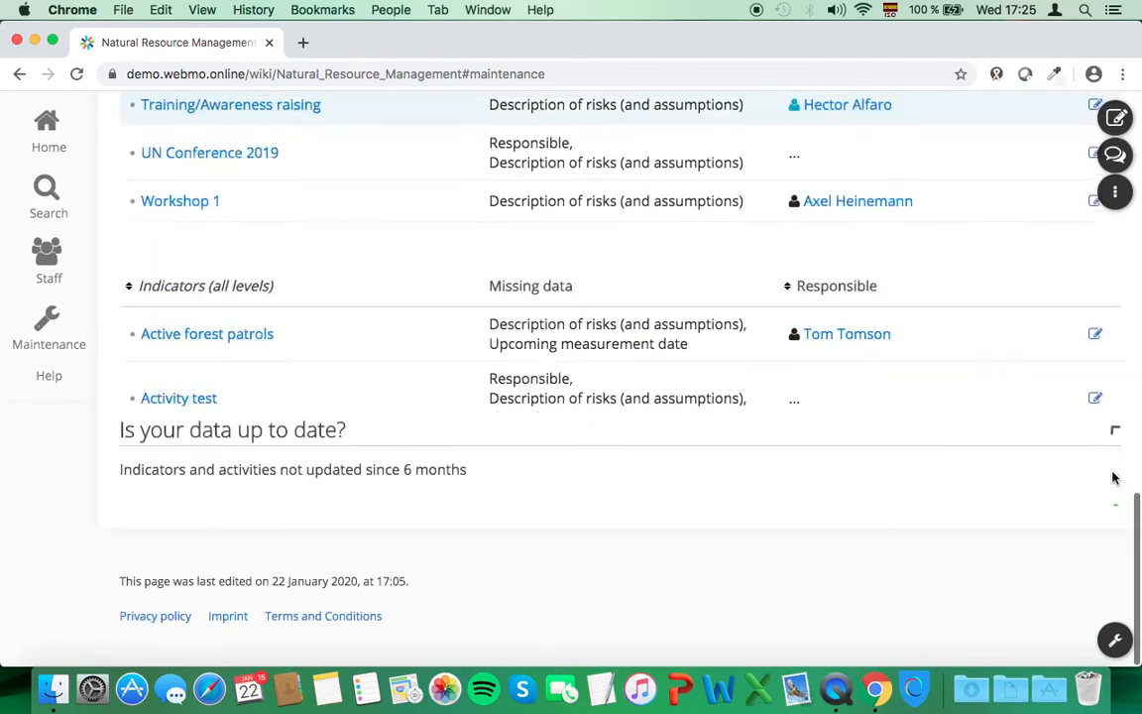
pyautogui.scroll(3)
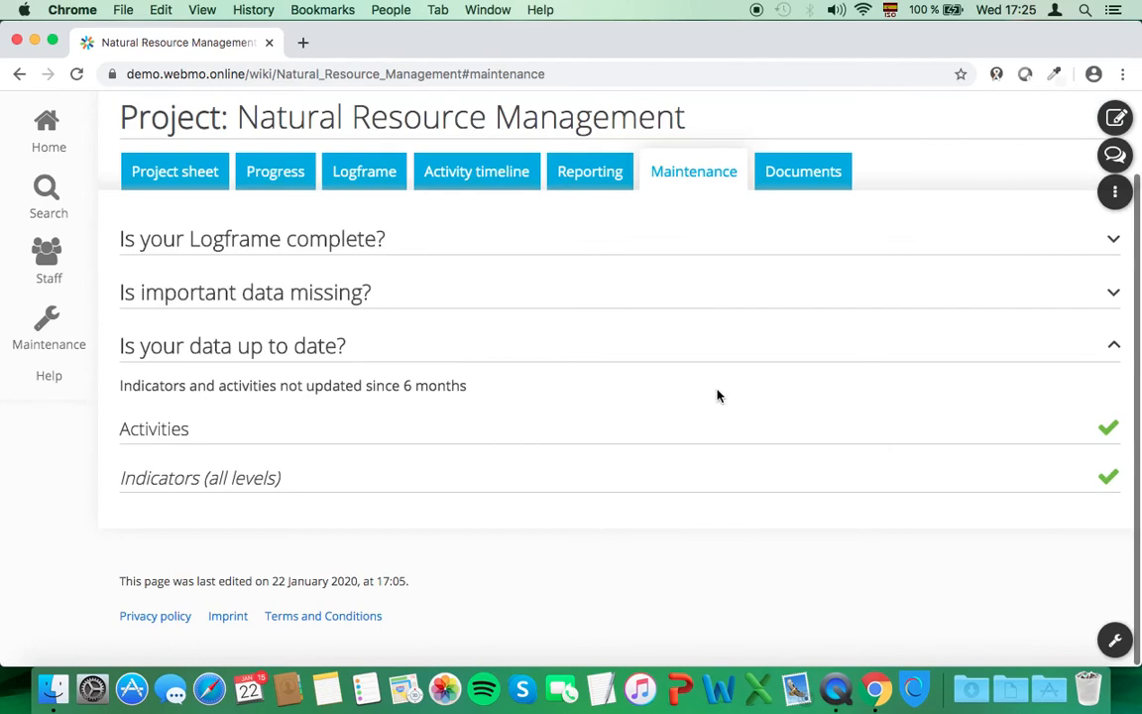
pyautogui.moveTo(496, 407)
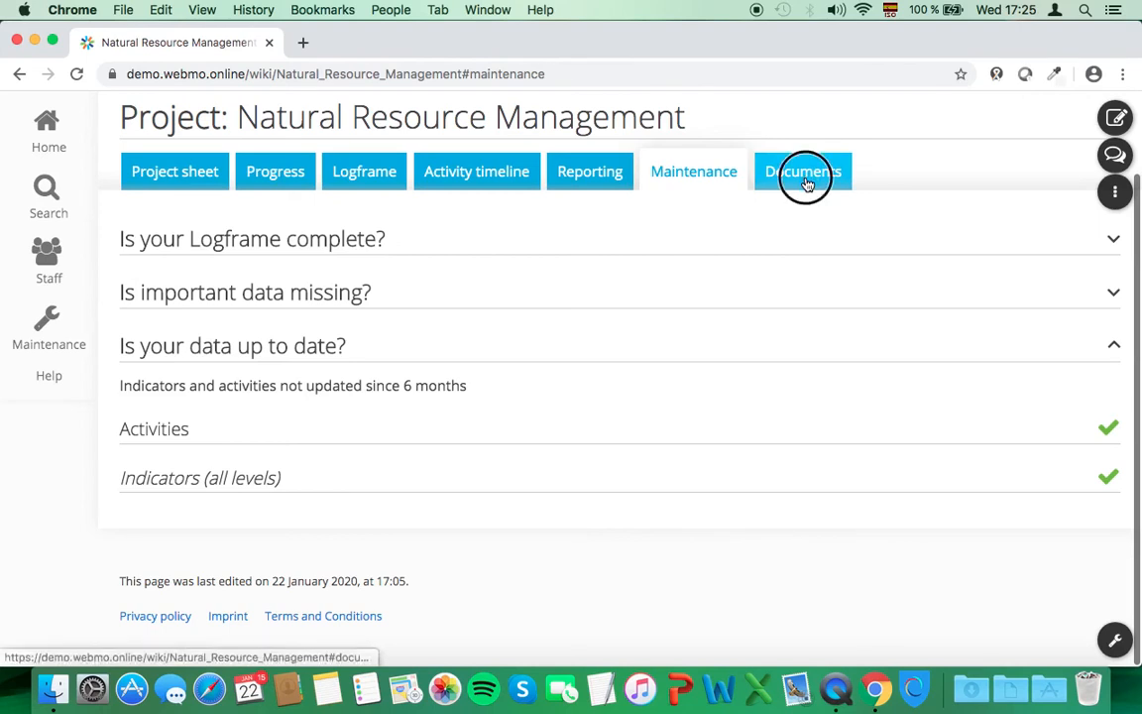
# Show the Uploaded documents table with year, type, description and linked elements
pyautogui.click(803, 171)
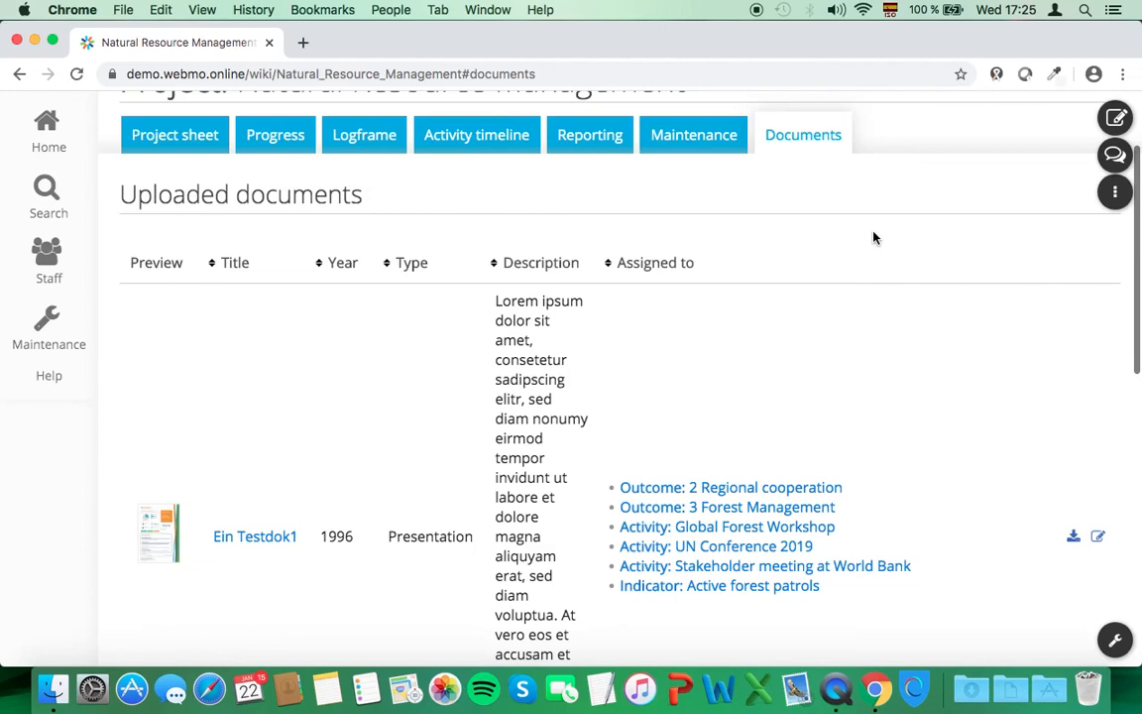
pyautogui.scroll(-3)
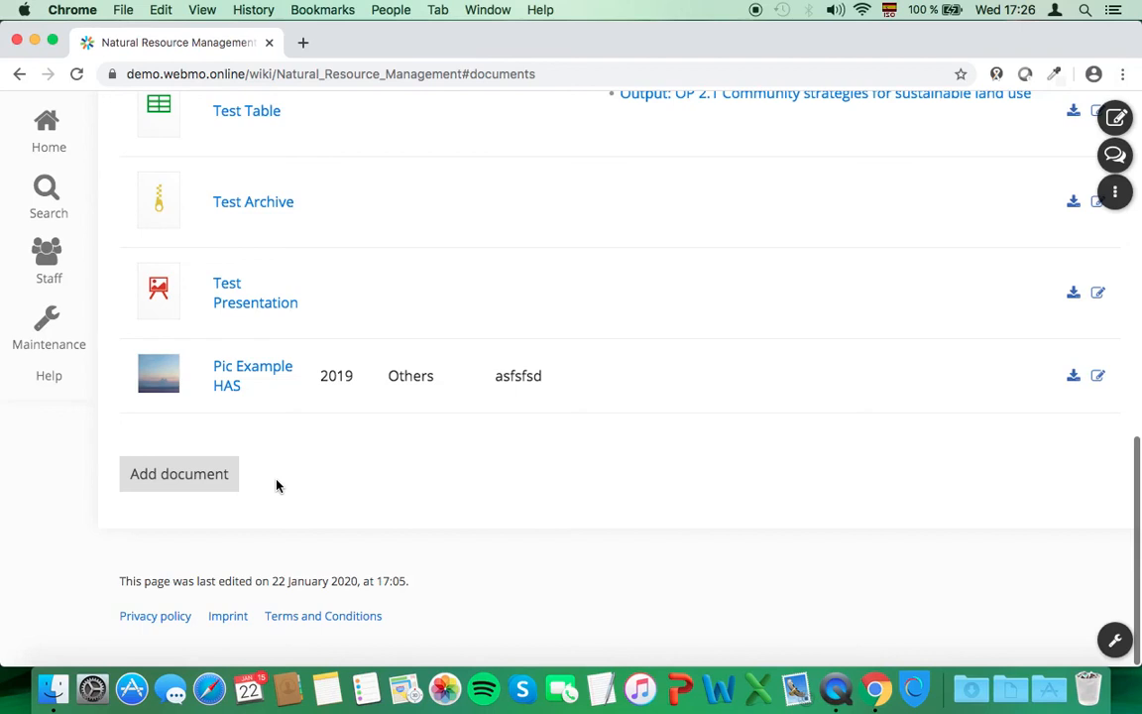
pyautogui.scroll(3)
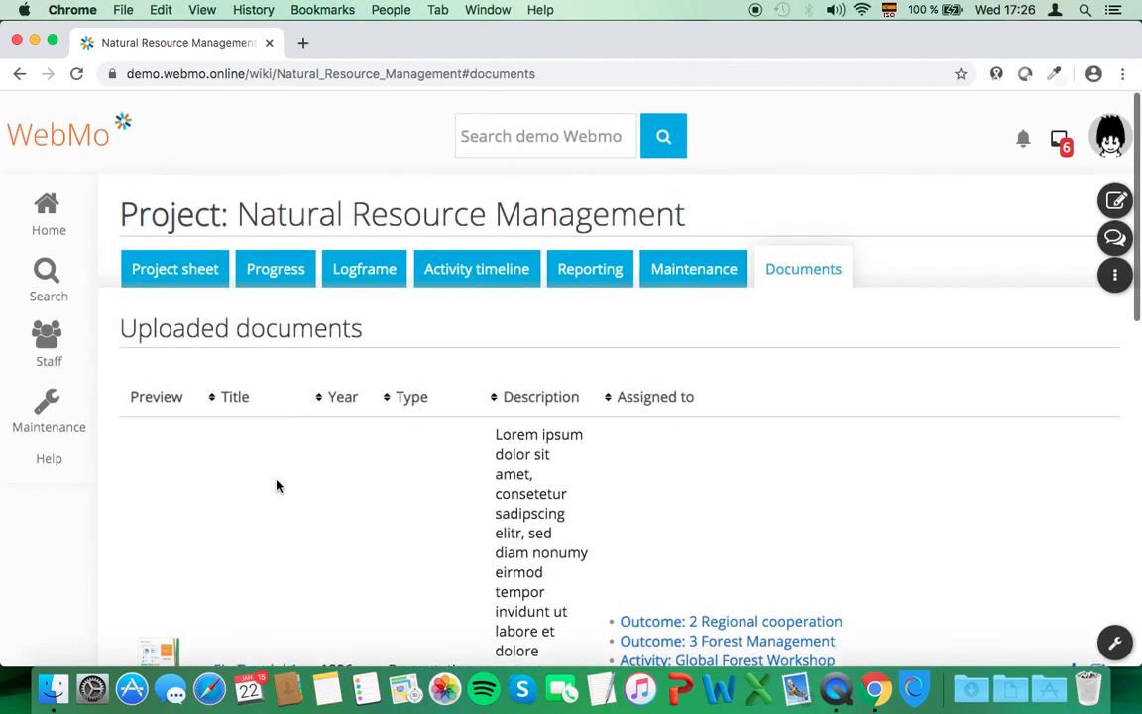
# Leave the project via the WebMo logo and load the demo site's Main Page
pyautogui.click(57, 132)
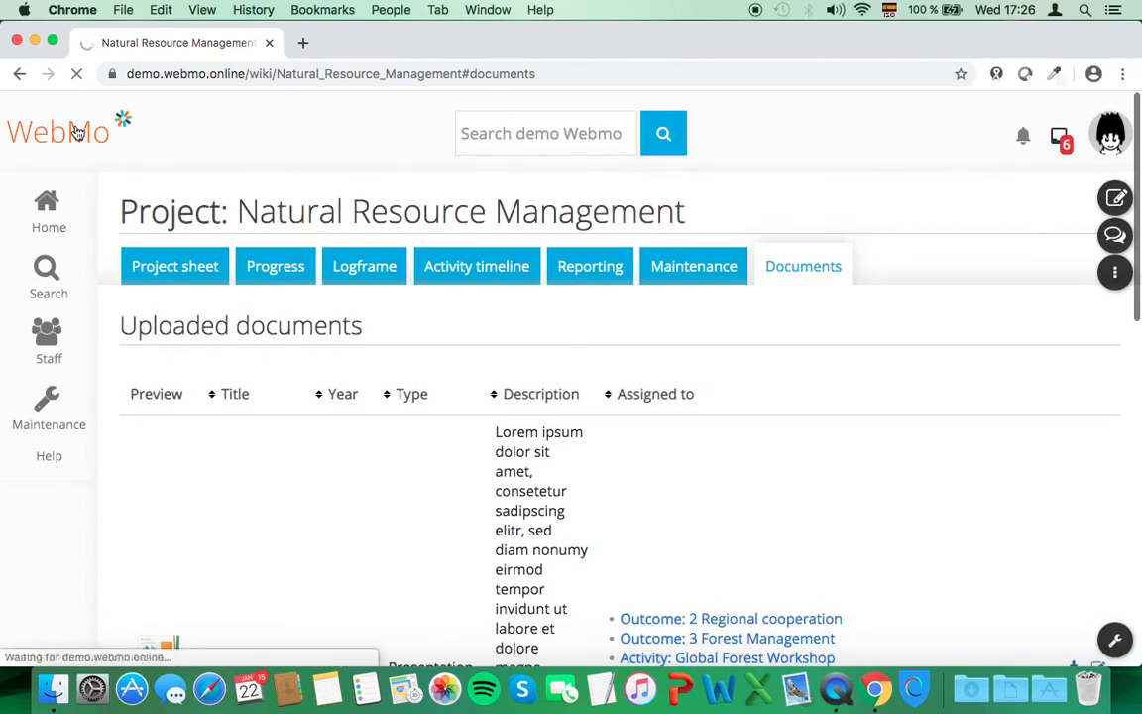
pyautogui.click(57, 131)
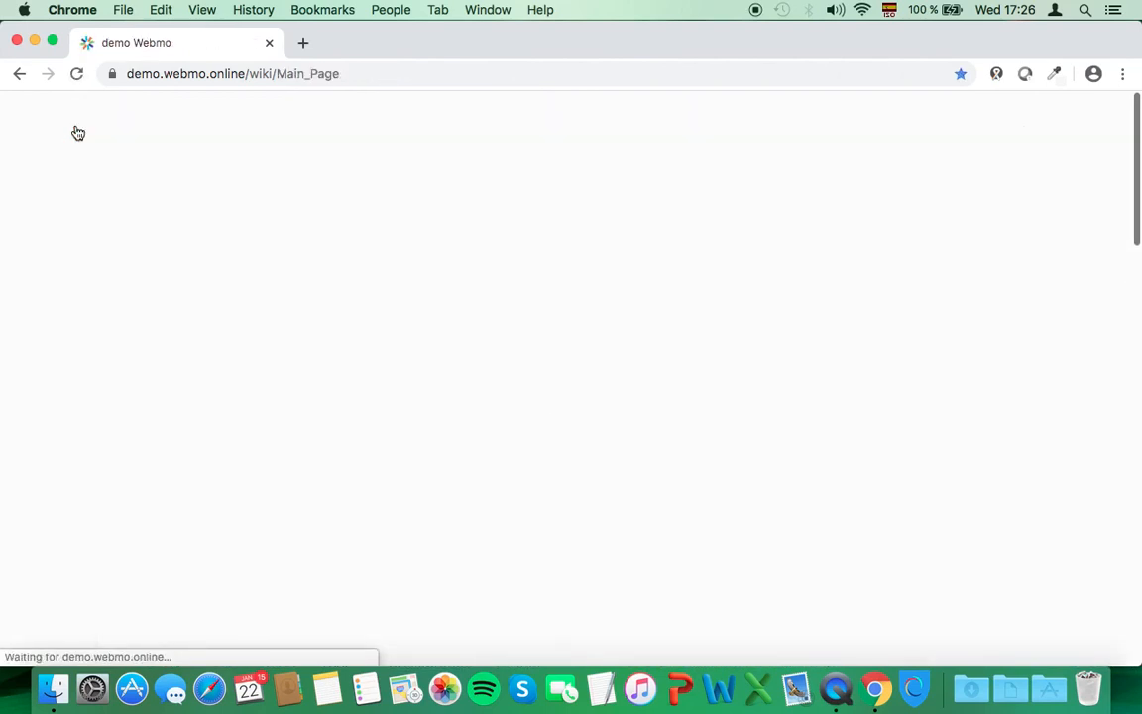